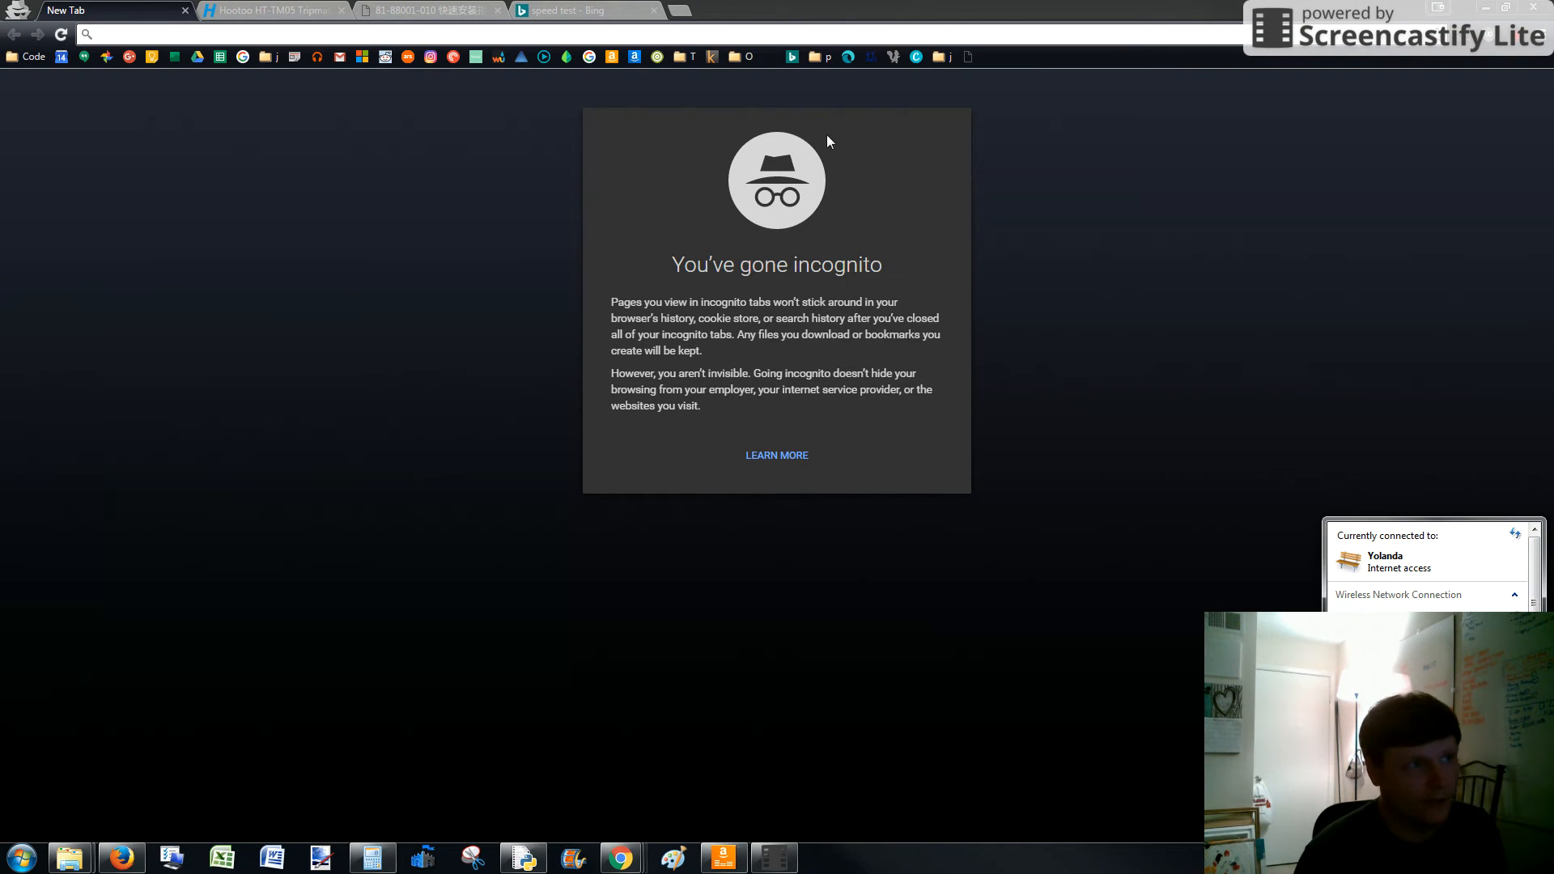
Run the Bing speed test, recording 16.47 Mbps download and 11.62 Mbps upload, then move to a fresh tab.
{"action": "left_click", "coordinate": [584, 10]}
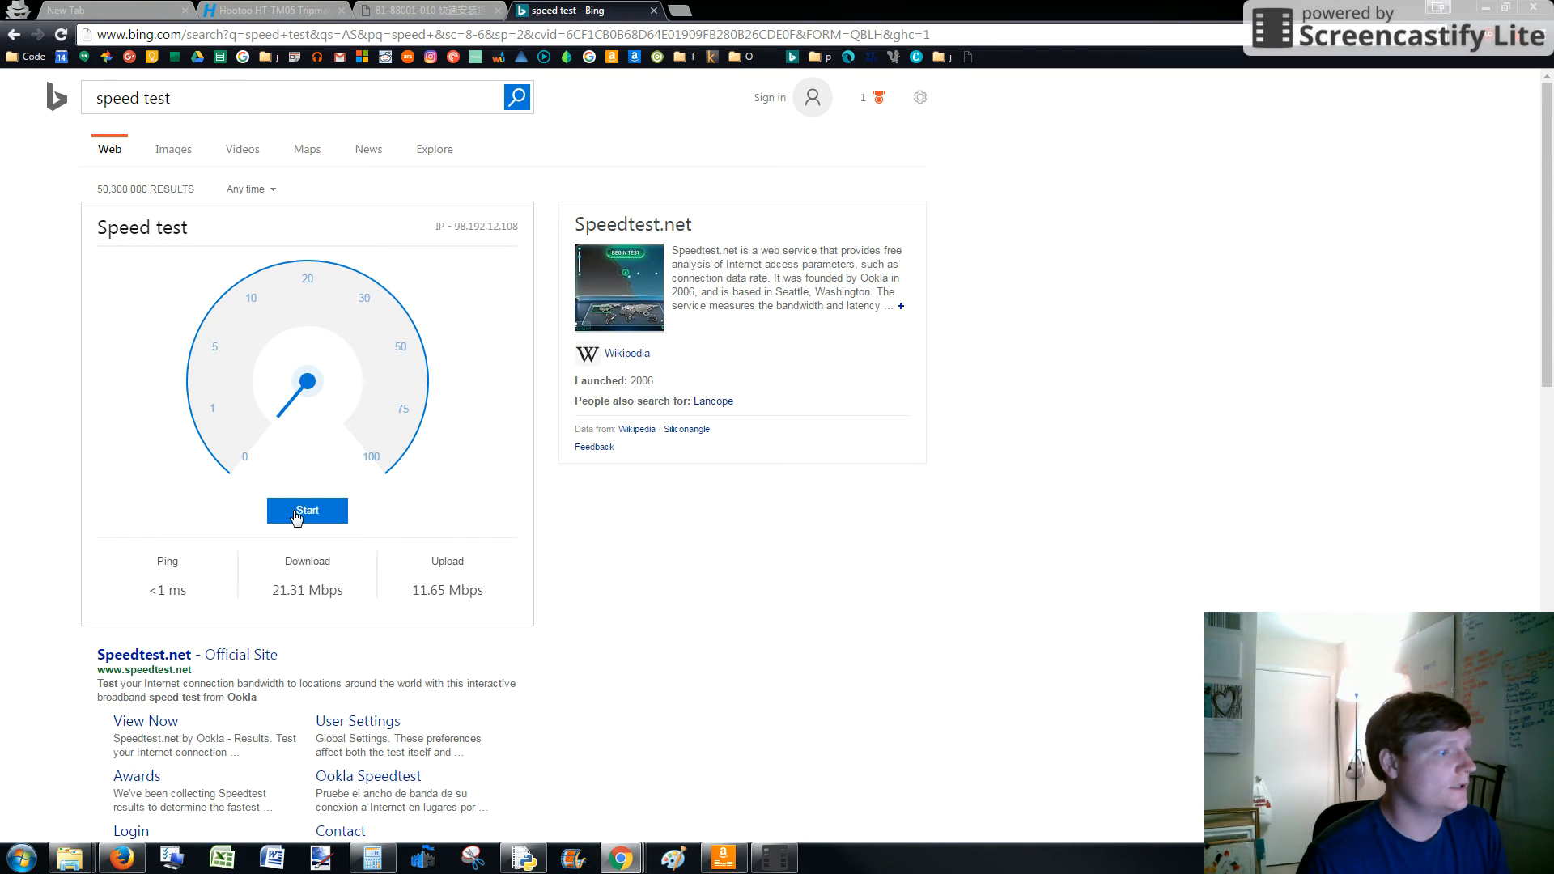
{"action": "left_click", "coordinate": [306, 510]}
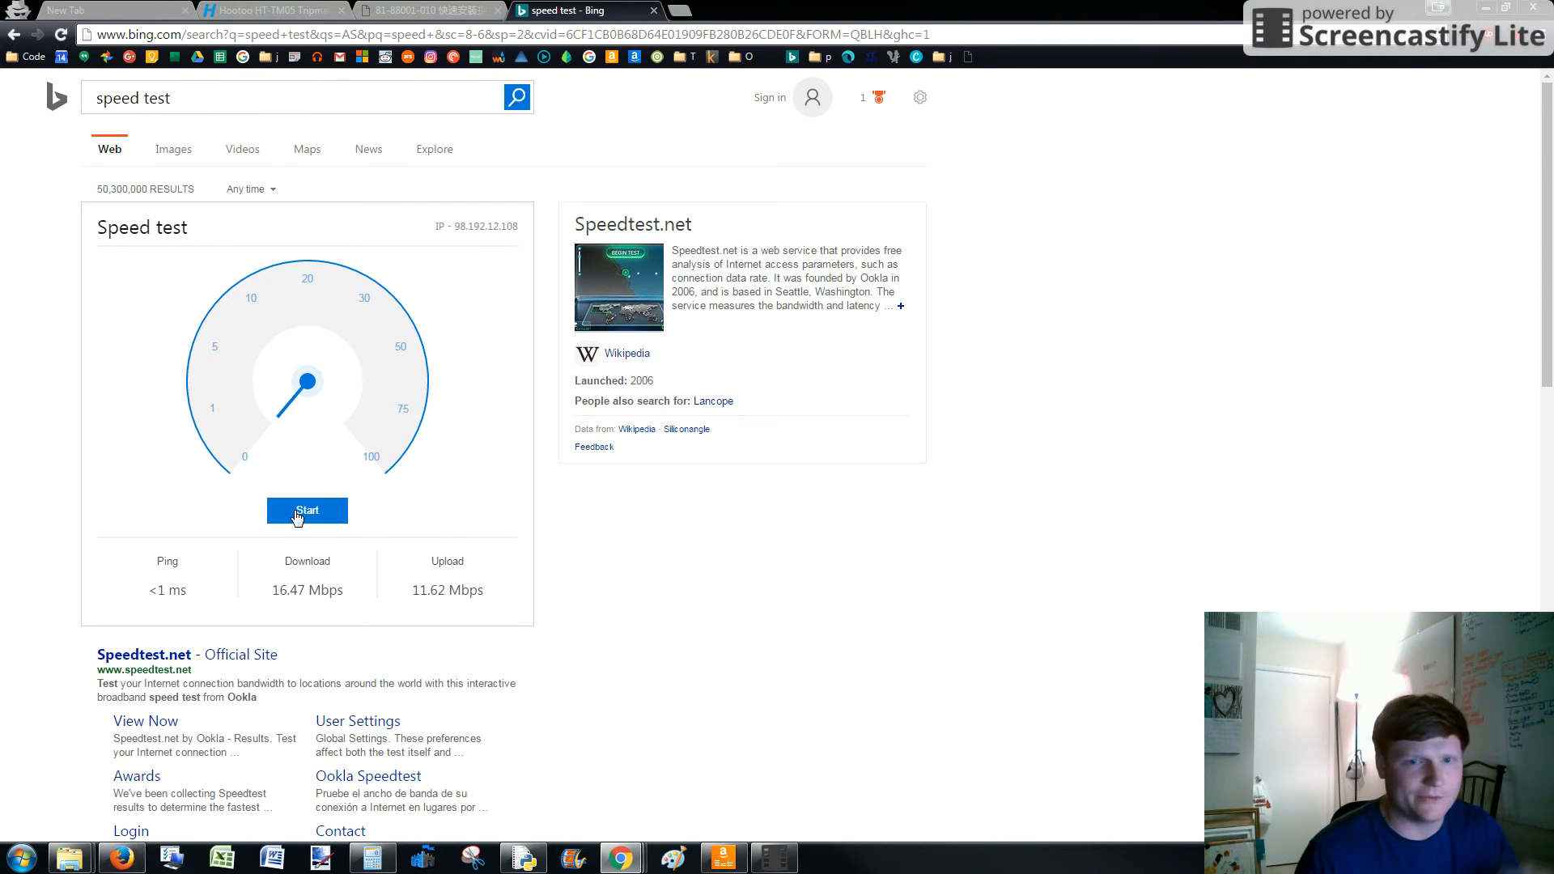
{"action": "mouse_move", "coordinate": [152, 10]}
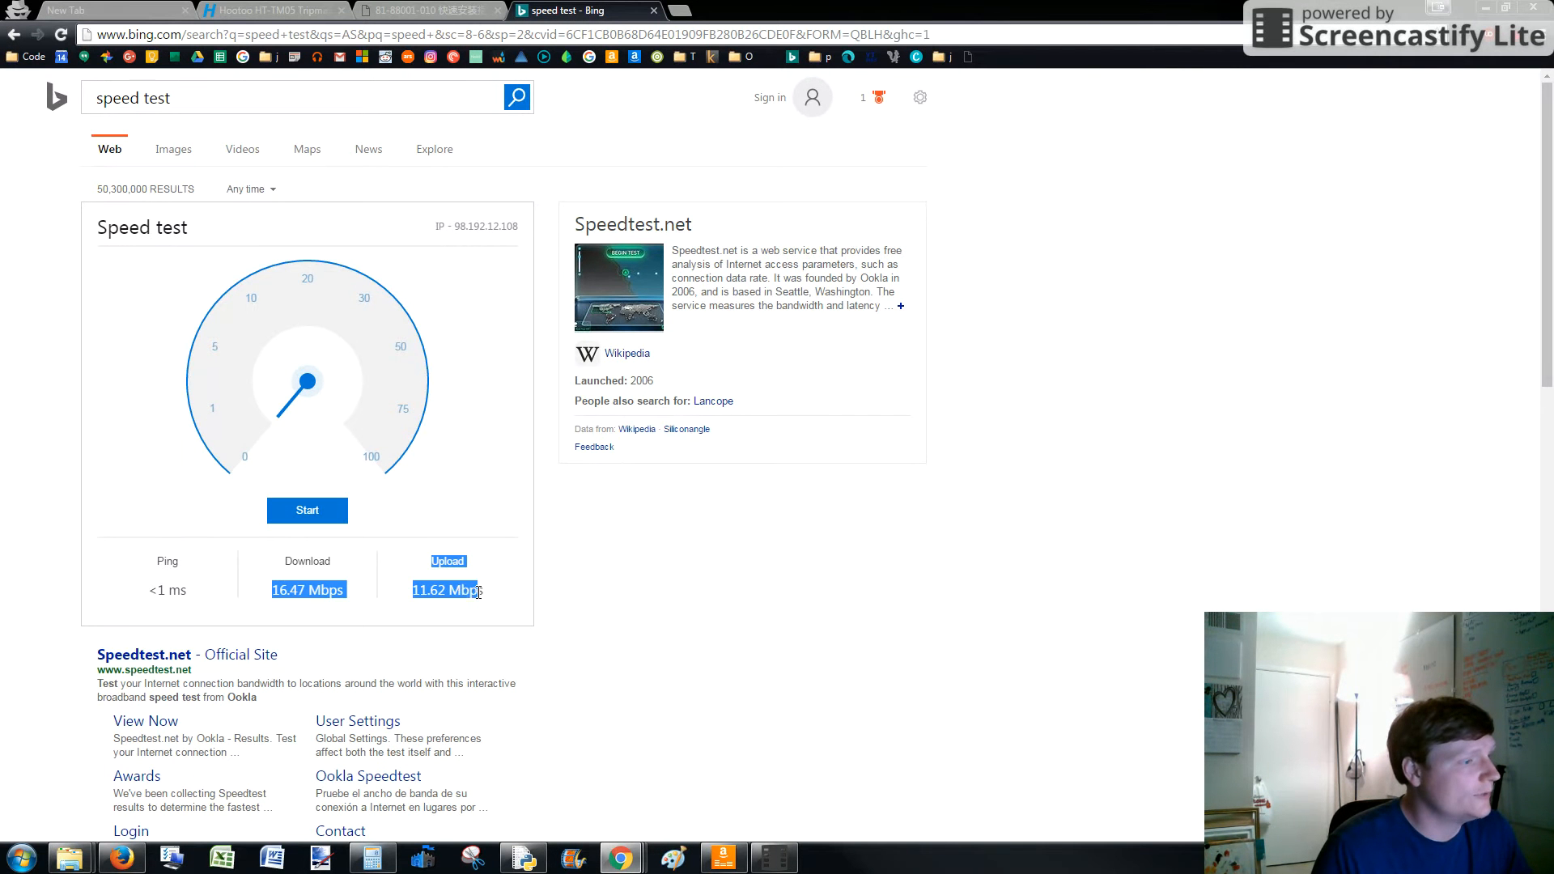
{"action": "left_click", "coordinate": [70, 9]}
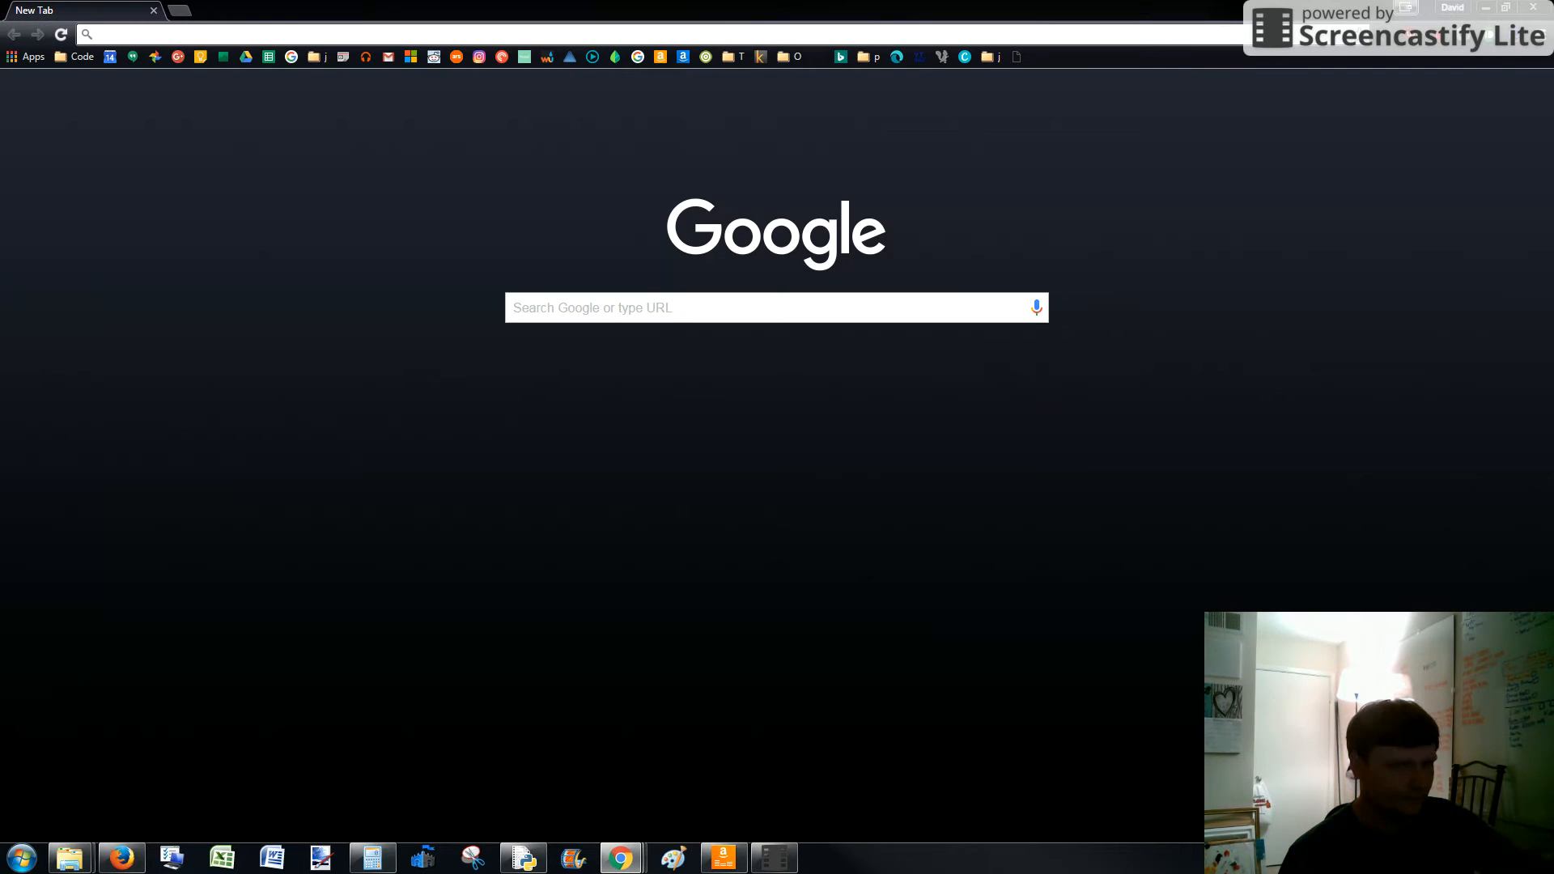
{"action": "mouse_move", "coordinate": [1402, 100]}
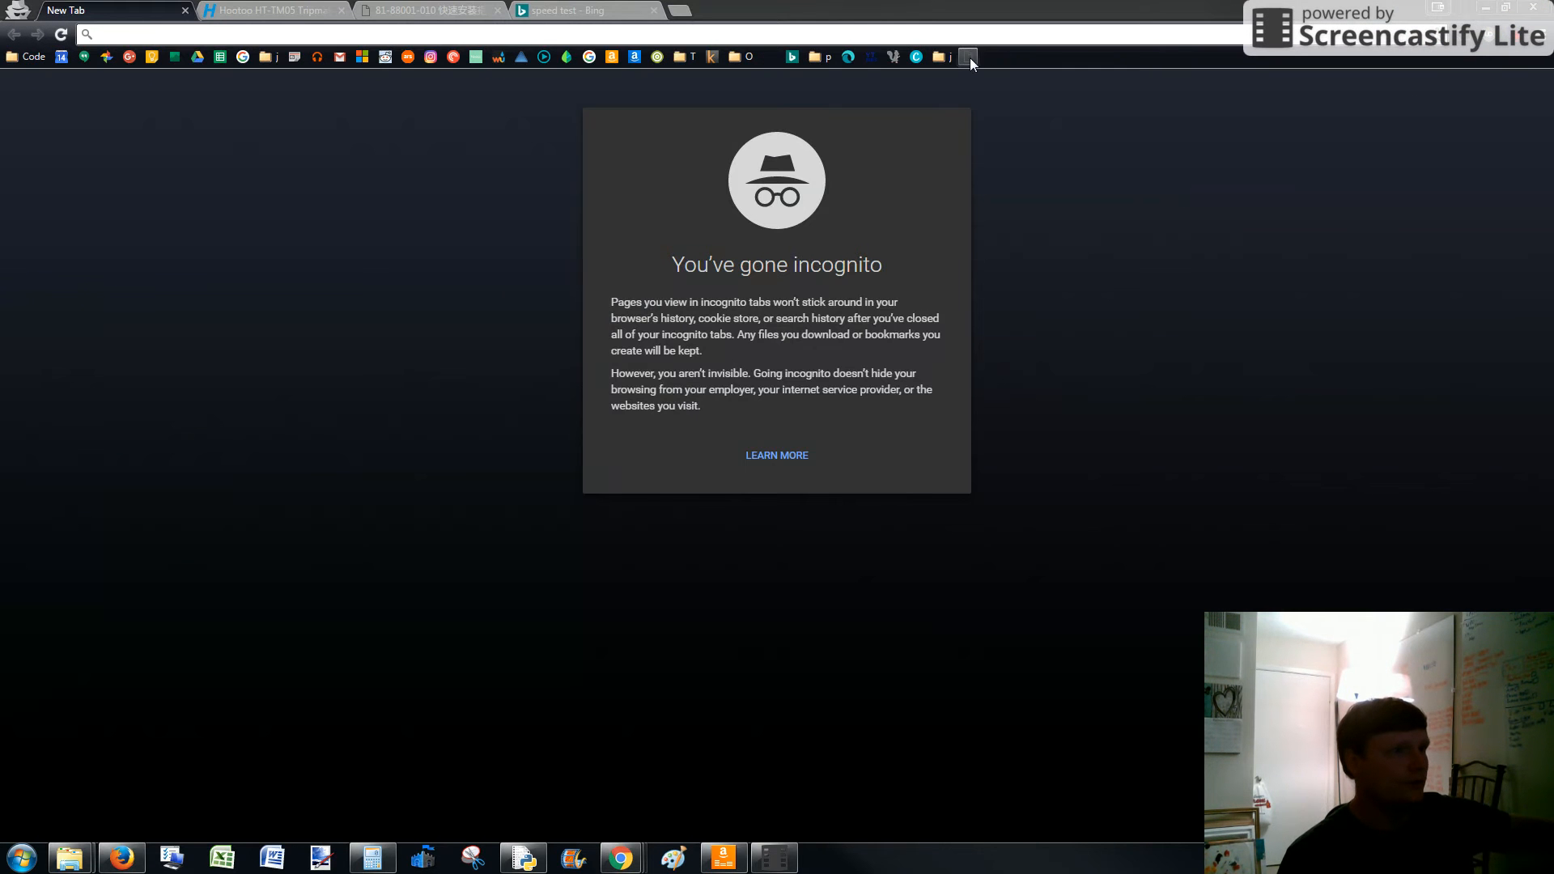
Load the TripMate admin login page at 10.10.10.254.
{"action": "type", "text": "10.10.10.254"}
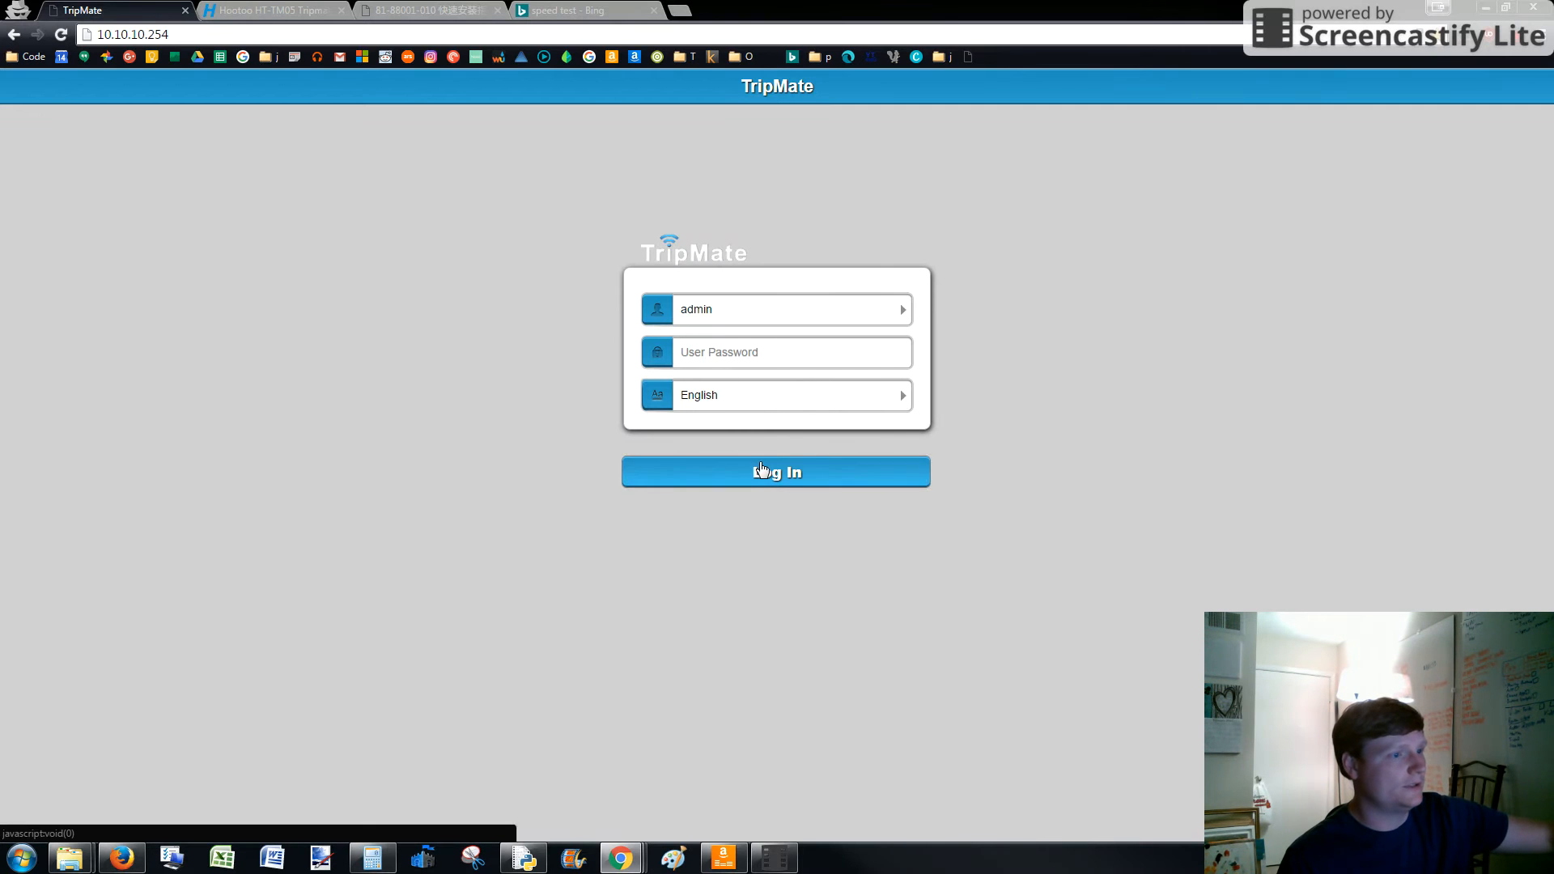
Log in as admin to reach the TripMate dashboard.
{"action": "left_click", "coordinate": [775, 471]}
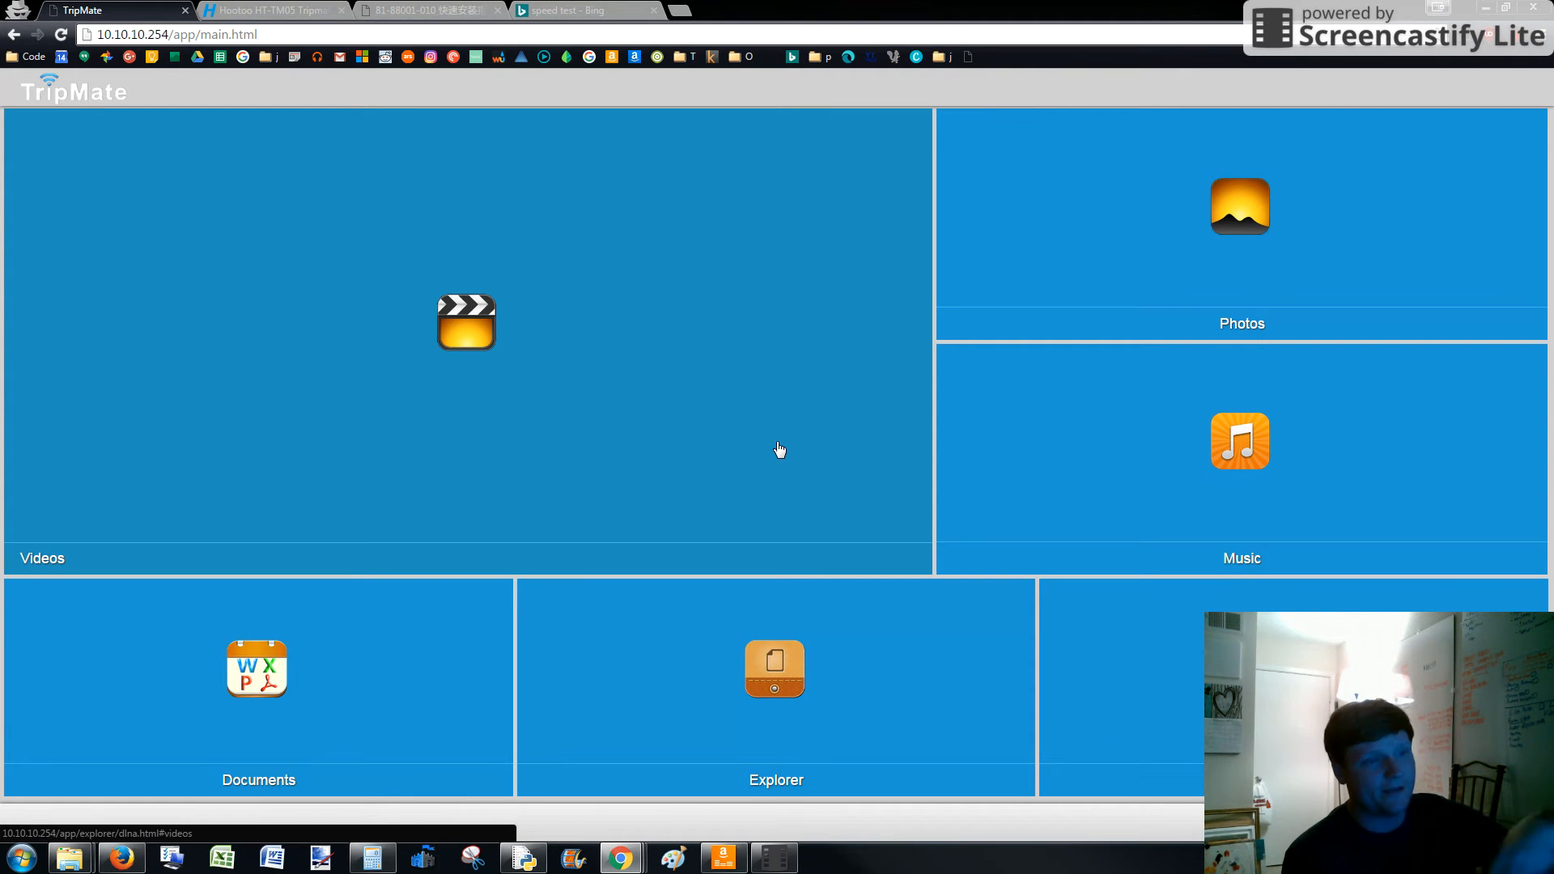
{"action": "mouse_move", "coordinate": [829, 238]}
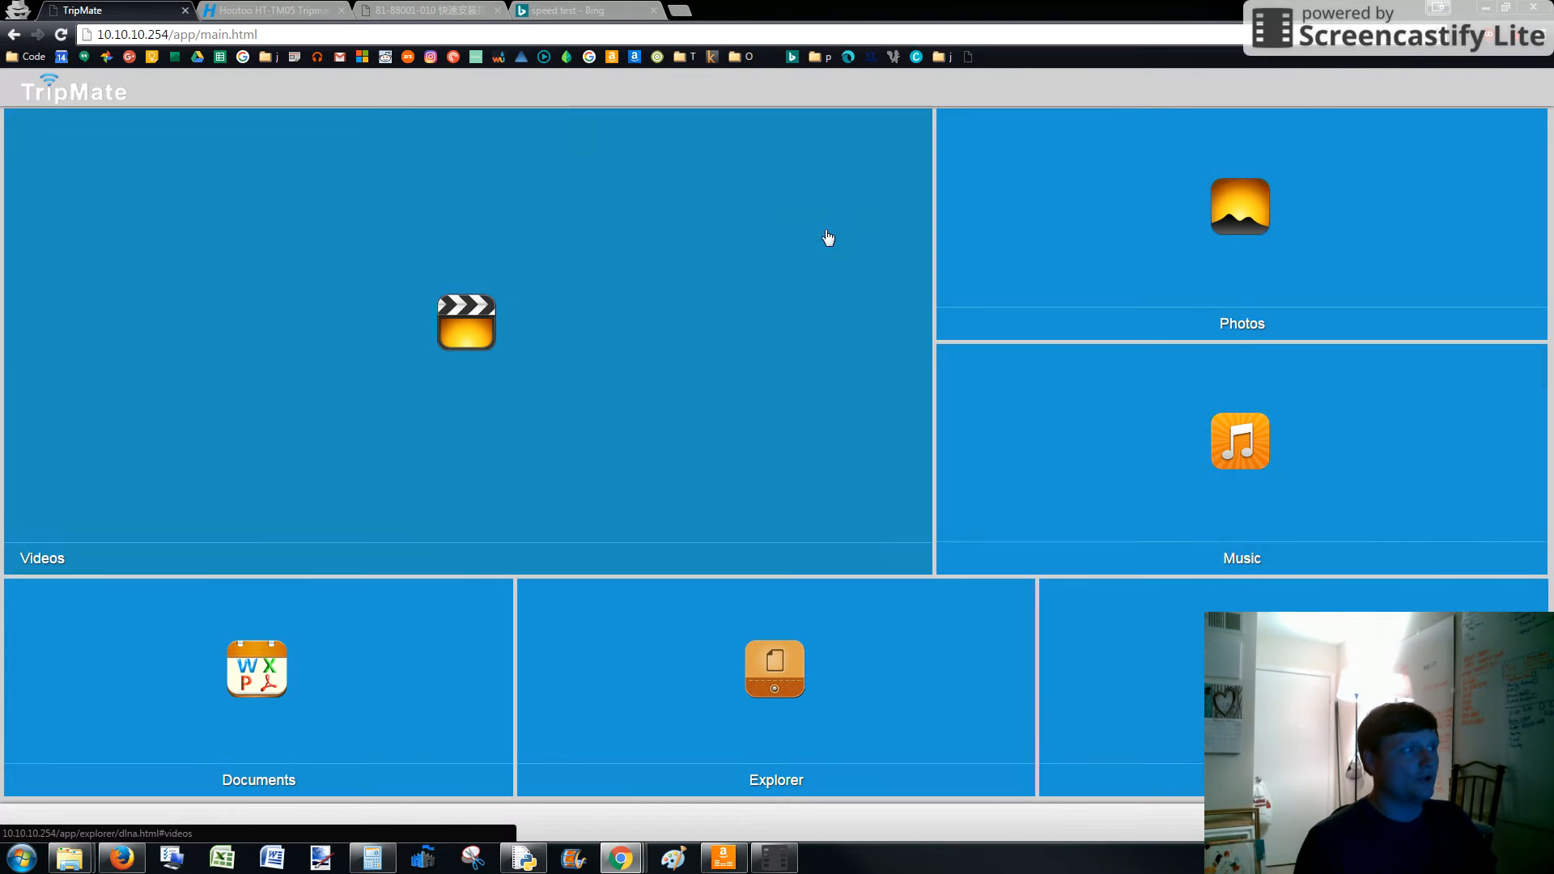
{"action": "mouse_move", "coordinate": [586, 665]}
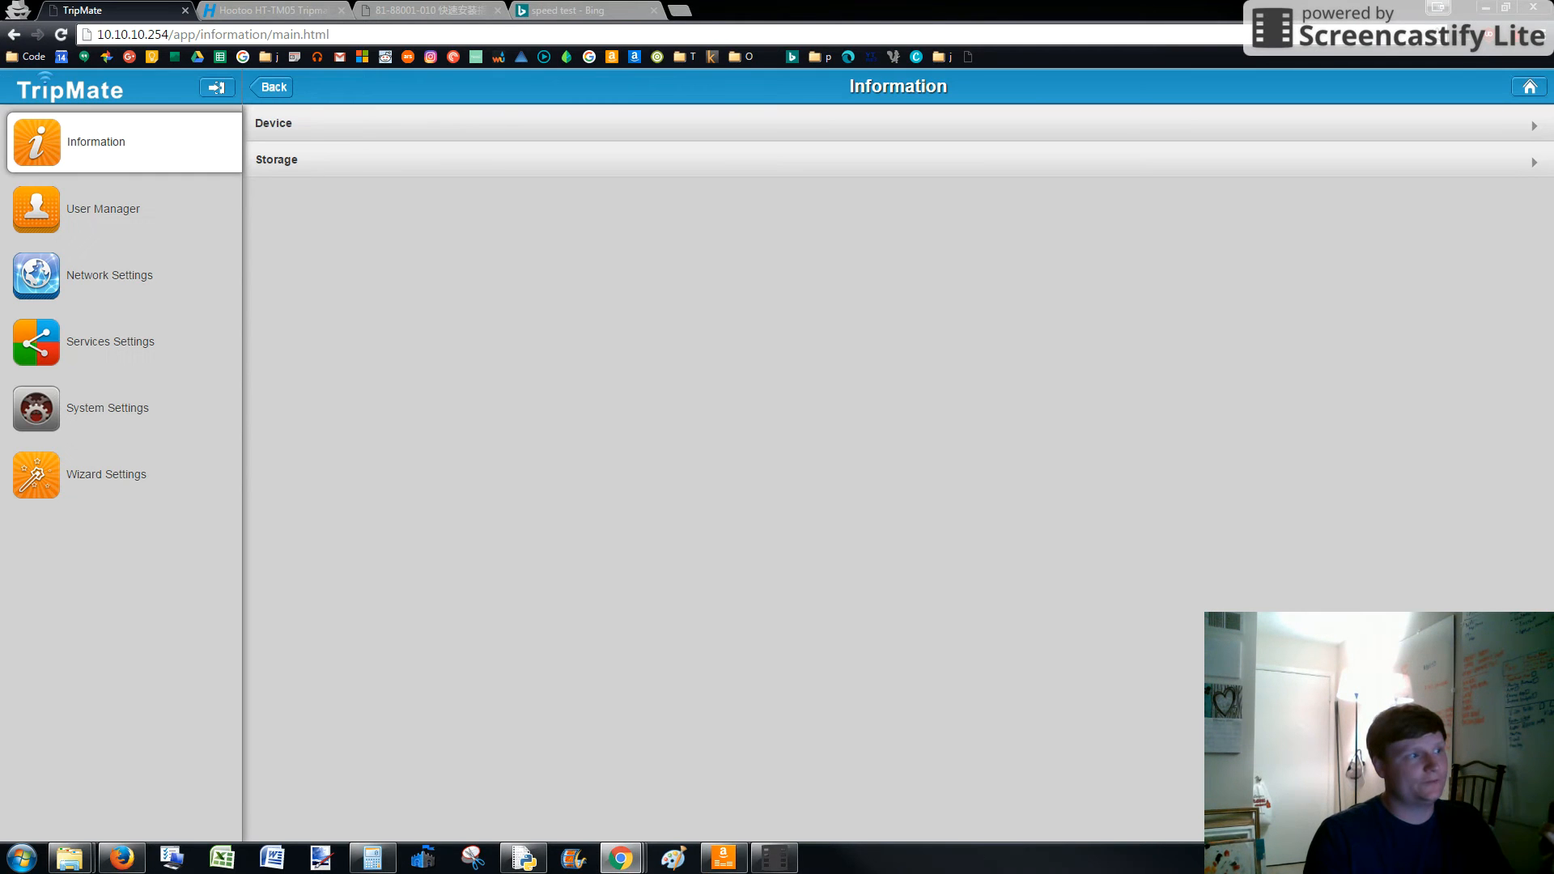
{"action": "mouse_move", "coordinate": [328, 159]}
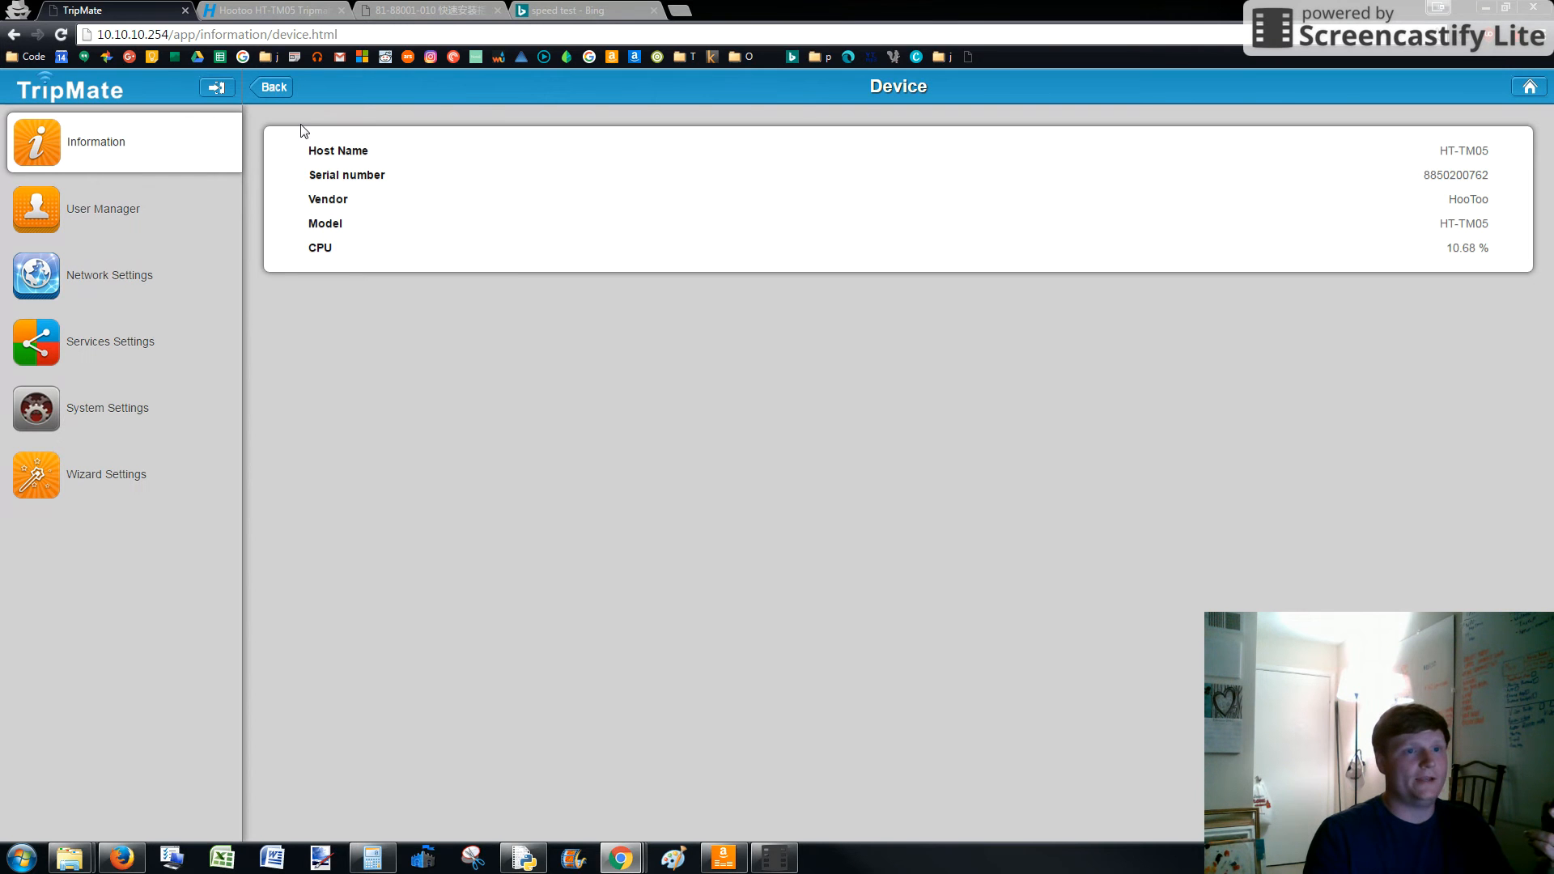
{"action": "mouse_move", "coordinate": [37, 275]}
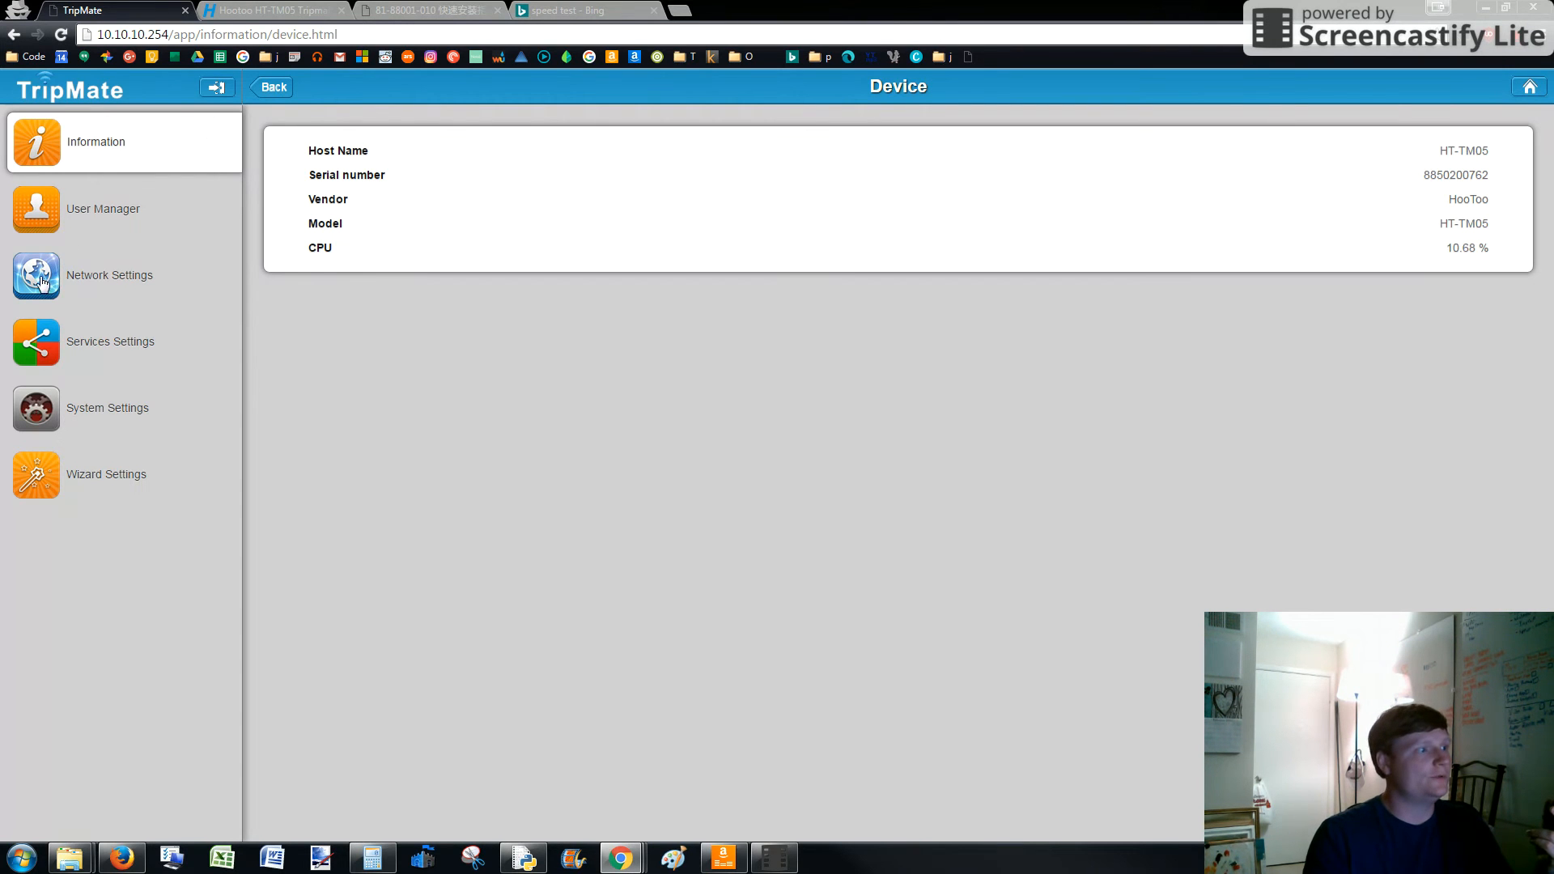
Check firmware 2.000.022 on the Firmware Upgrade page against HooToo's download page listing 2.000.064.
{"action": "left_click", "coordinate": [106, 407]}
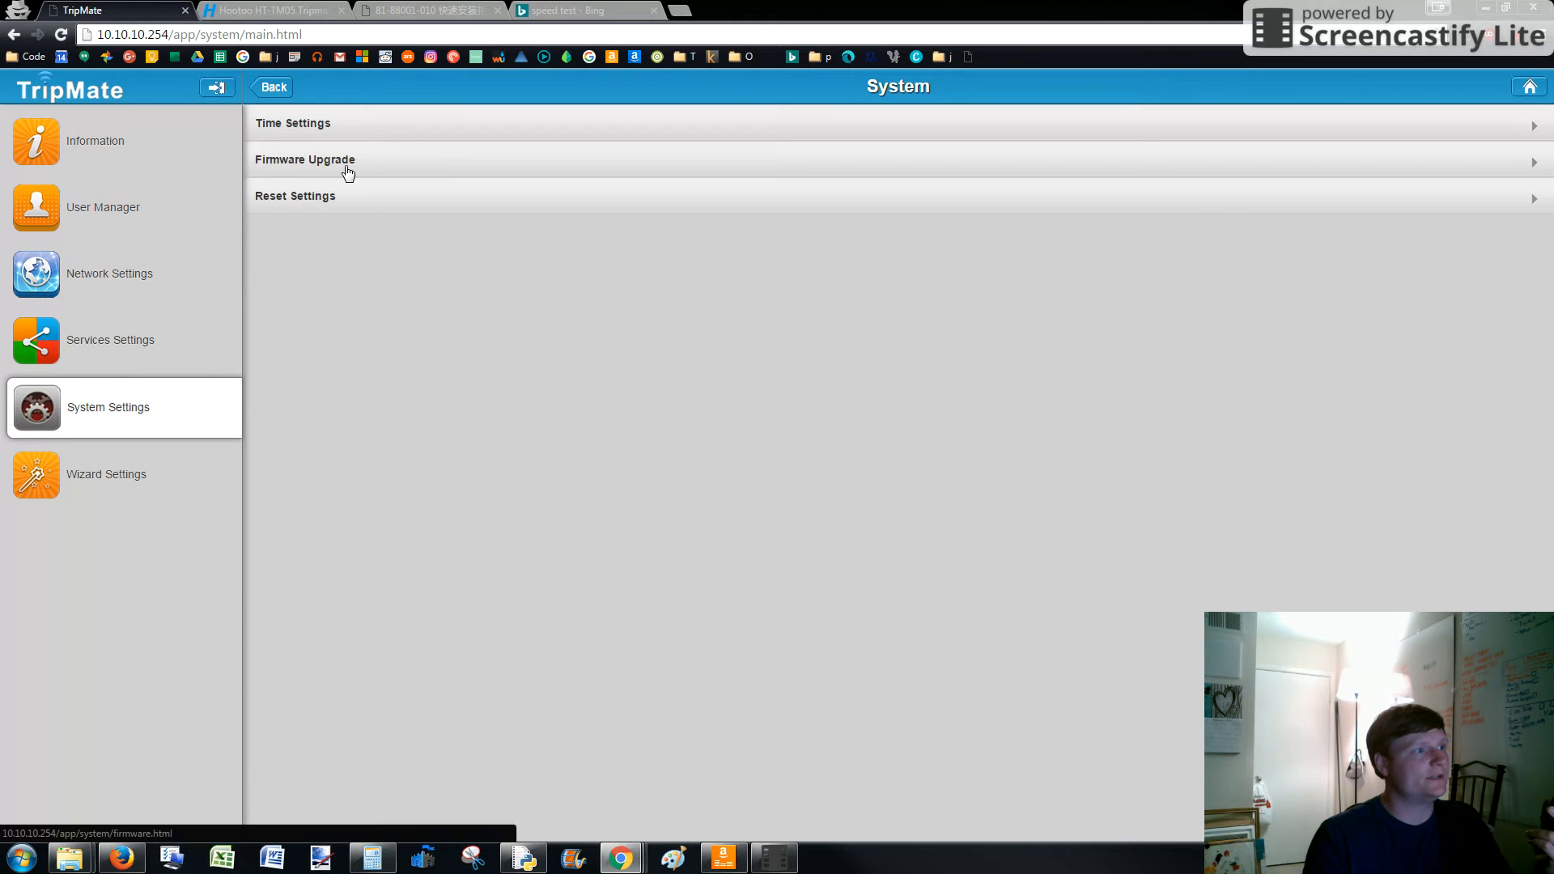
{"action": "left_click", "coordinate": [306, 160]}
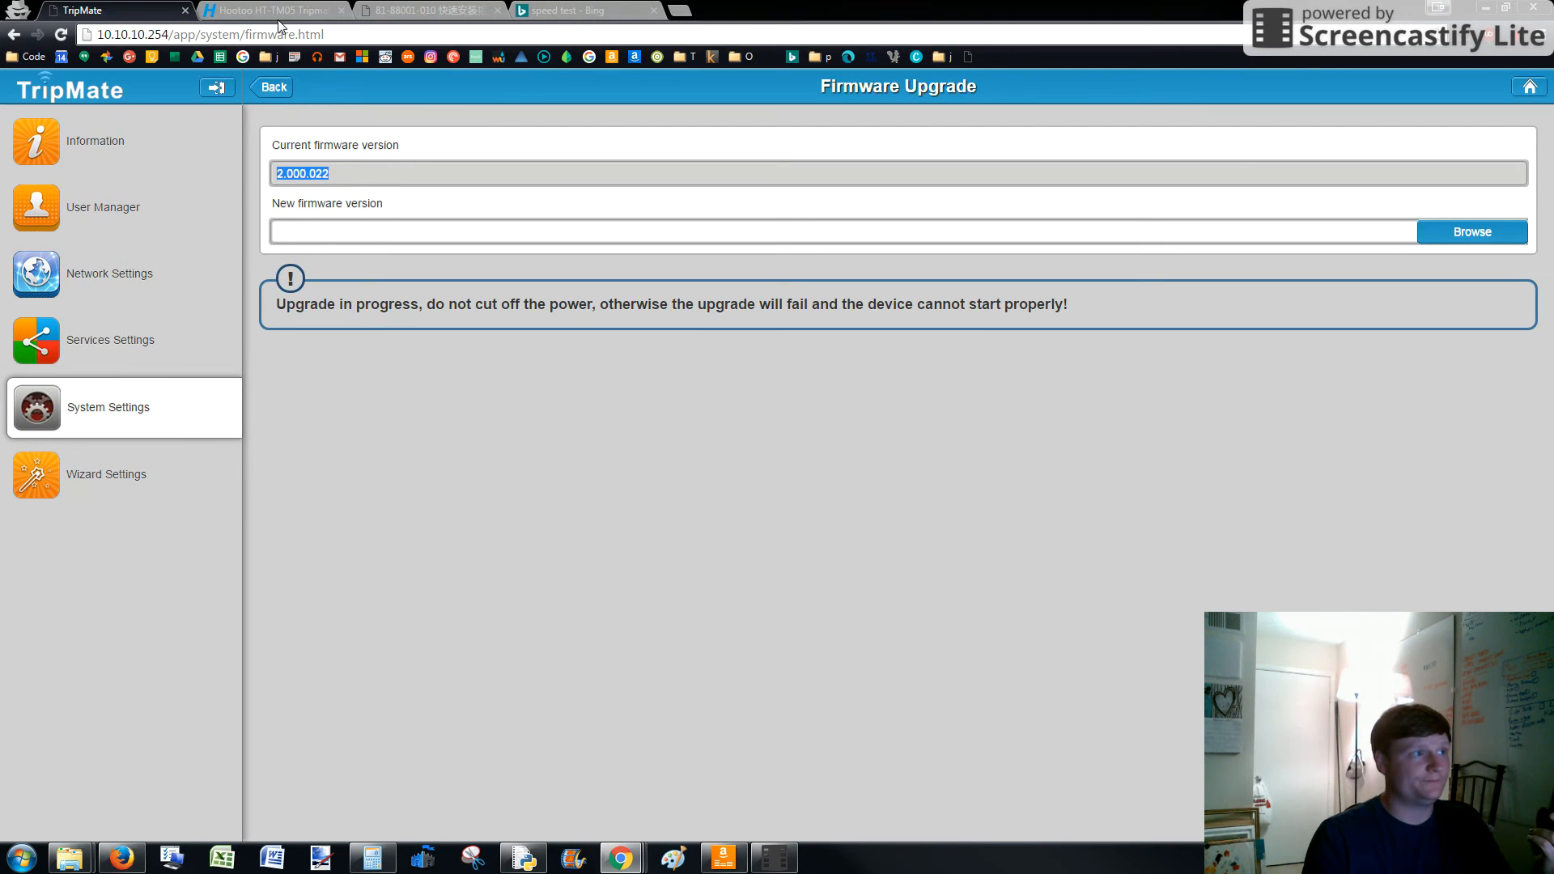
{"action": "left_click", "coordinate": [267, 10]}
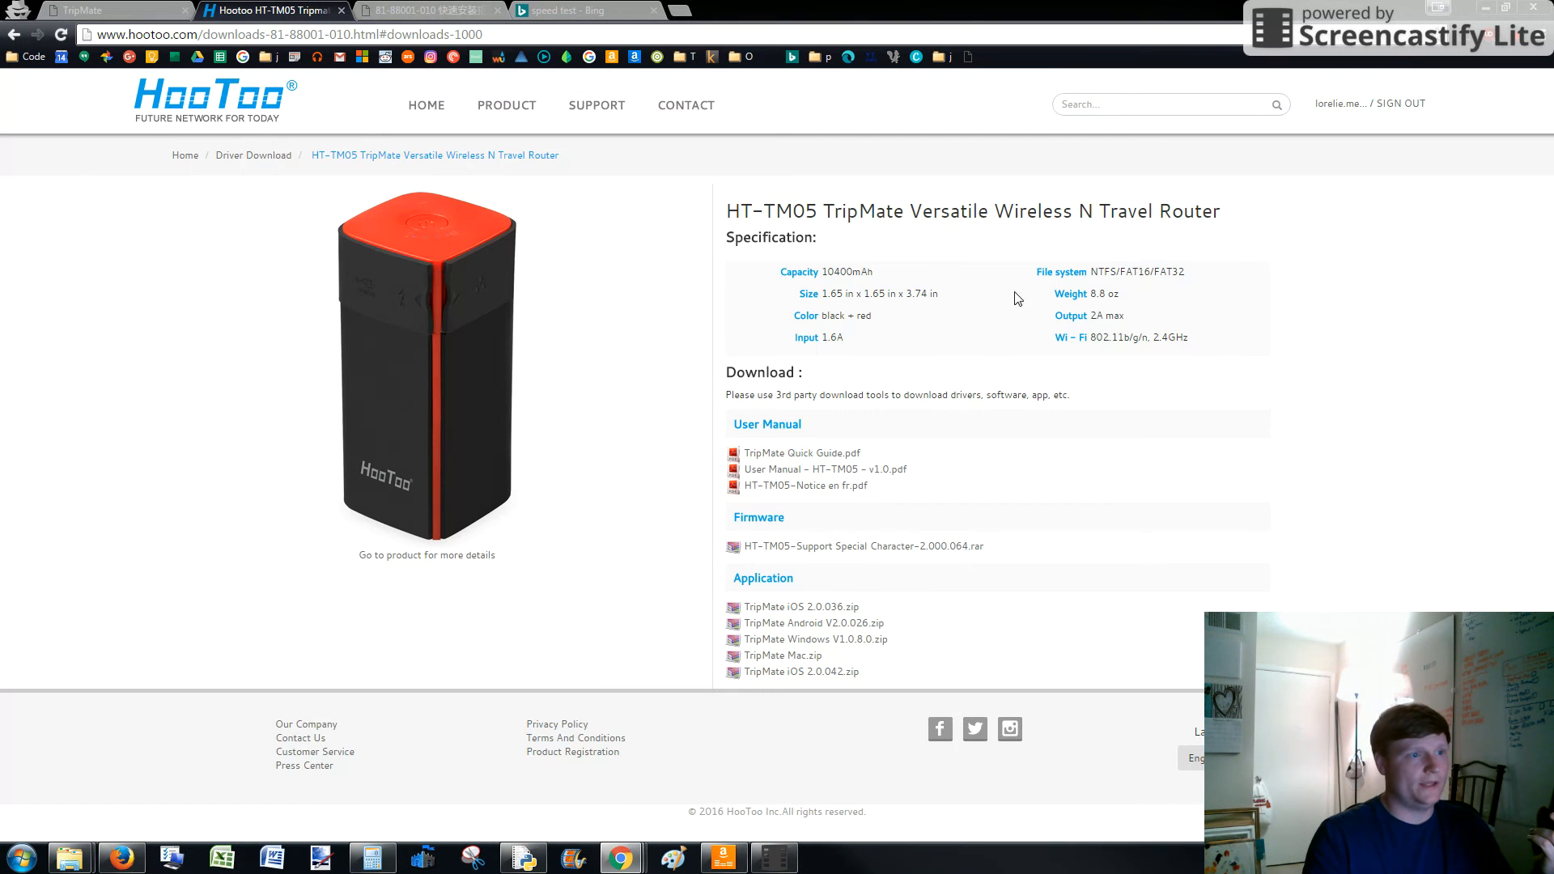
{"action": "mouse_move", "coordinate": [945, 562]}
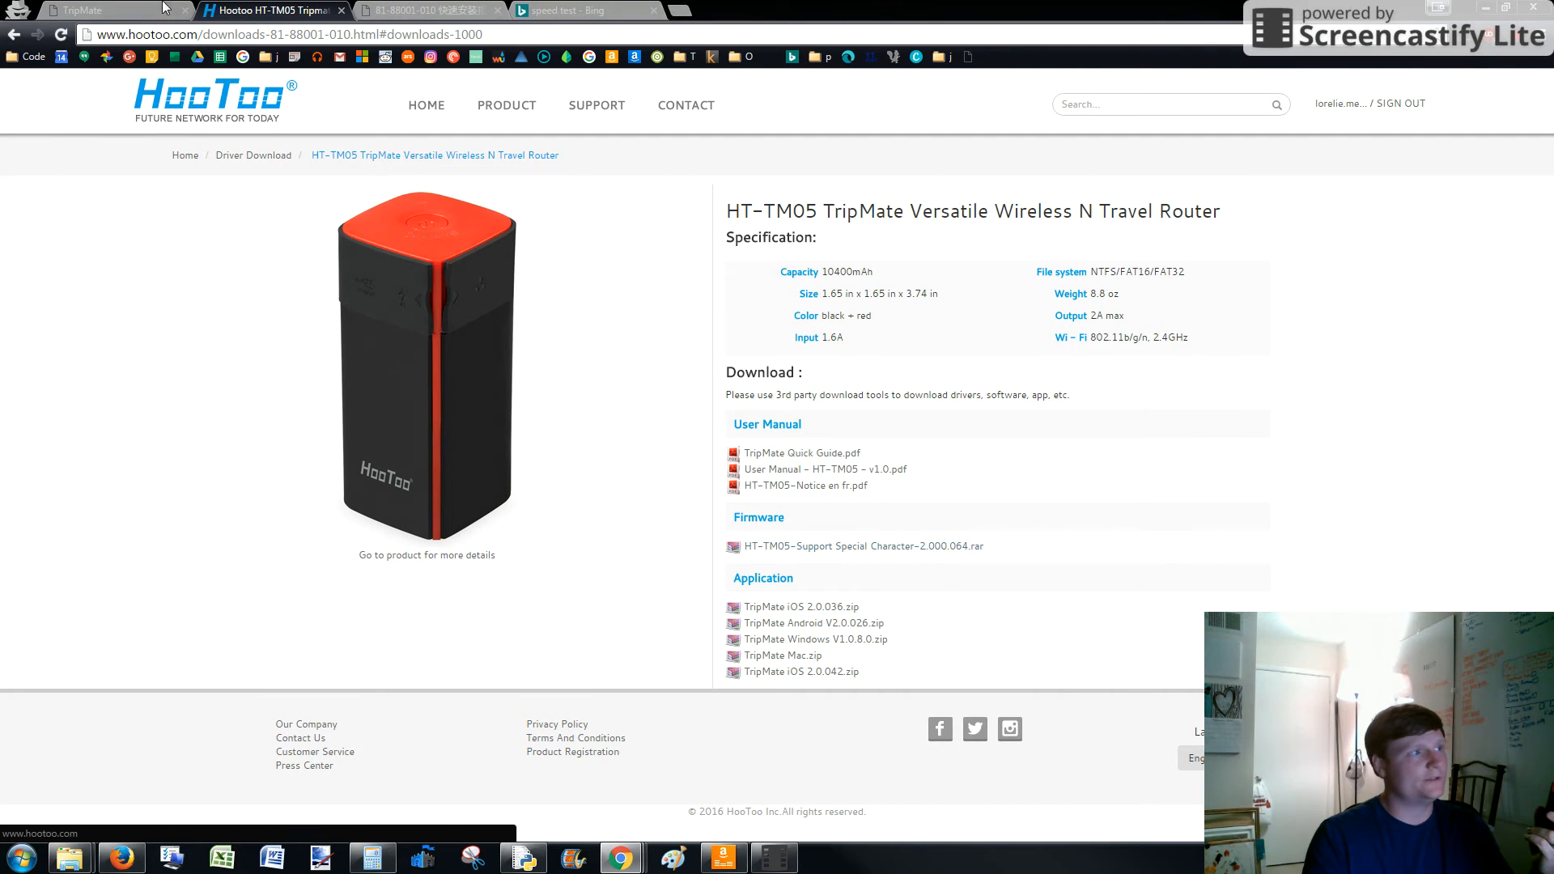
{"action": "left_click", "coordinate": [80, 9]}
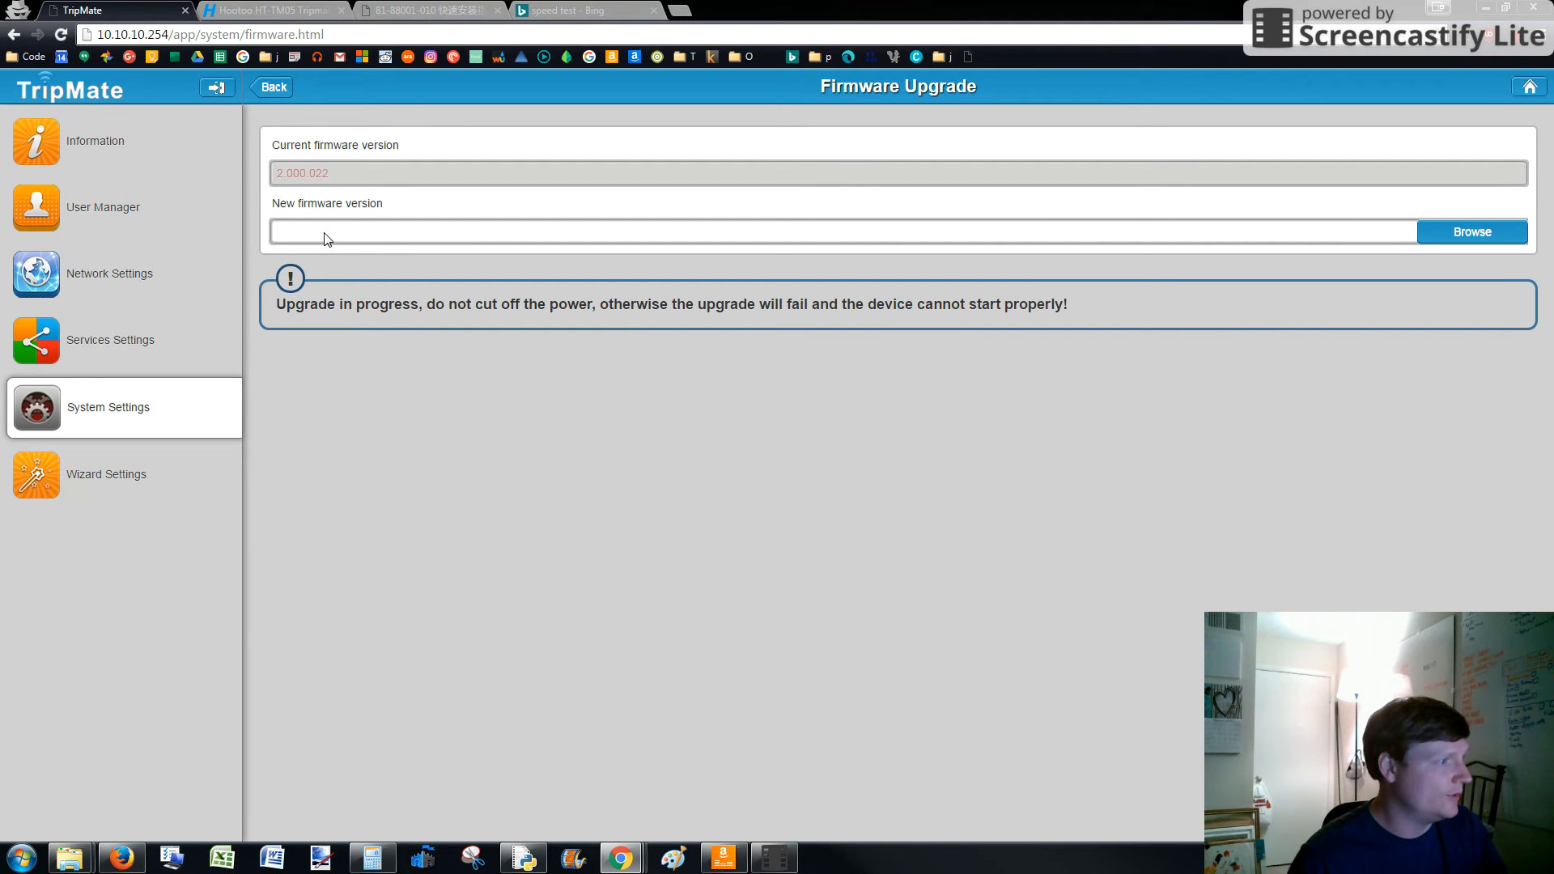
{"action": "mouse_move", "coordinate": [253, 295]}
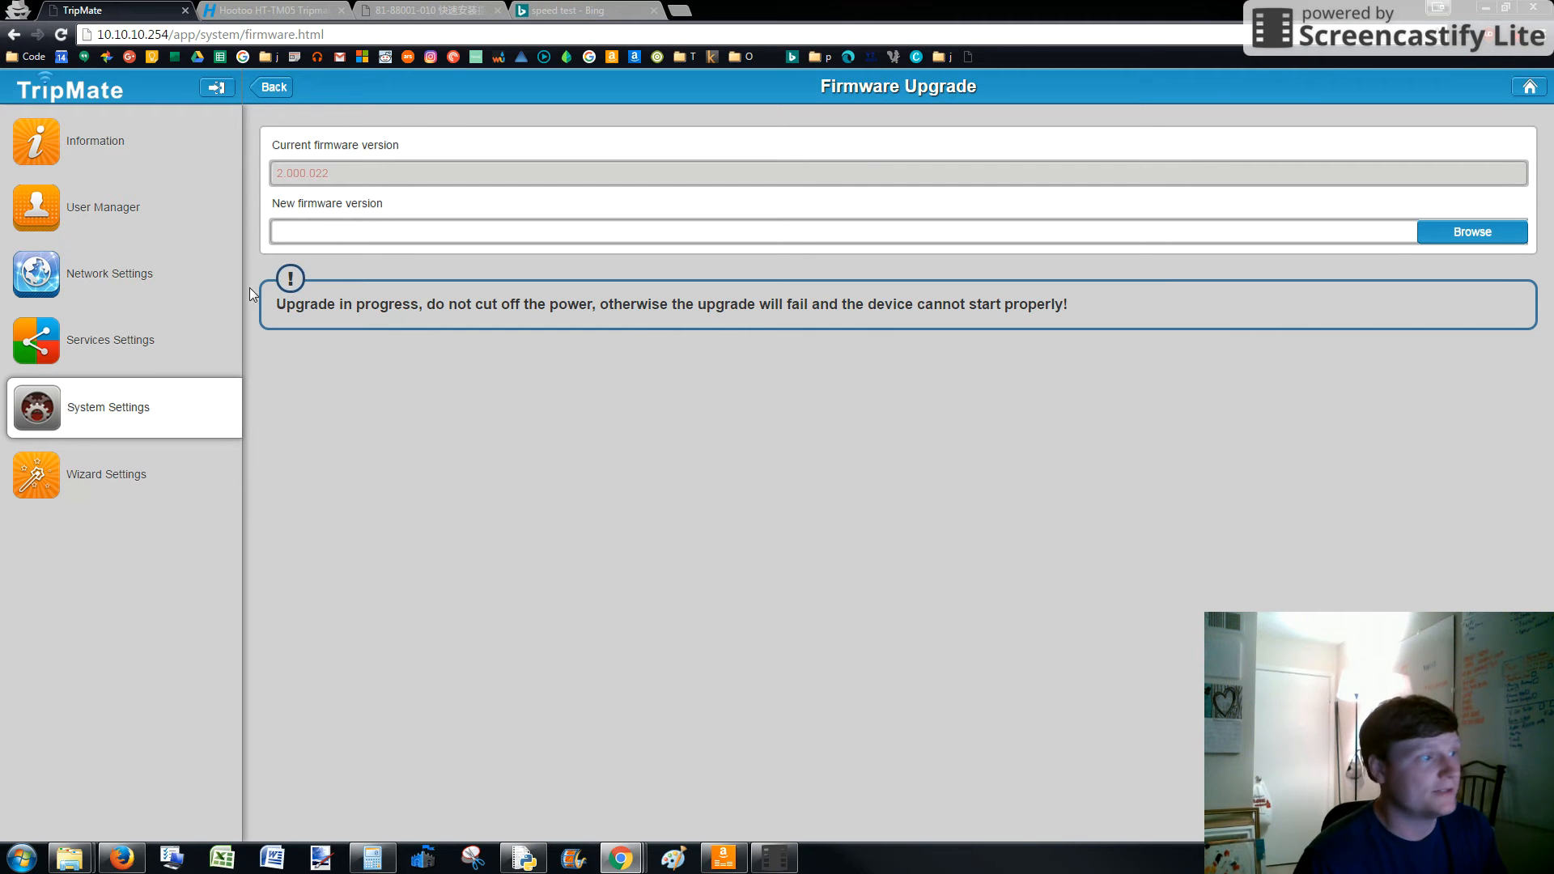
{"action": "mouse_move", "coordinate": [131, 486]}
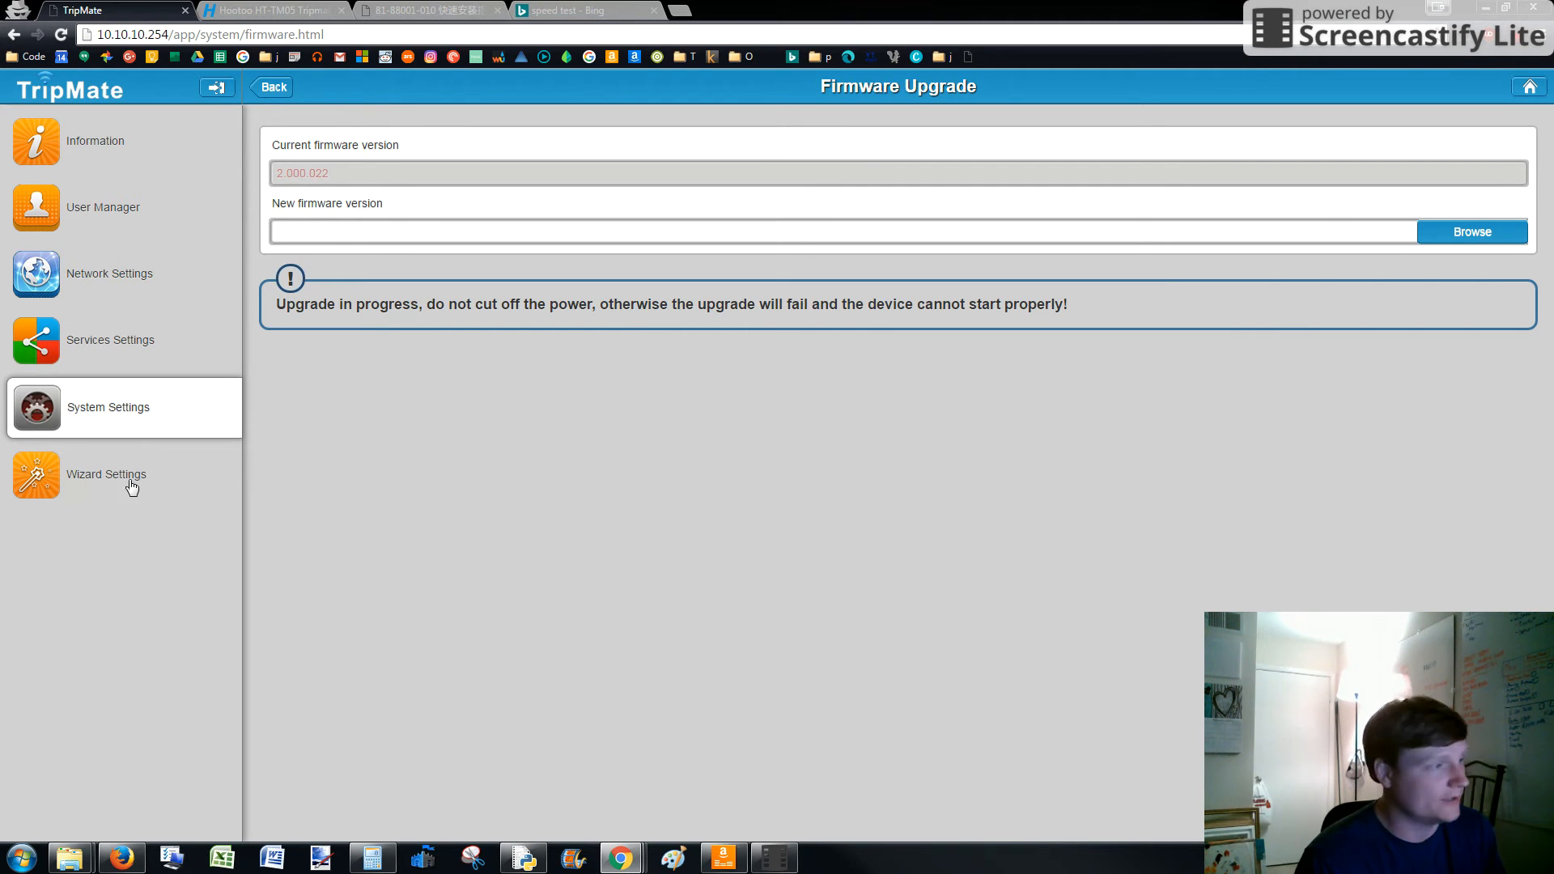
{"action": "mouse_move", "coordinate": [115, 487]}
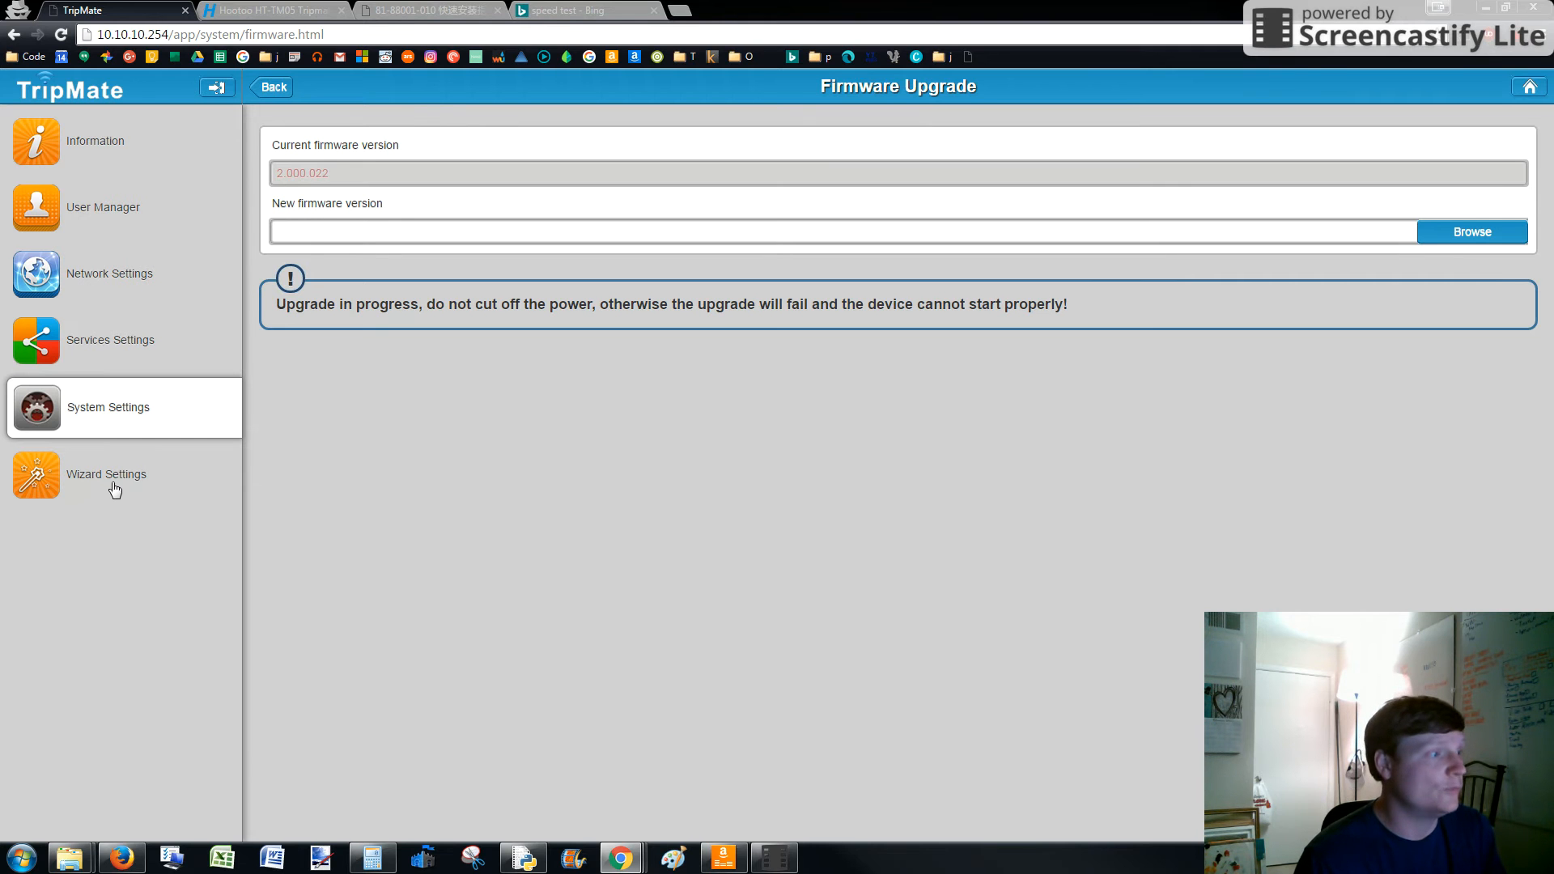
Run the setup wizard's internet step with wireless access via DHCP, scanning and choosing the home network.
{"action": "left_click", "coordinate": [107, 474]}
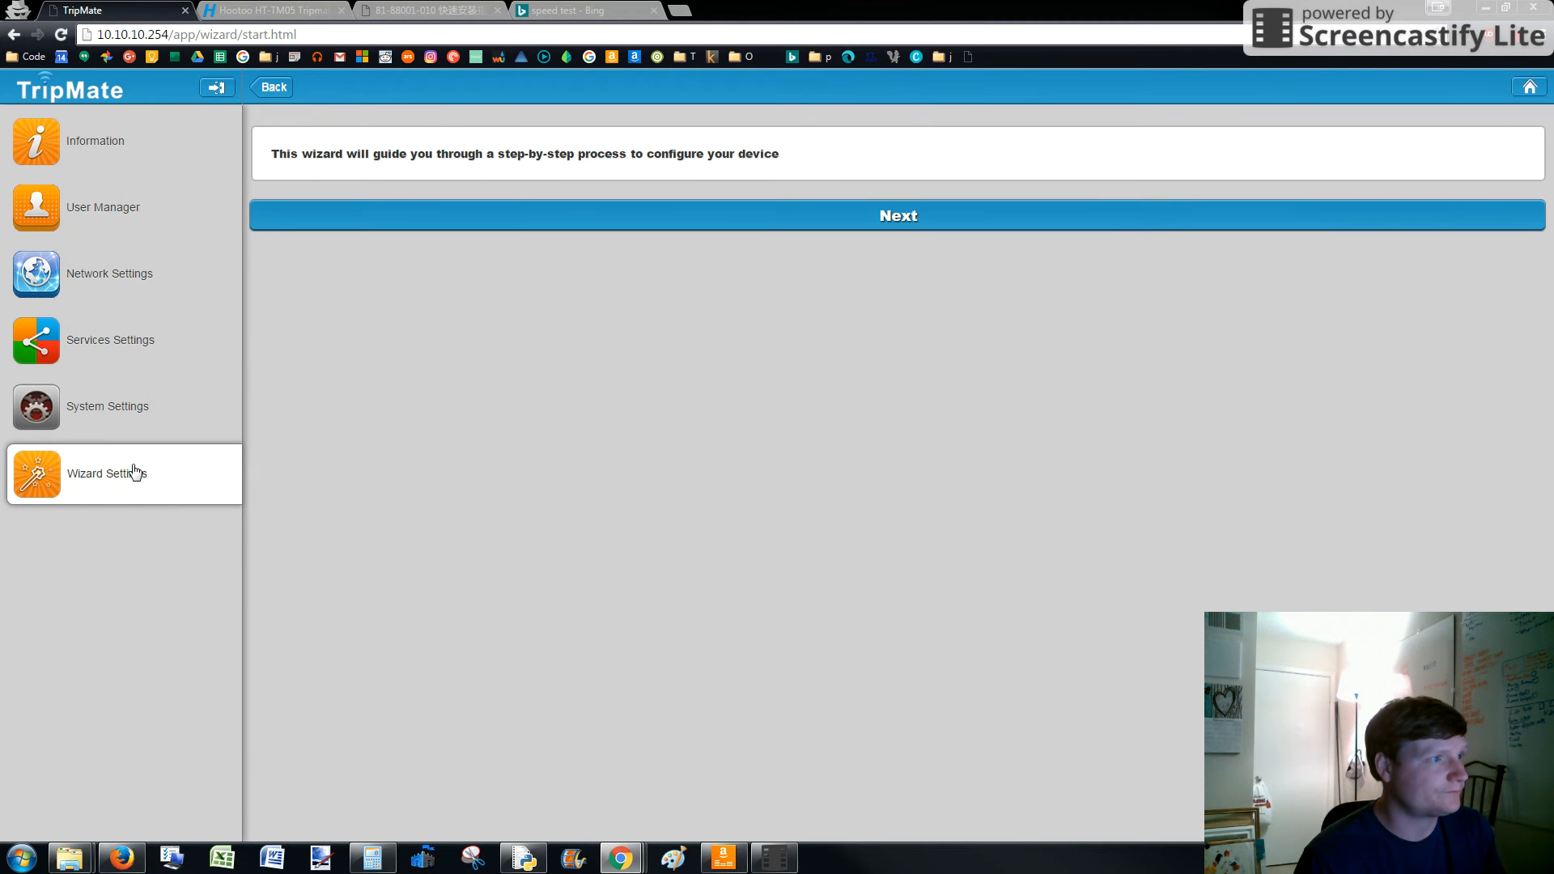
{"action": "left_click", "coordinate": [897, 215]}
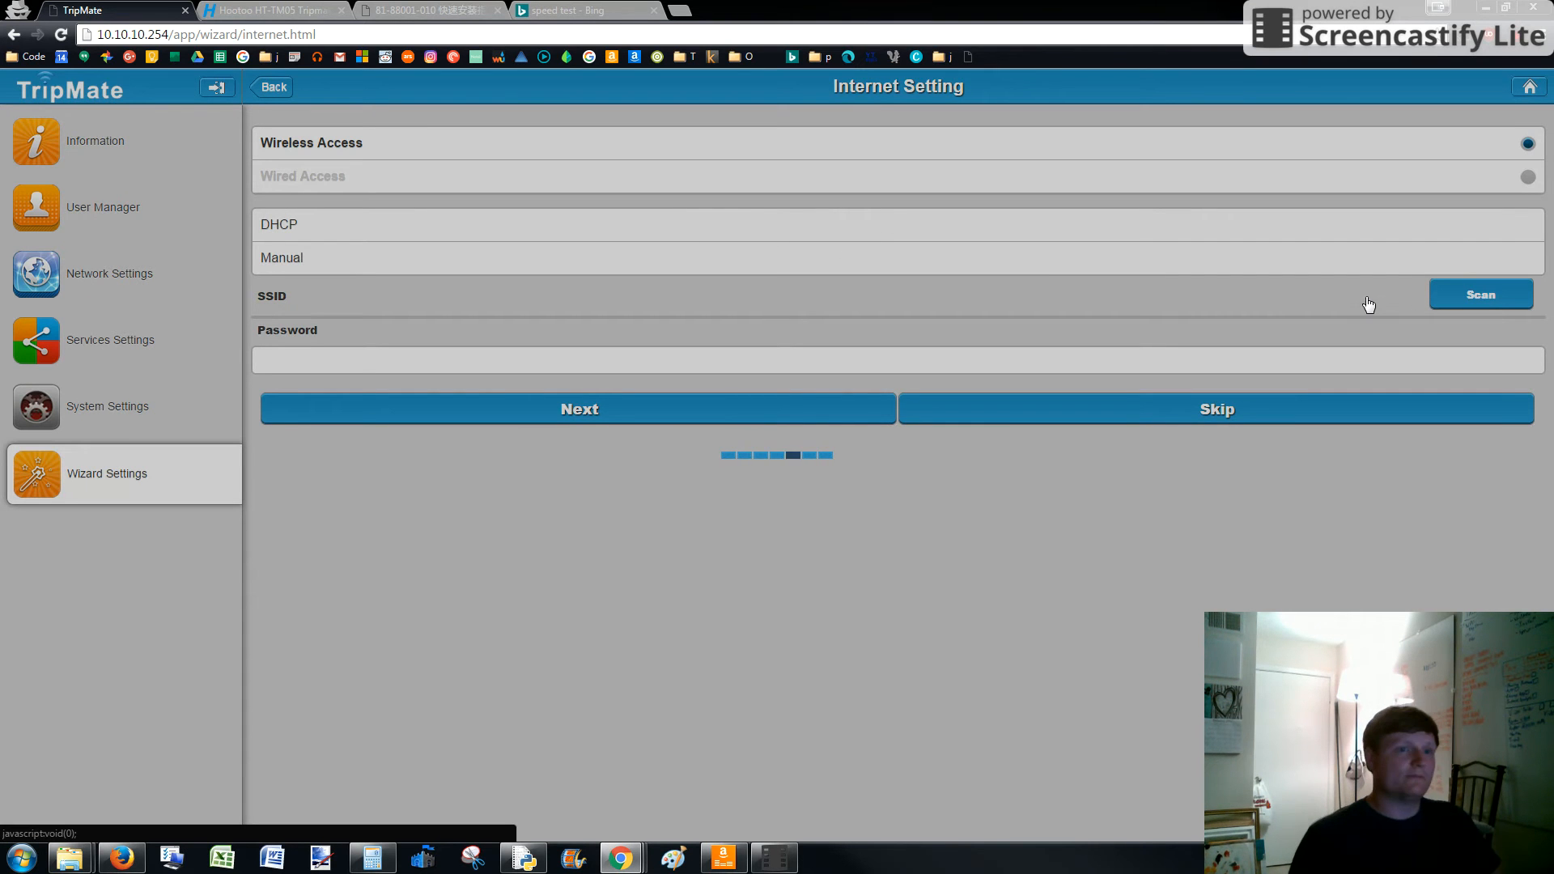
{"action": "left_click", "coordinate": [1480, 294]}
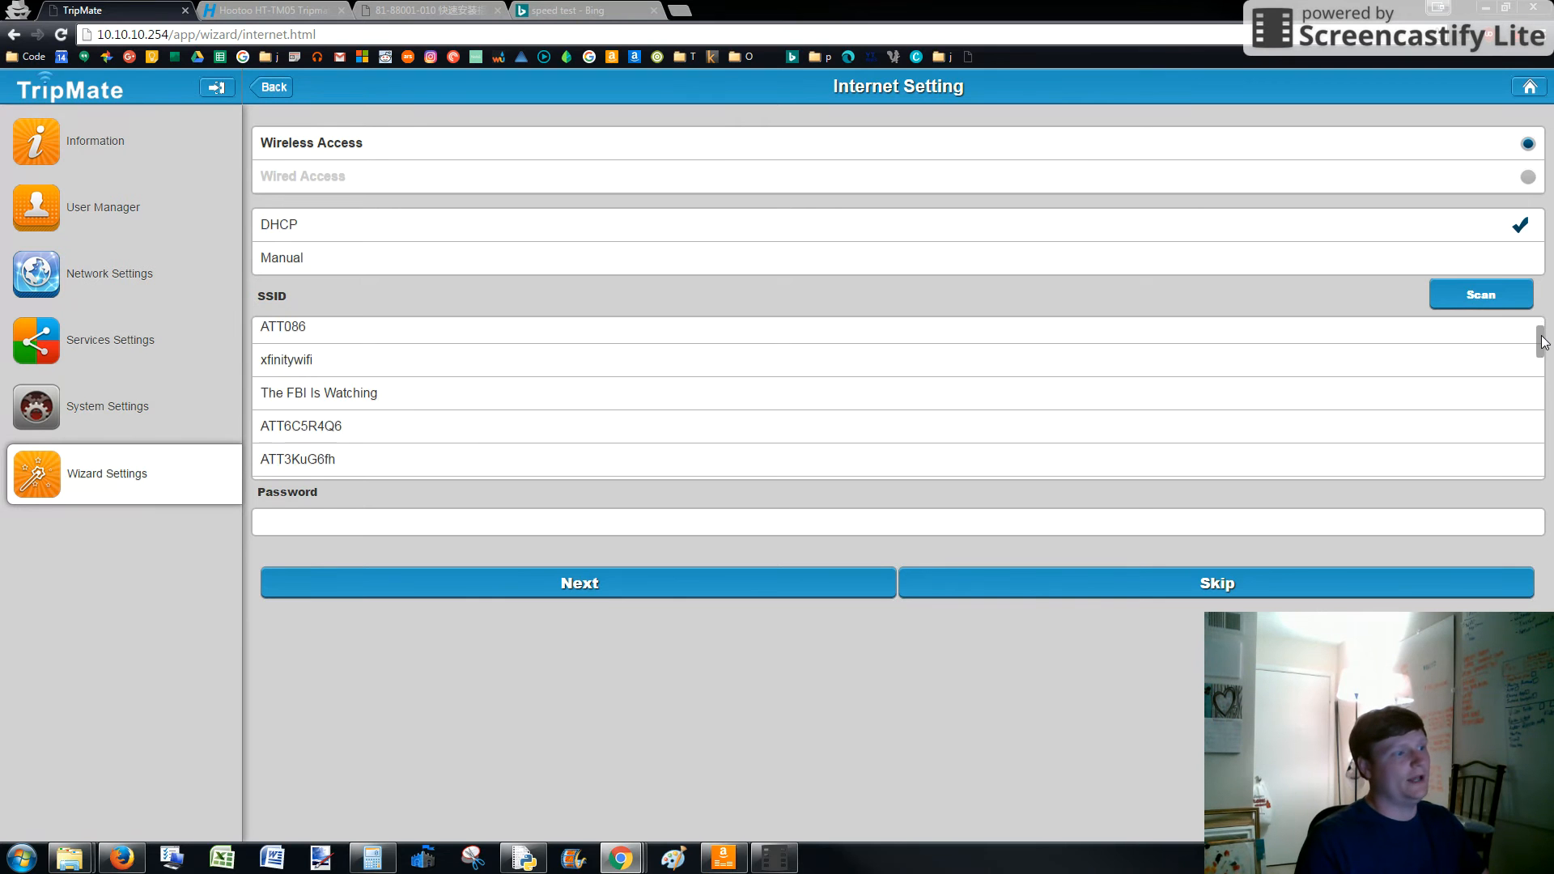
{"action": "scroll", "scroll_direction": "down", "scroll_amount": 3}
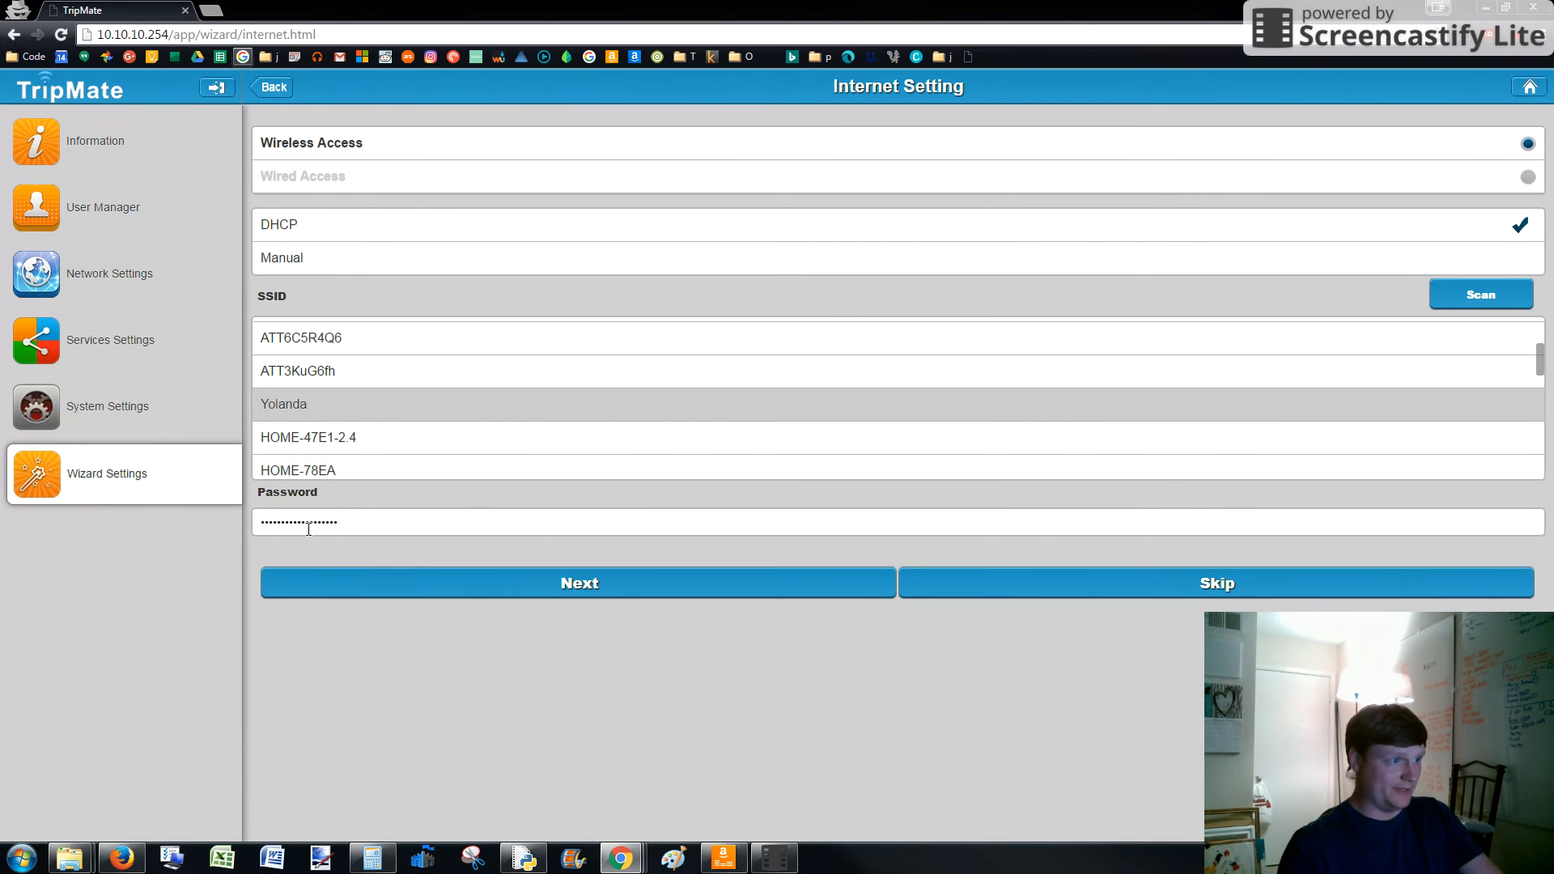
{"action": "left_click", "coordinate": [578, 583]}
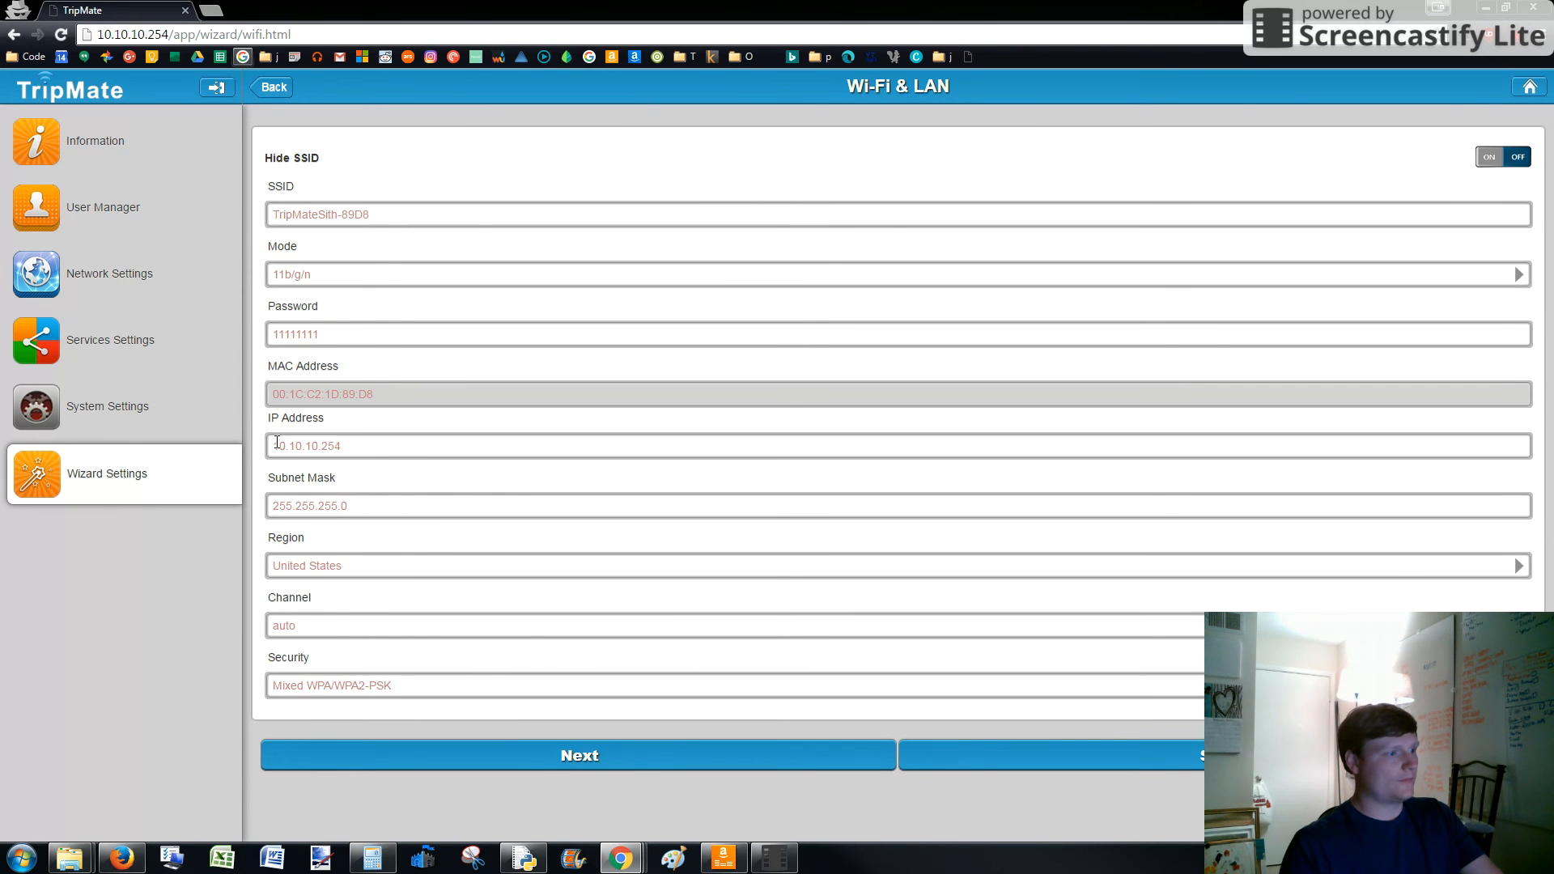
{"action": "mouse_move", "coordinate": [327, 288]}
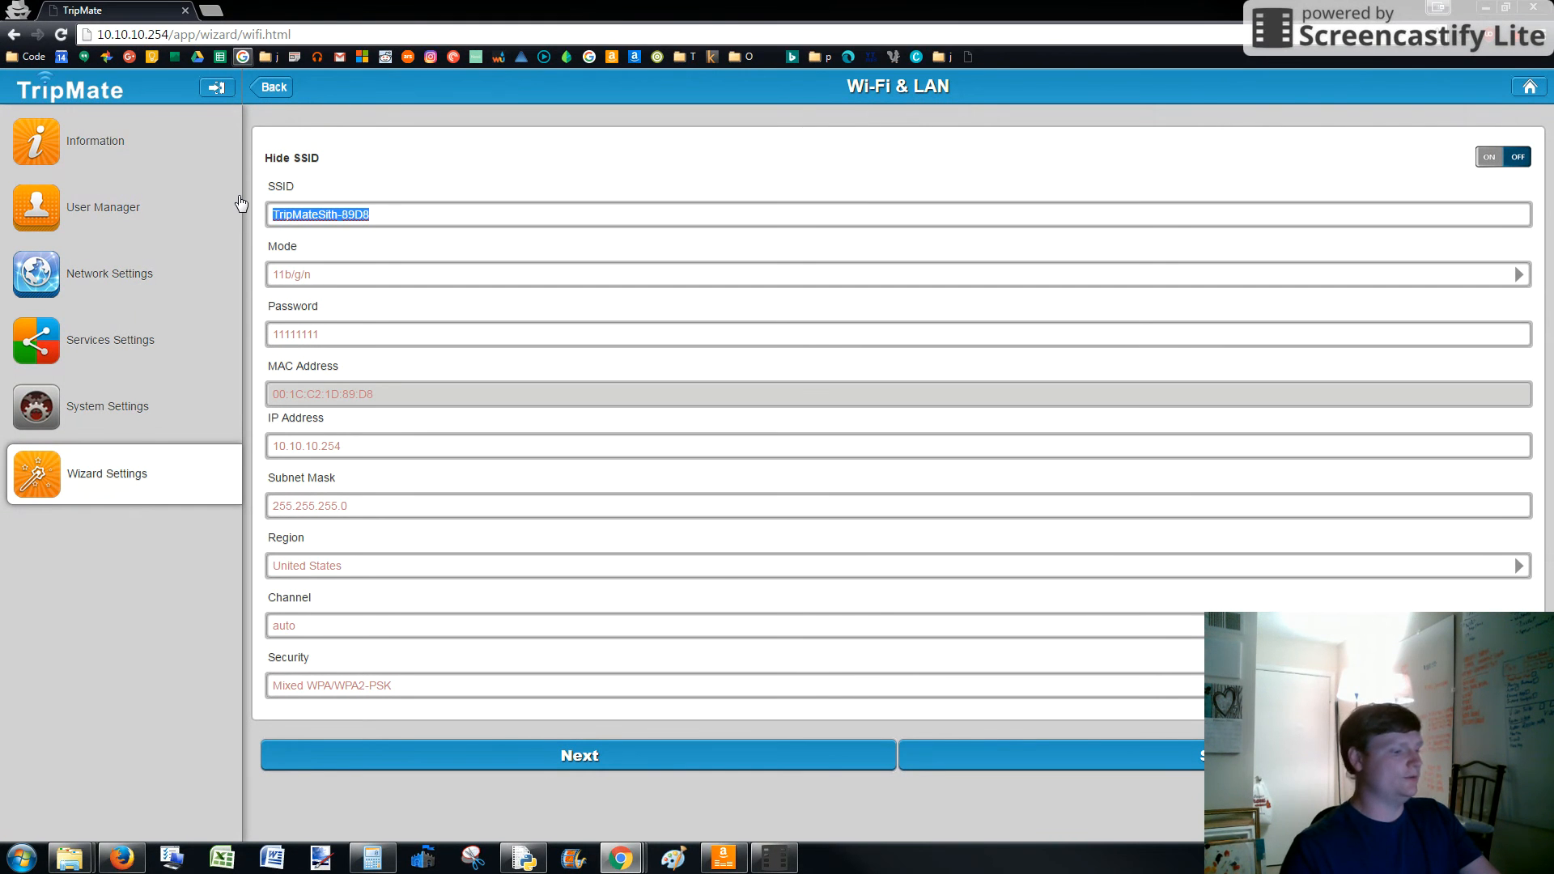
Rename the device SSID to VideoFolderTest and submit the Wi‑Fi & LAN step.
{"action": "type", "text": "VideoFolderTest"}
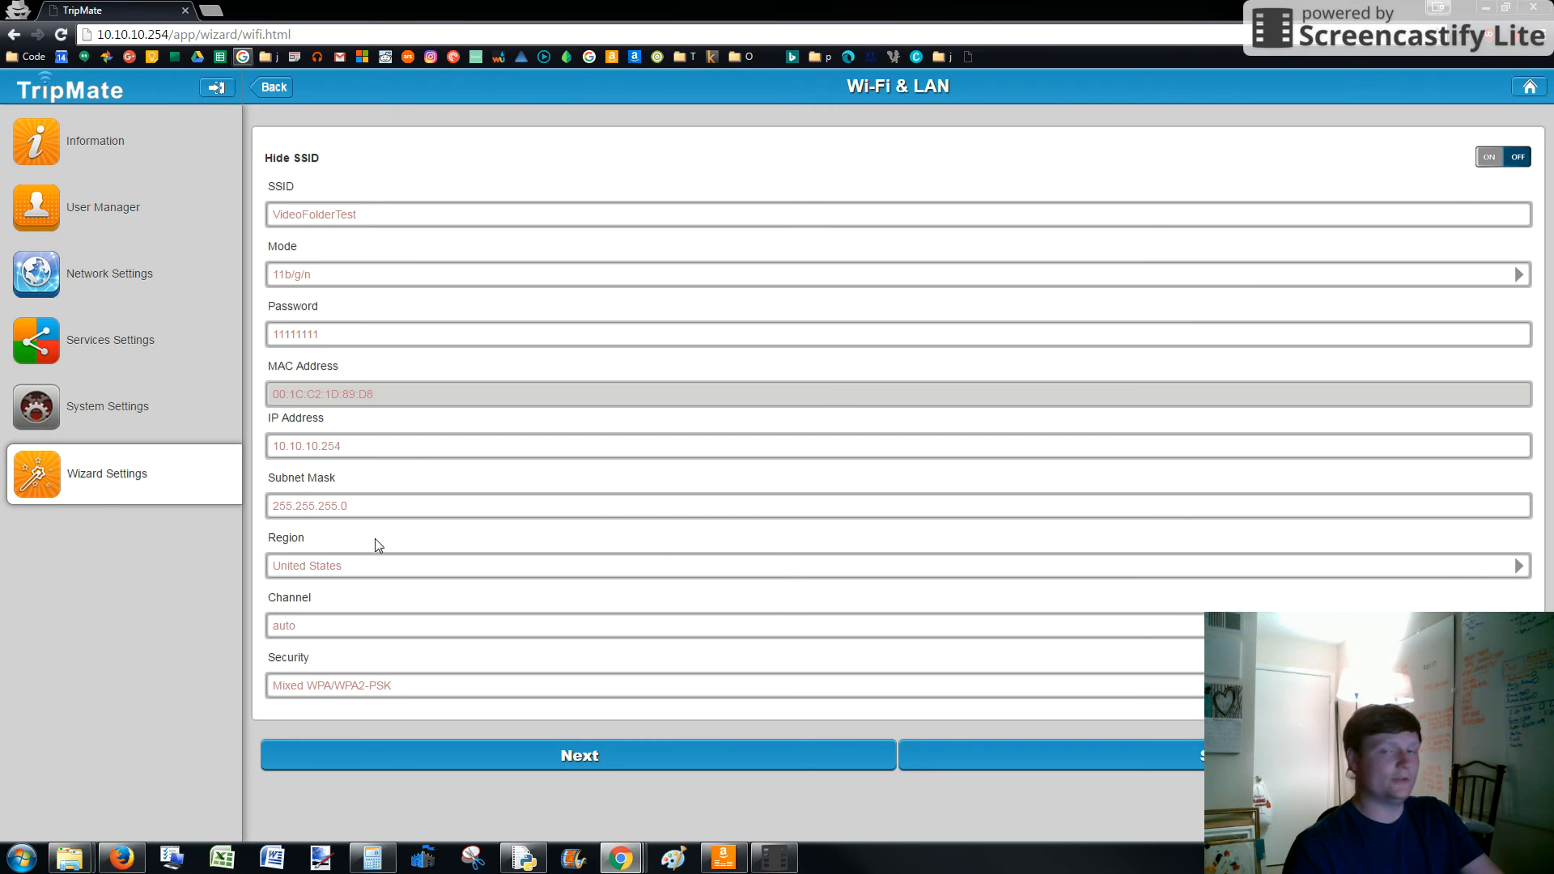
{"action": "mouse_move", "coordinate": [320, 598]}
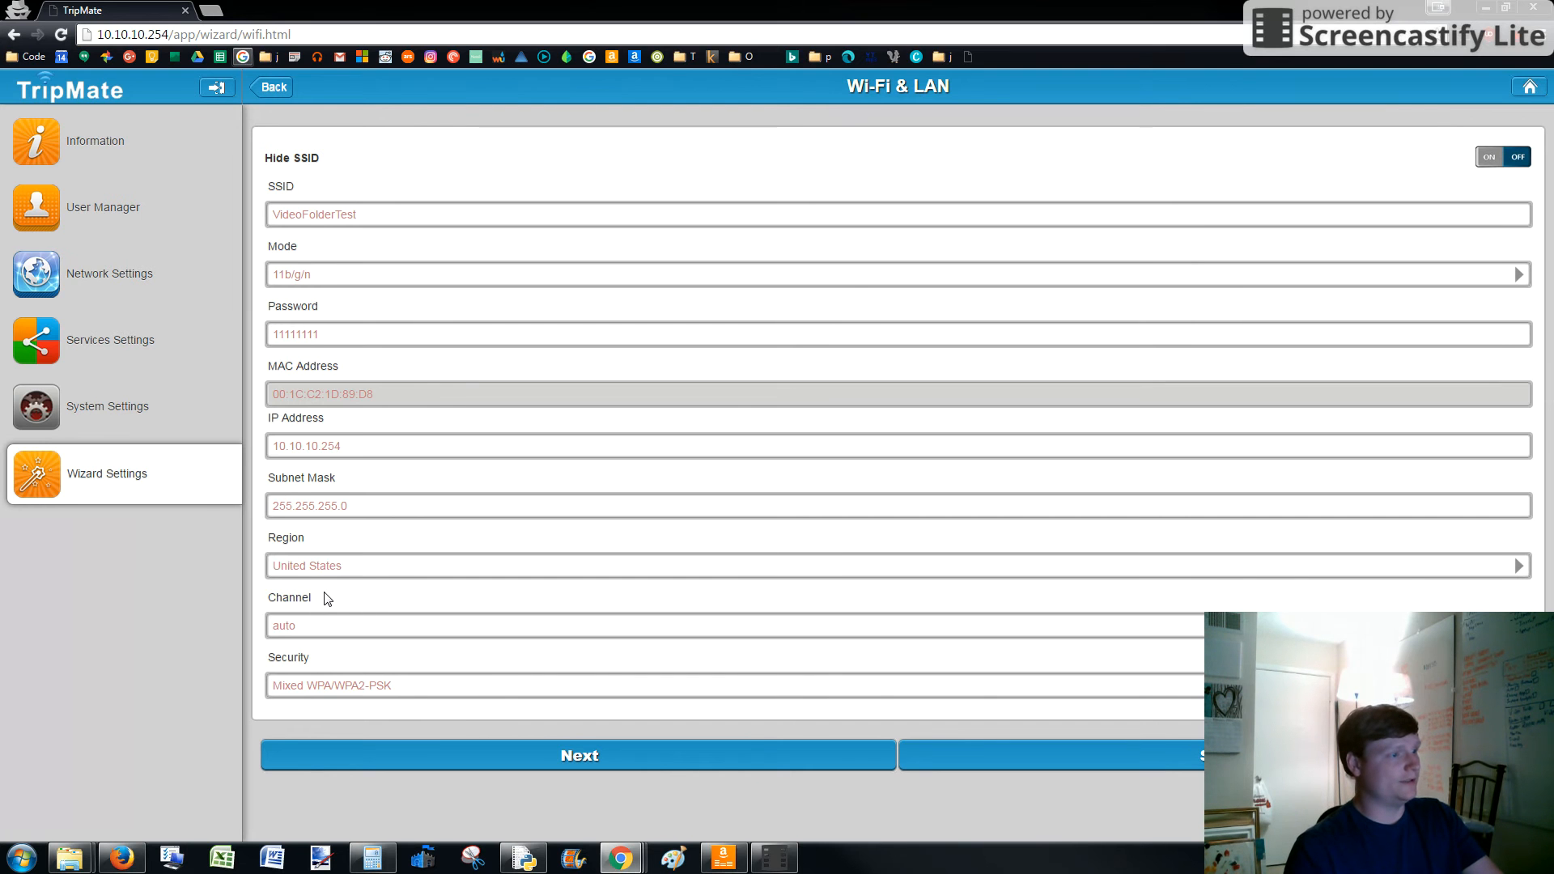
{"action": "mouse_move", "coordinate": [293, 421]}
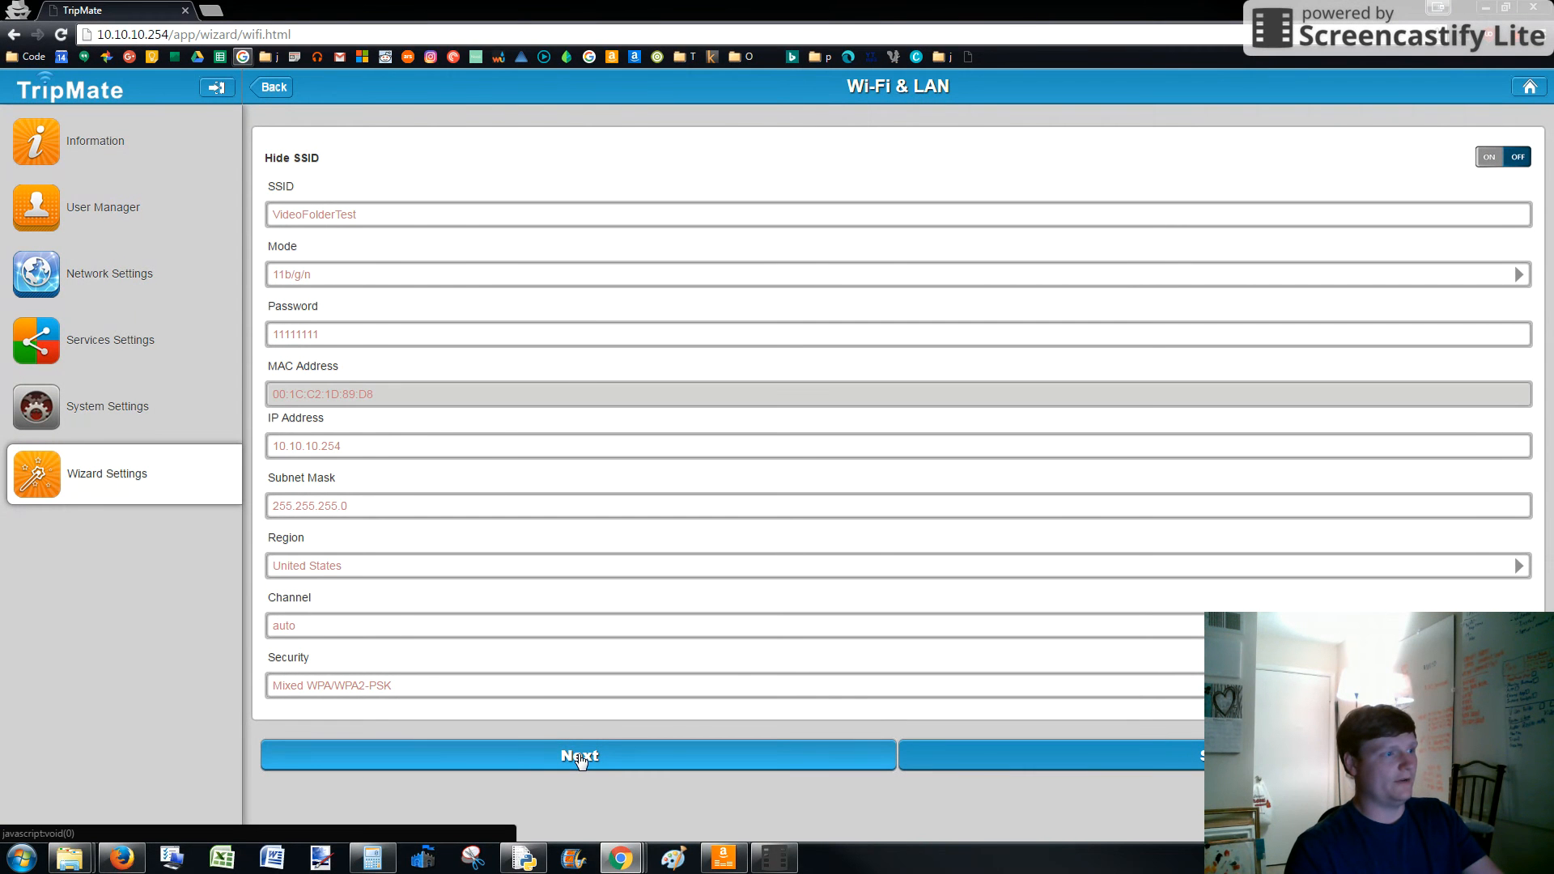
{"action": "left_click", "coordinate": [579, 756]}
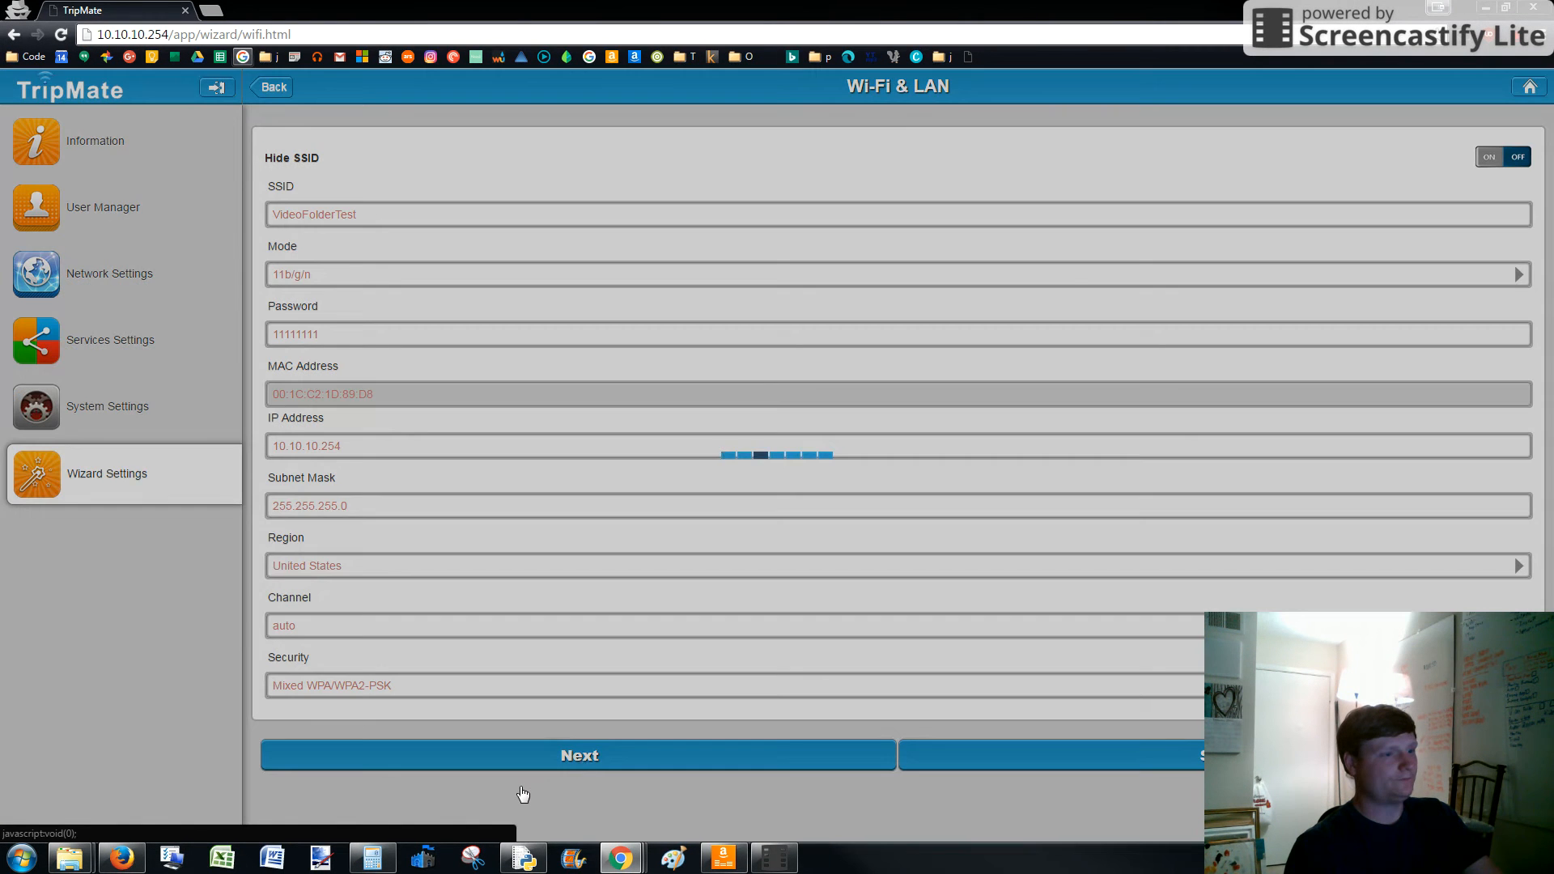
{"action": "left_click", "coordinate": [579, 755]}
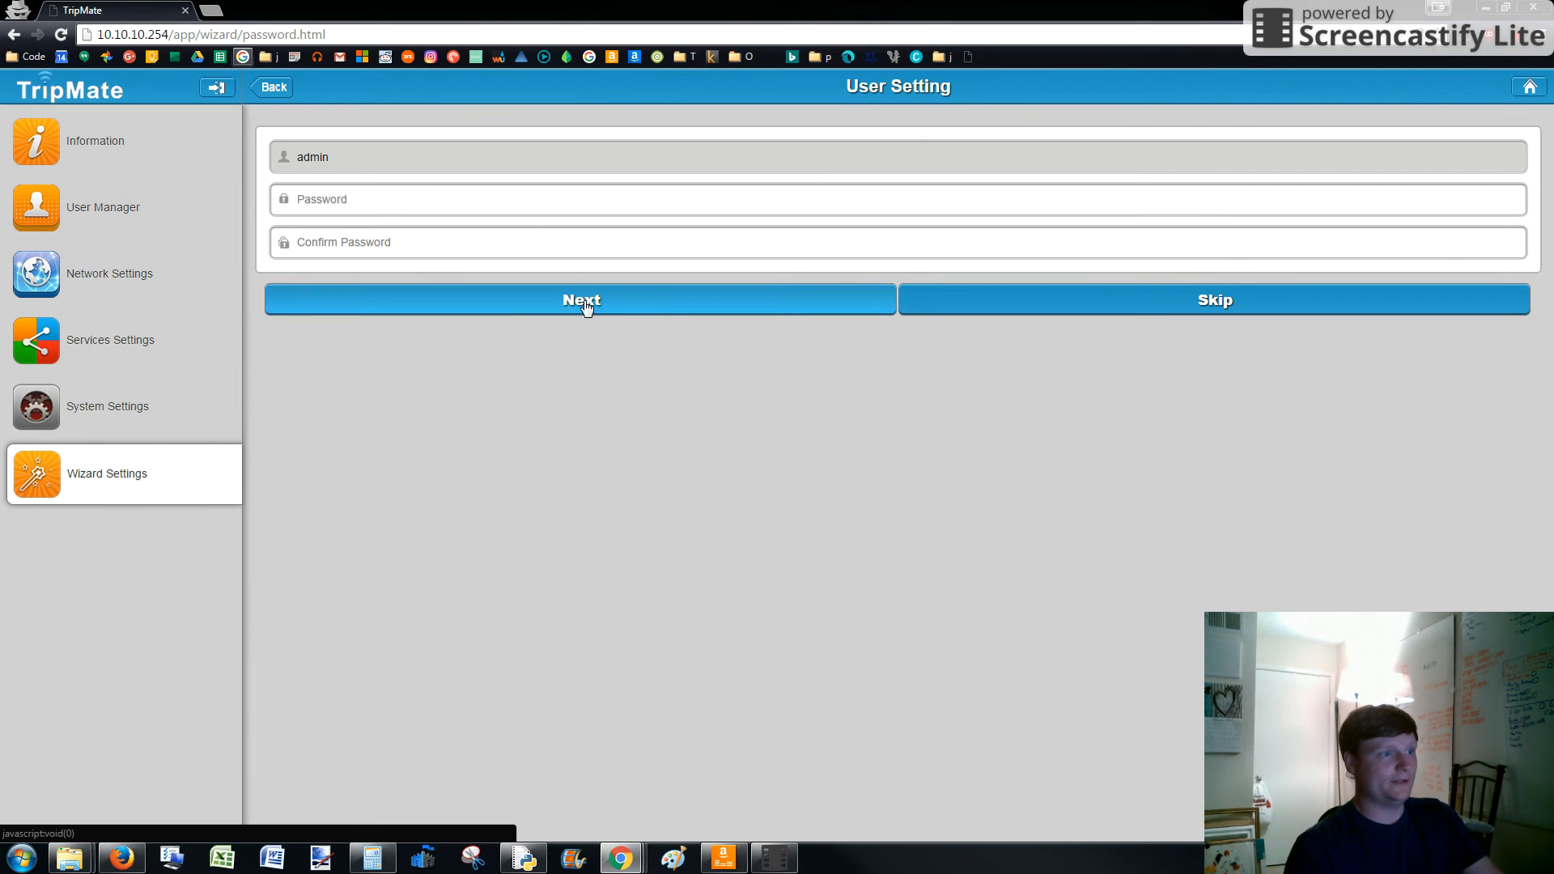
Pass the User Setting step without a new admin password and let the wizard finish and reboot.
{"action": "left_click", "coordinate": [581, 300]}
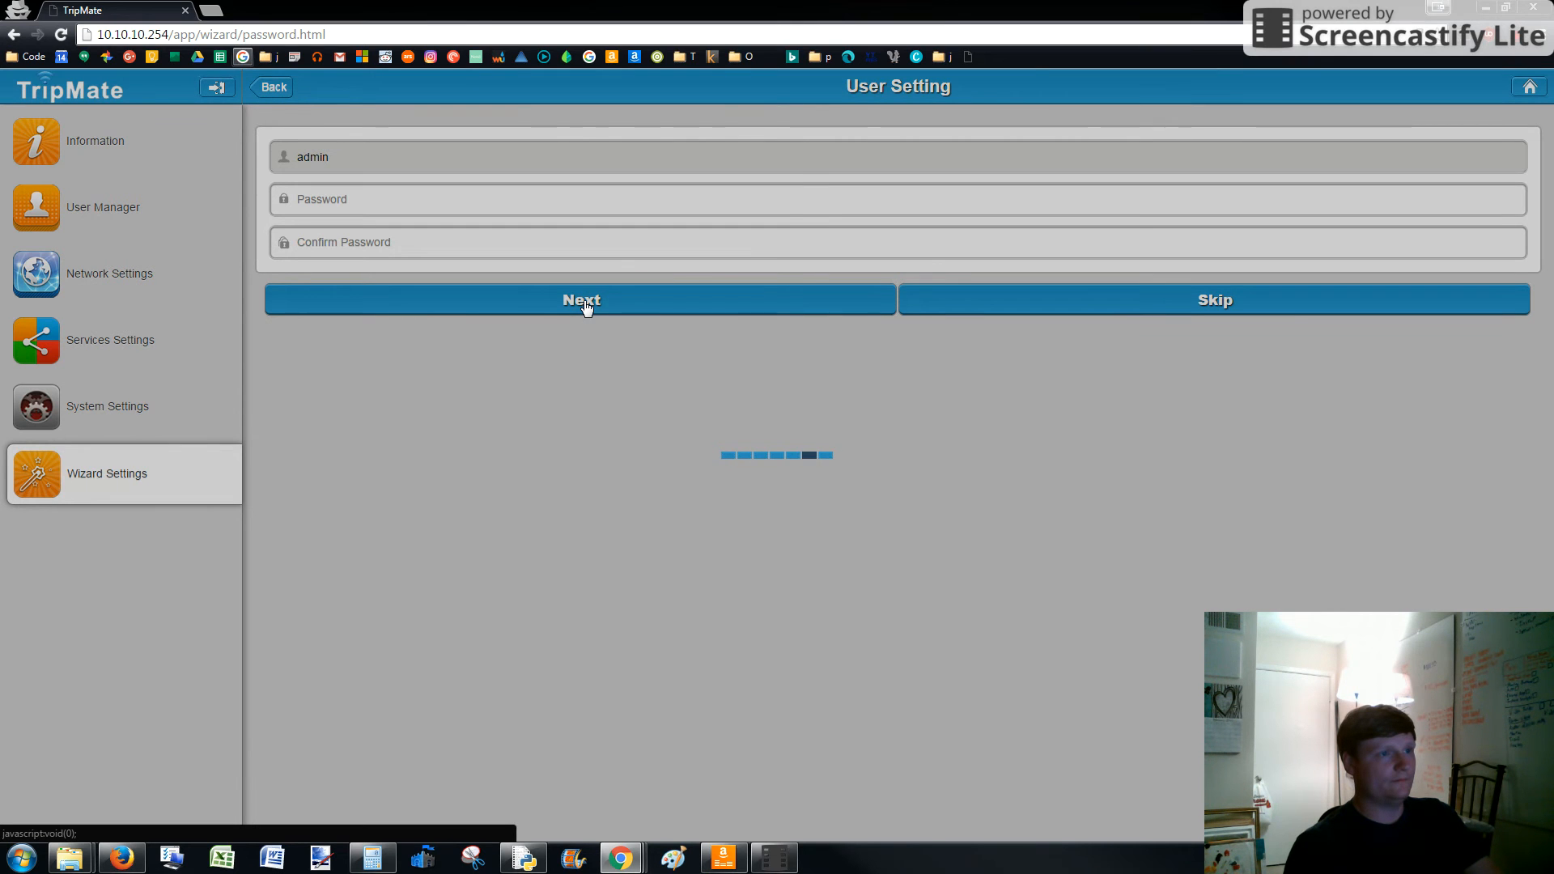
{"action": "mouse_move", "coordinate": [857, 172]}
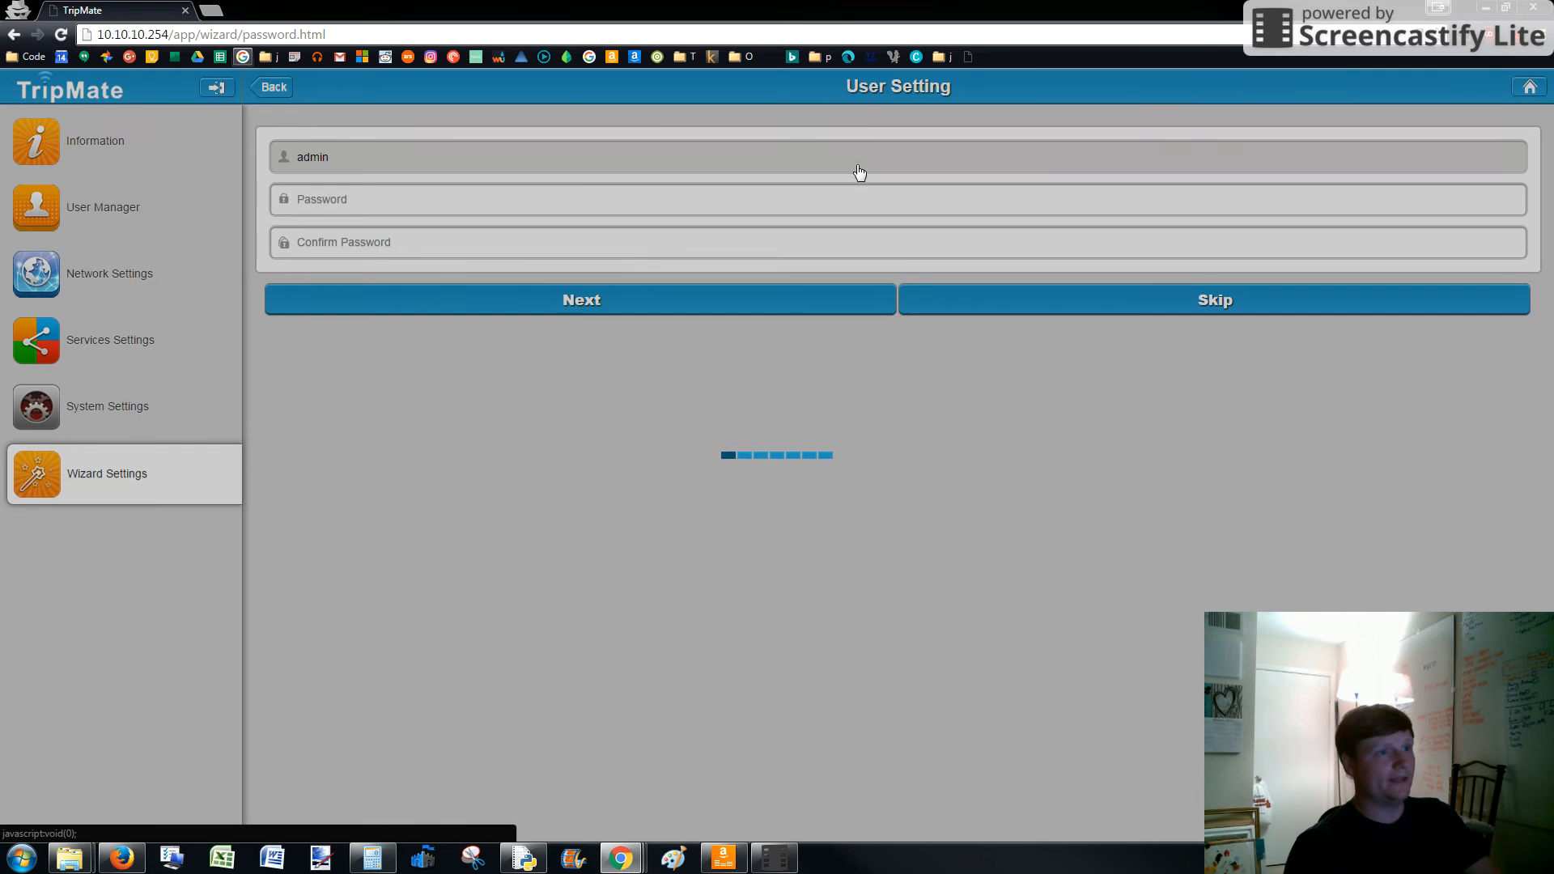
{"action": "left_click", "coordinate": [1212, 299]}
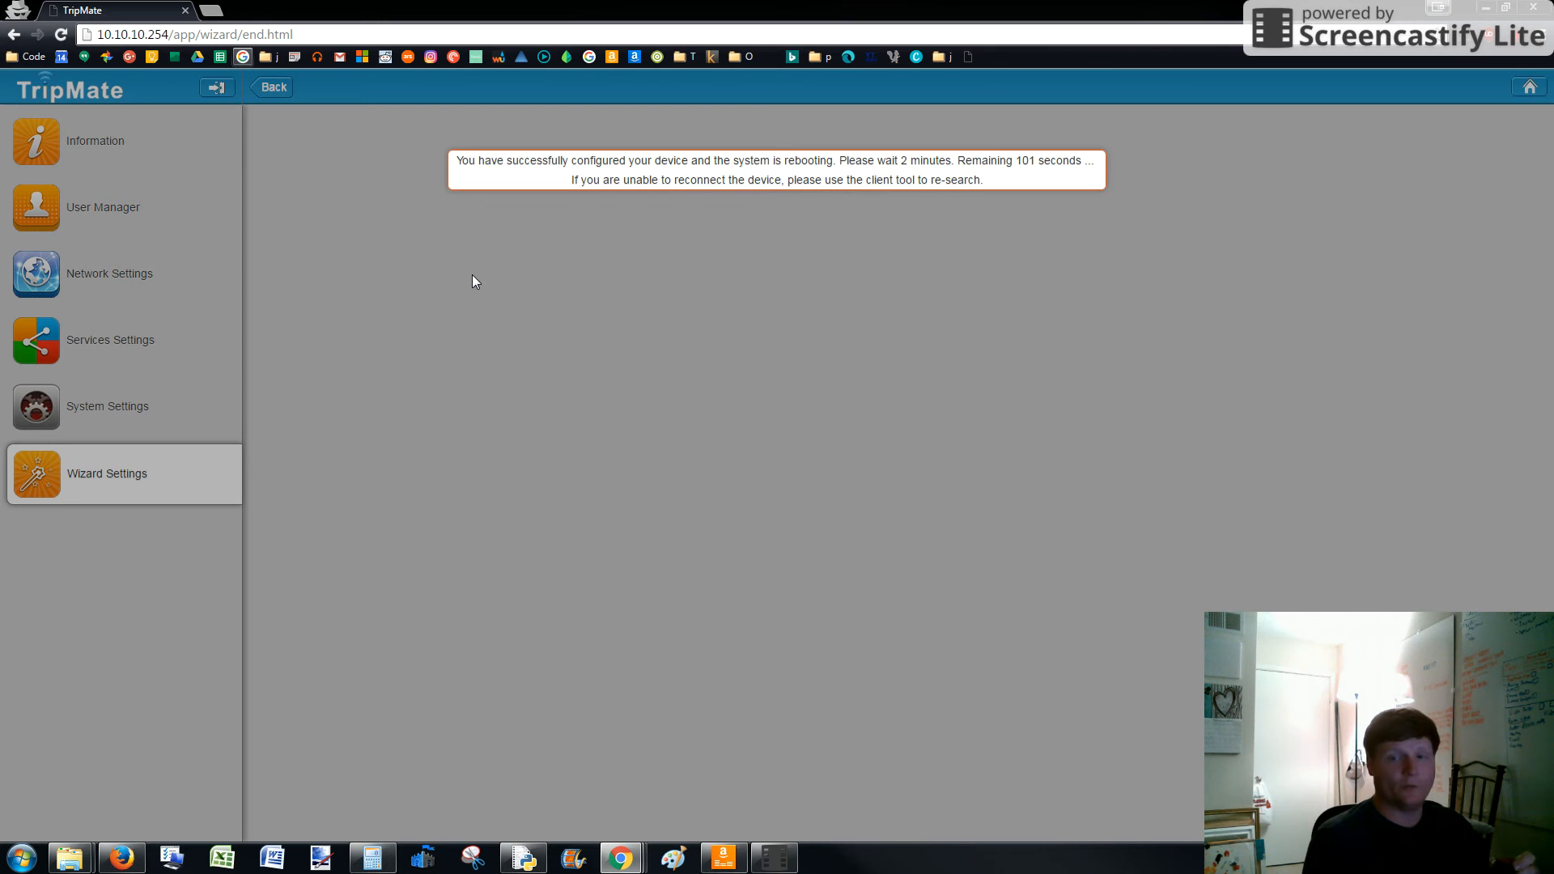
{"action": "mouse_move", "coordinate": [434, 701]}
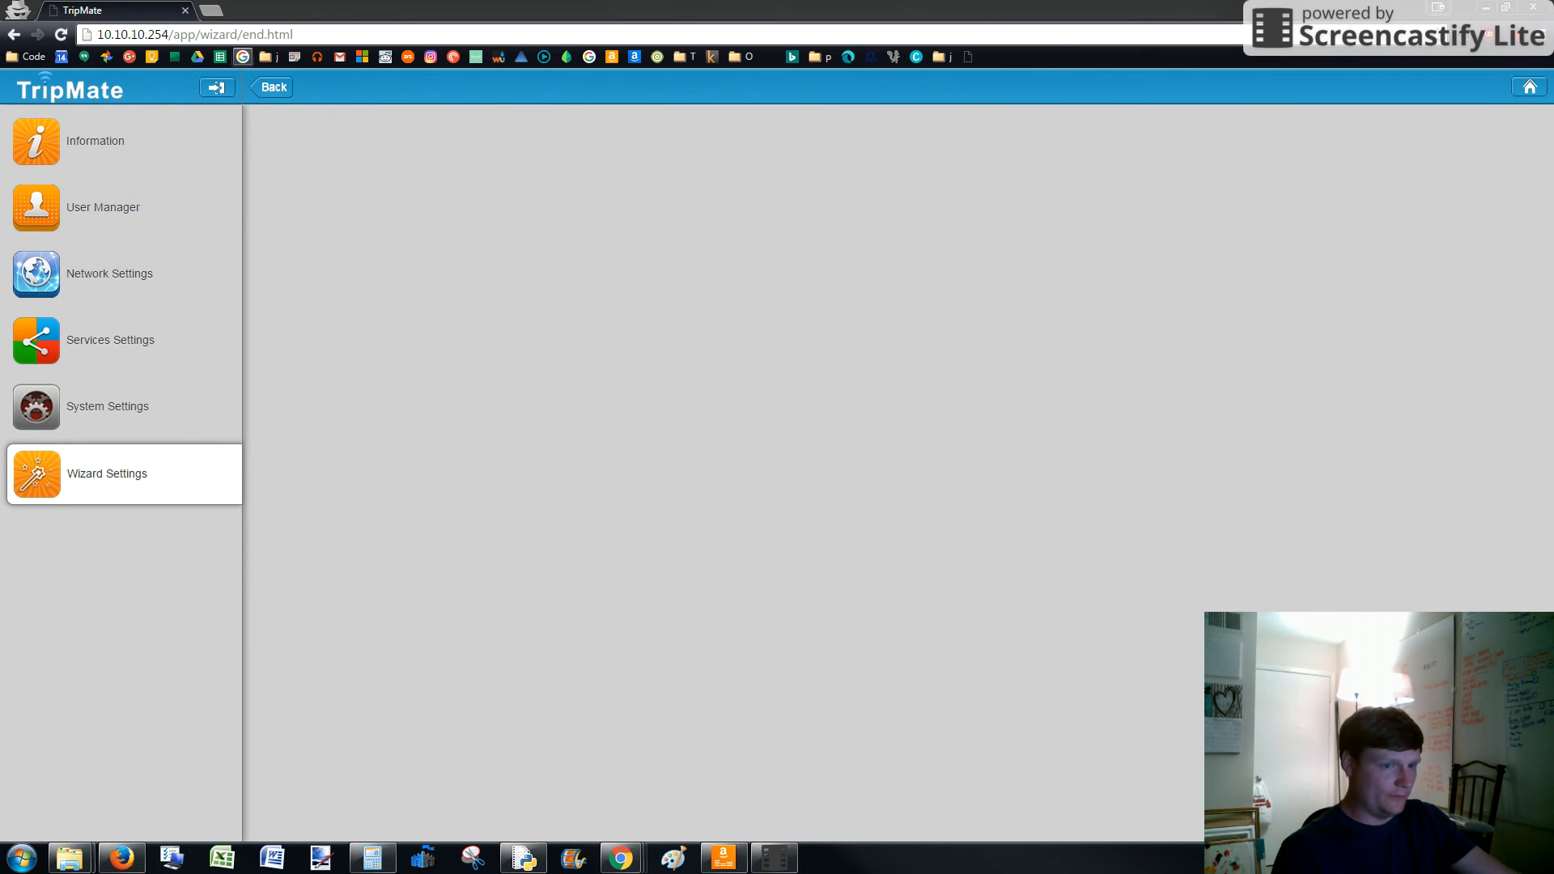
{"action": "mouse_move", "coordinate": [1030, 578]}
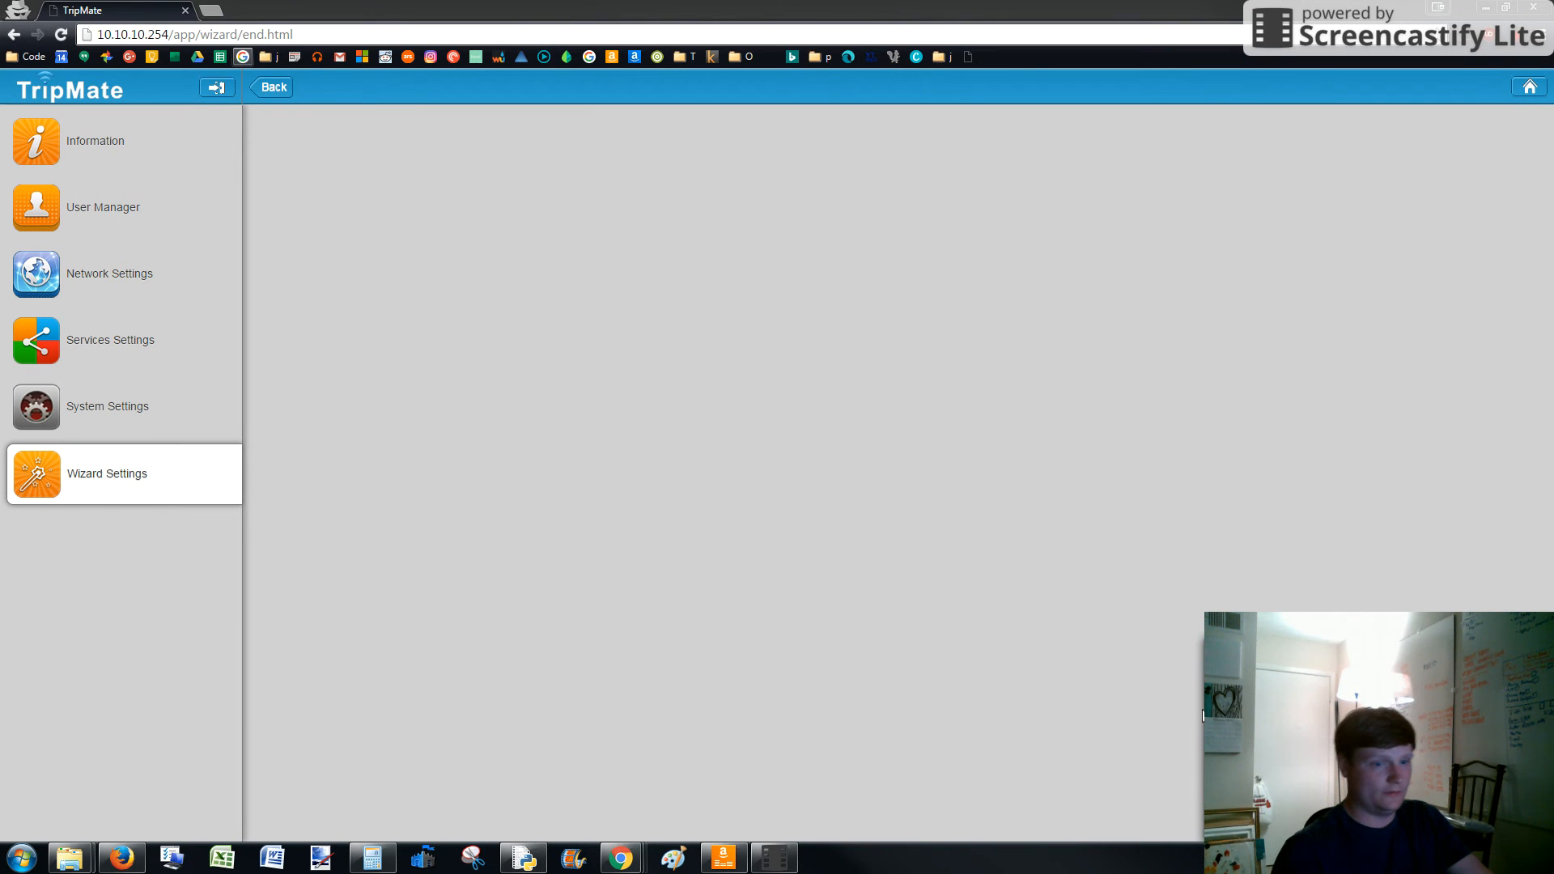
{"action": "mouse_move", "coordinate": [858, 718]}
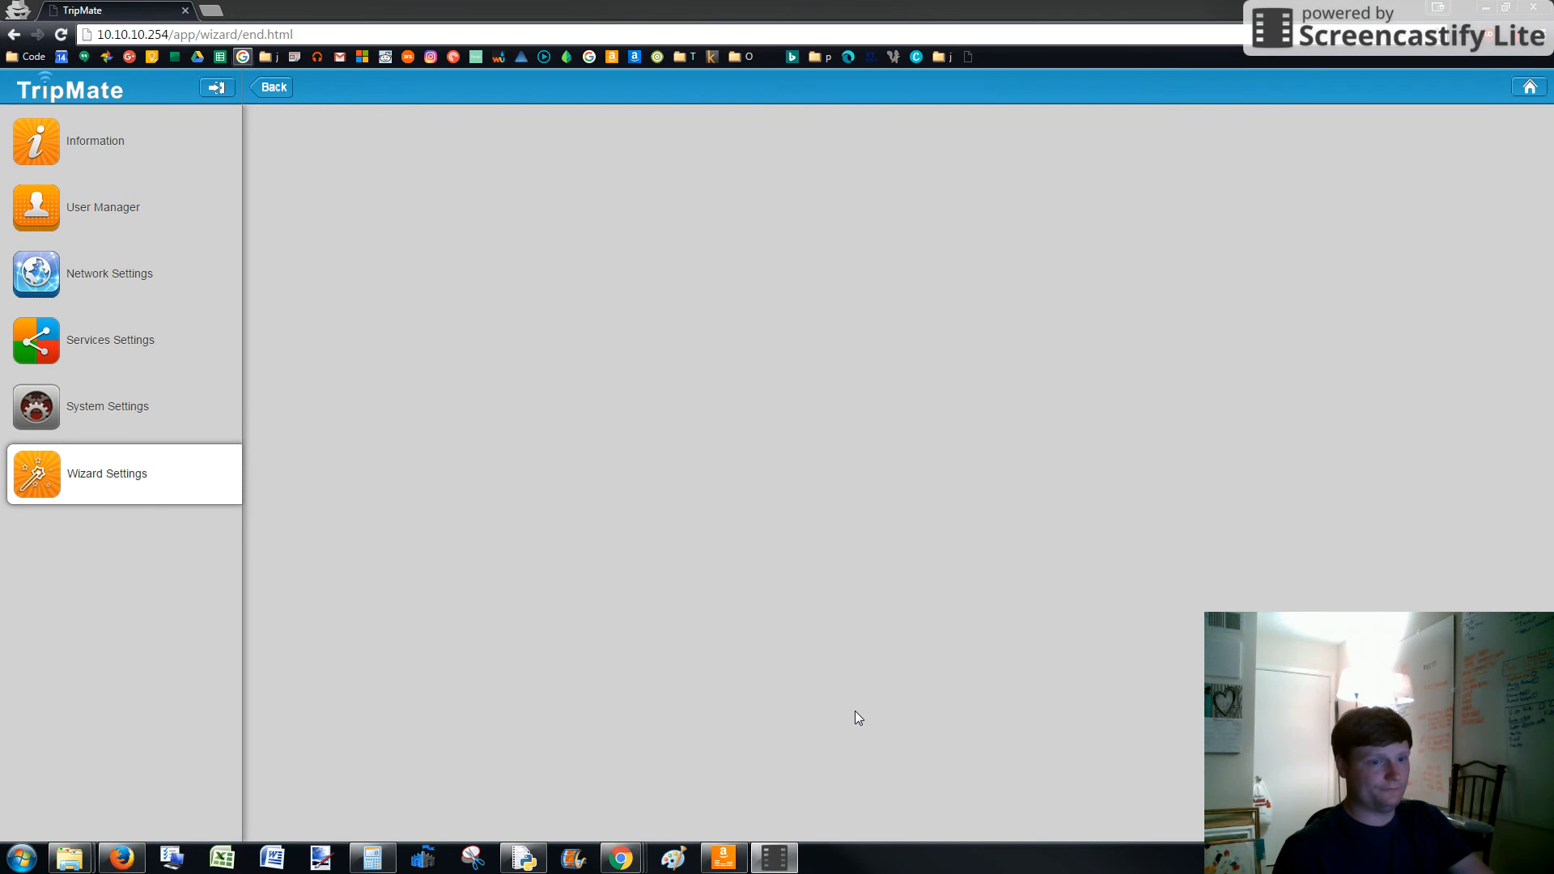
{"action": "mouse_move", "coordinate": [678, 406]}
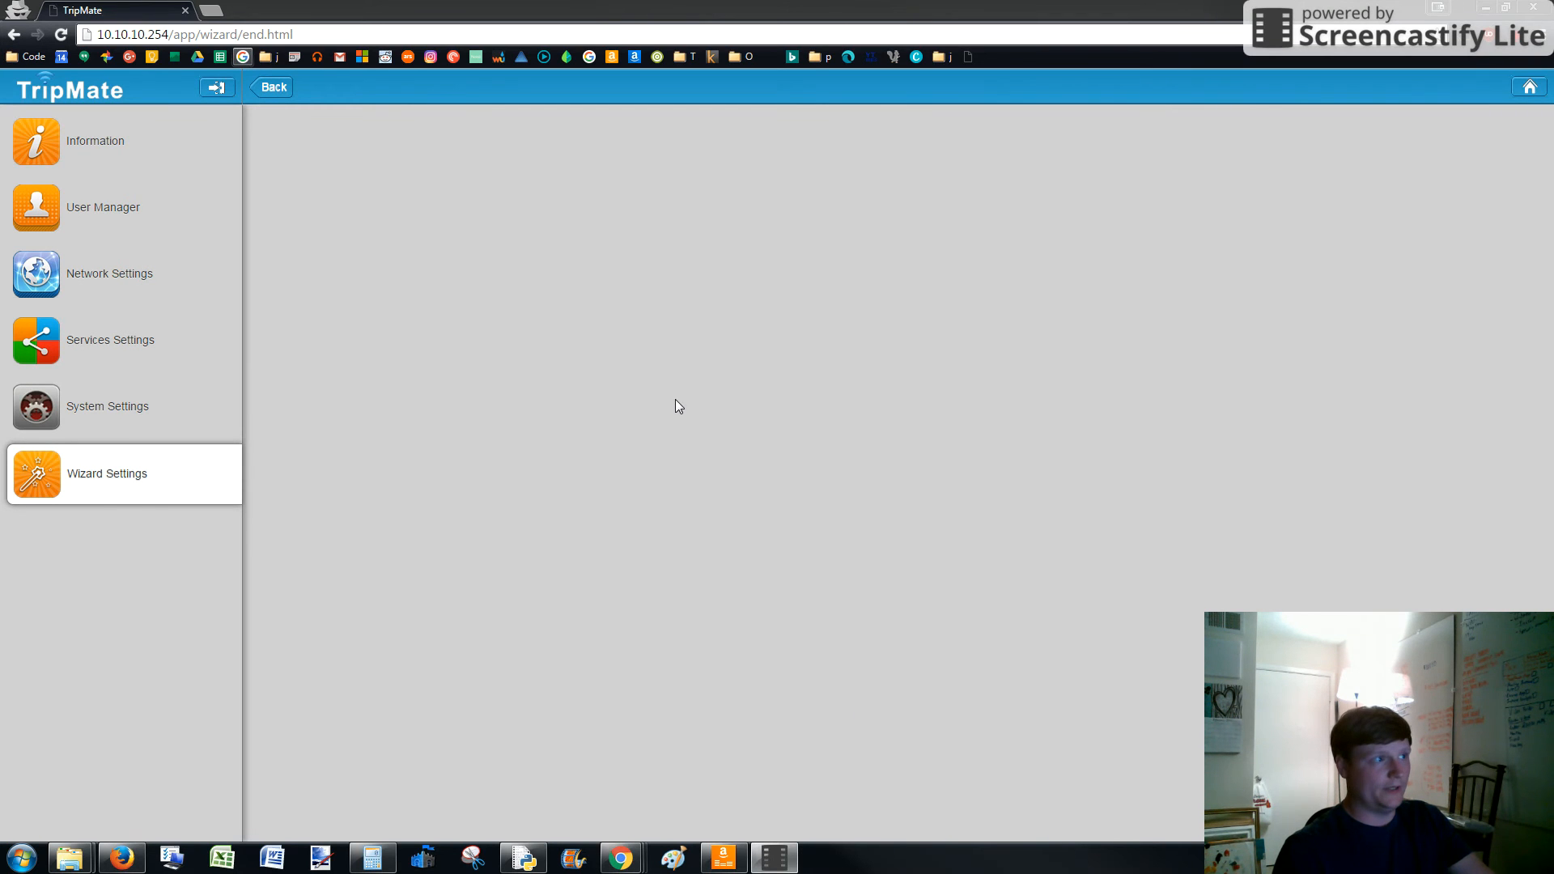
{"action": "mouse_move", "coordinate": [94, 73]}
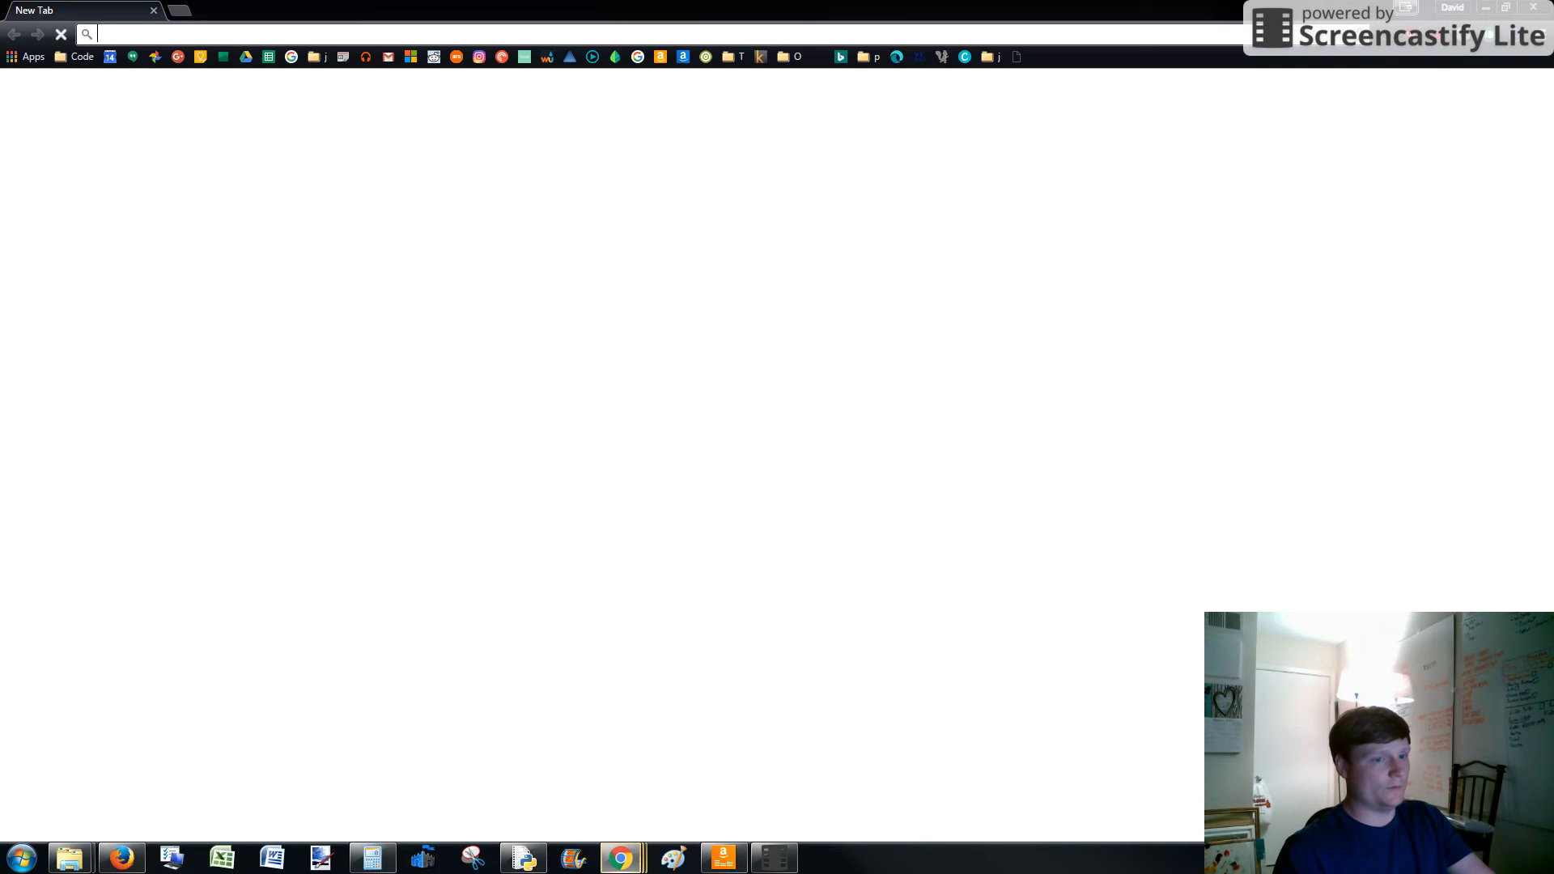
{"action": "mouse_move", "coordinate": [129, 12]}
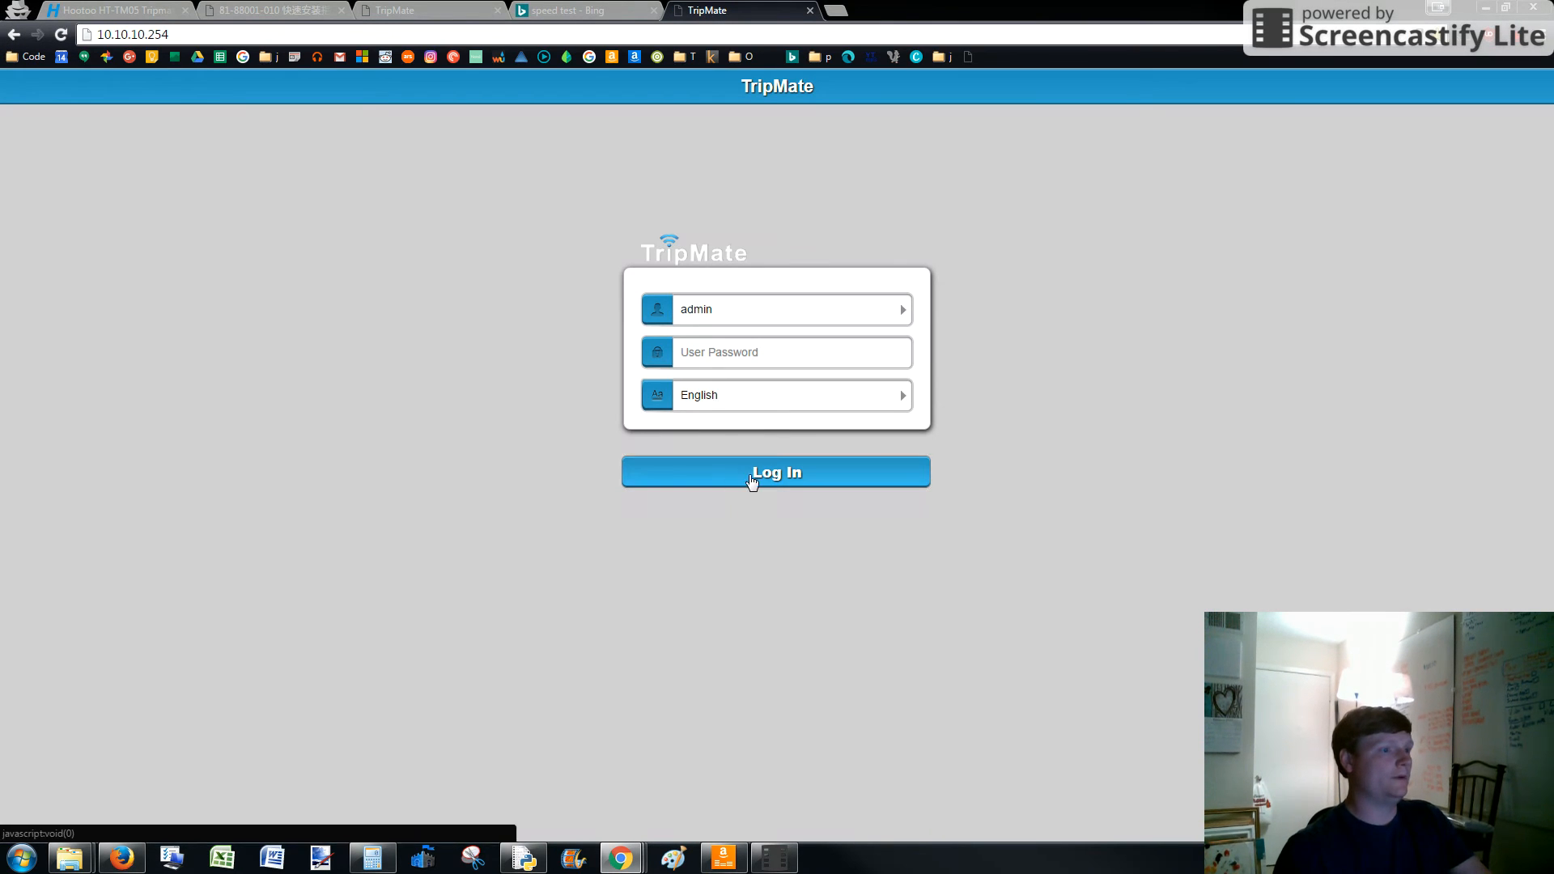
Log back in to the TripMate admin after the reboot and return to its dashboard tab.
{"action": "left_click", "coordinate": [775, 471]}
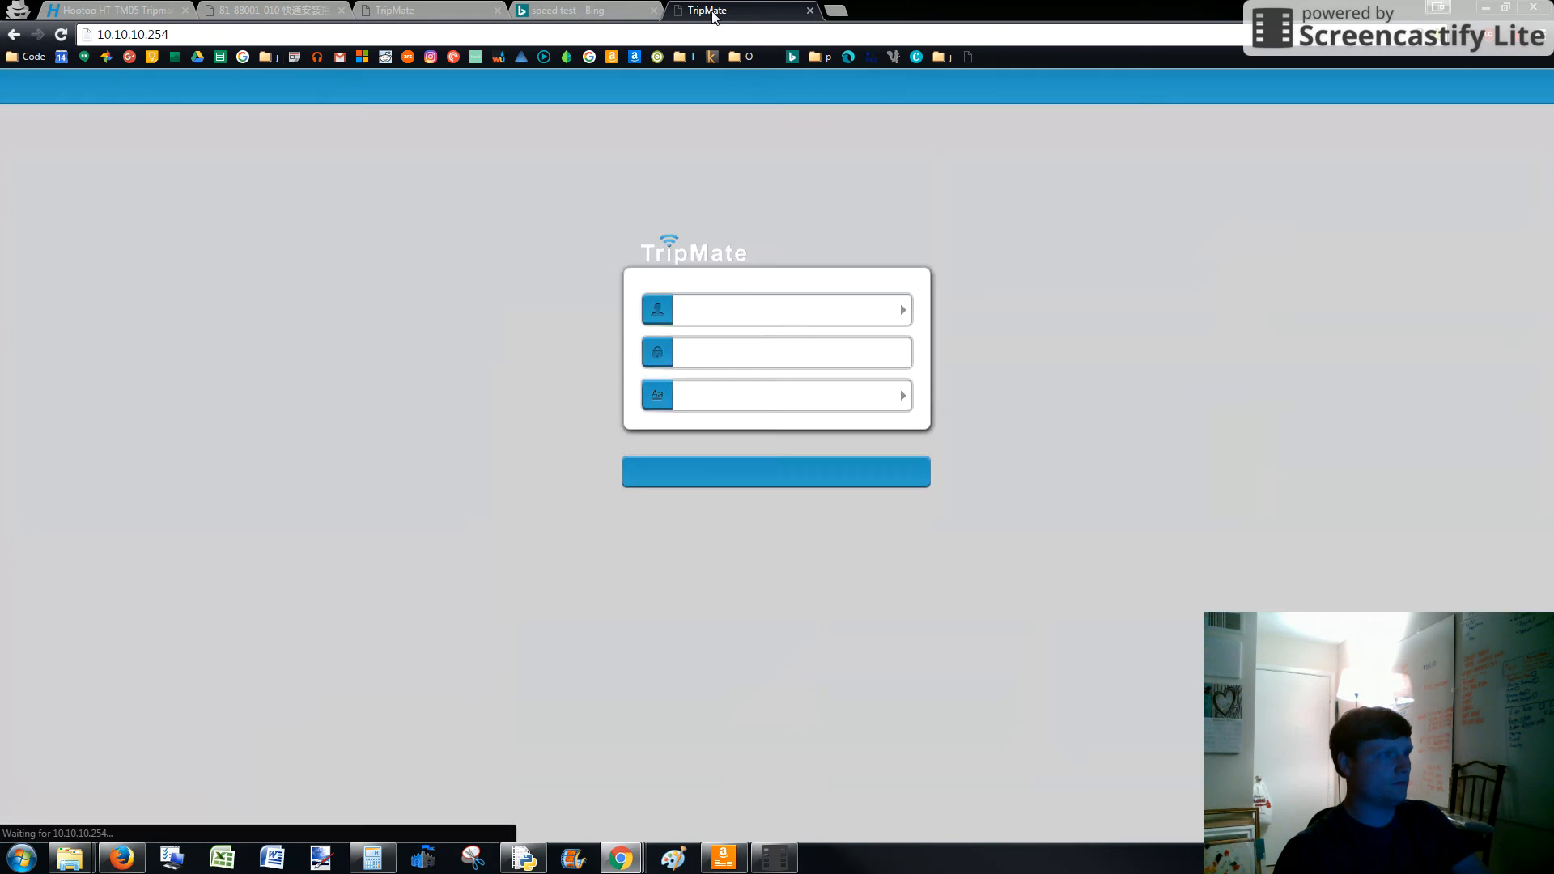
{"action": "left_click", "coordinate": [580, 10]}
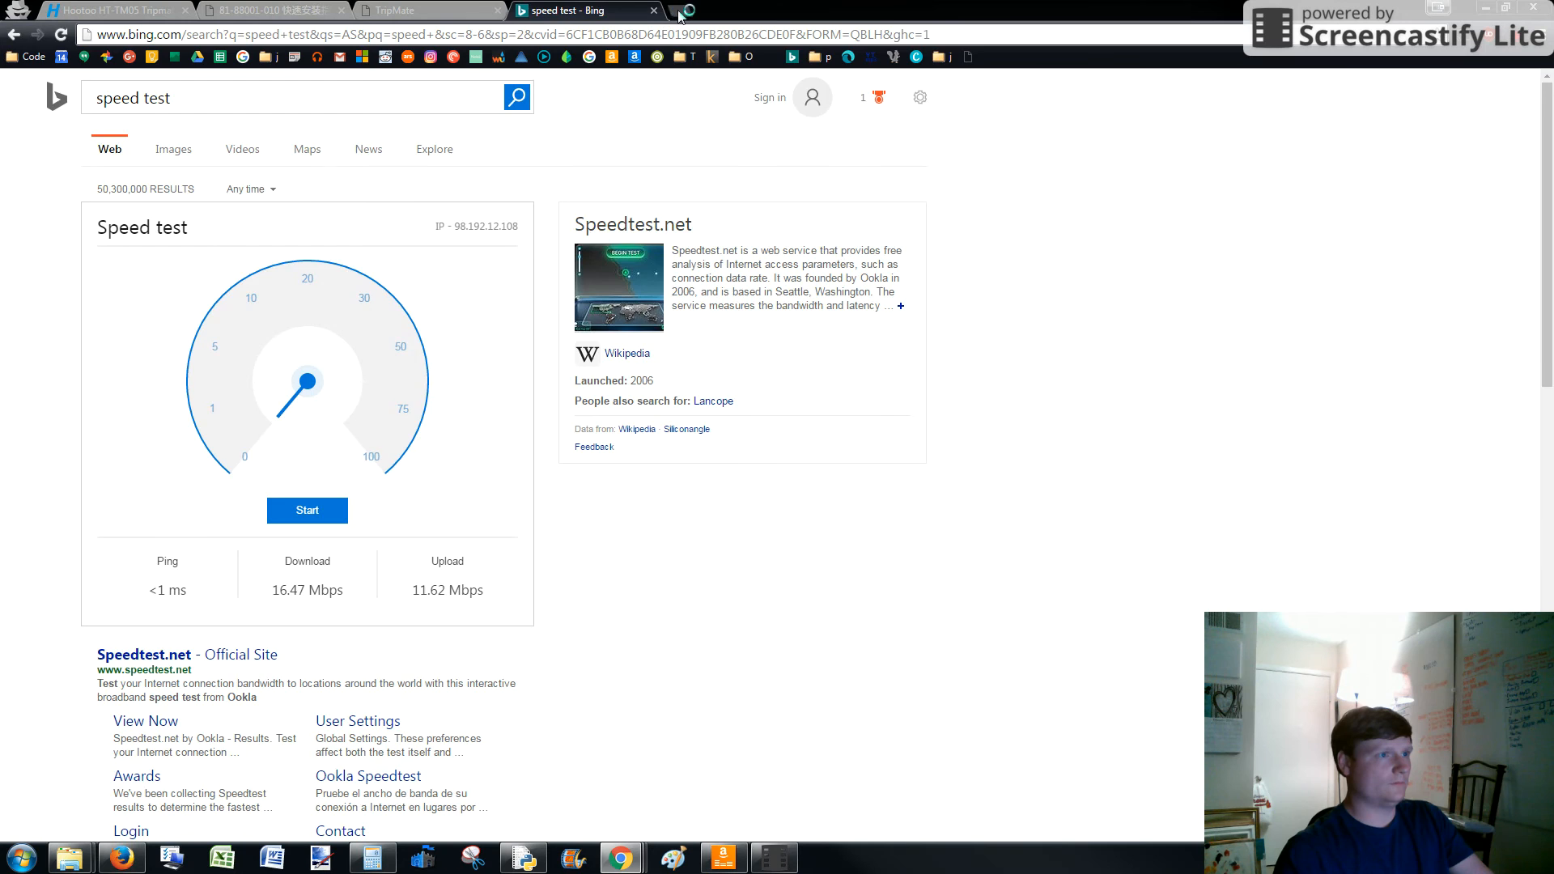
{"action": "left_click", "coordinate": [674, 9]}
{"action": "type", "text": "10.10.10.254/app/main.html"}
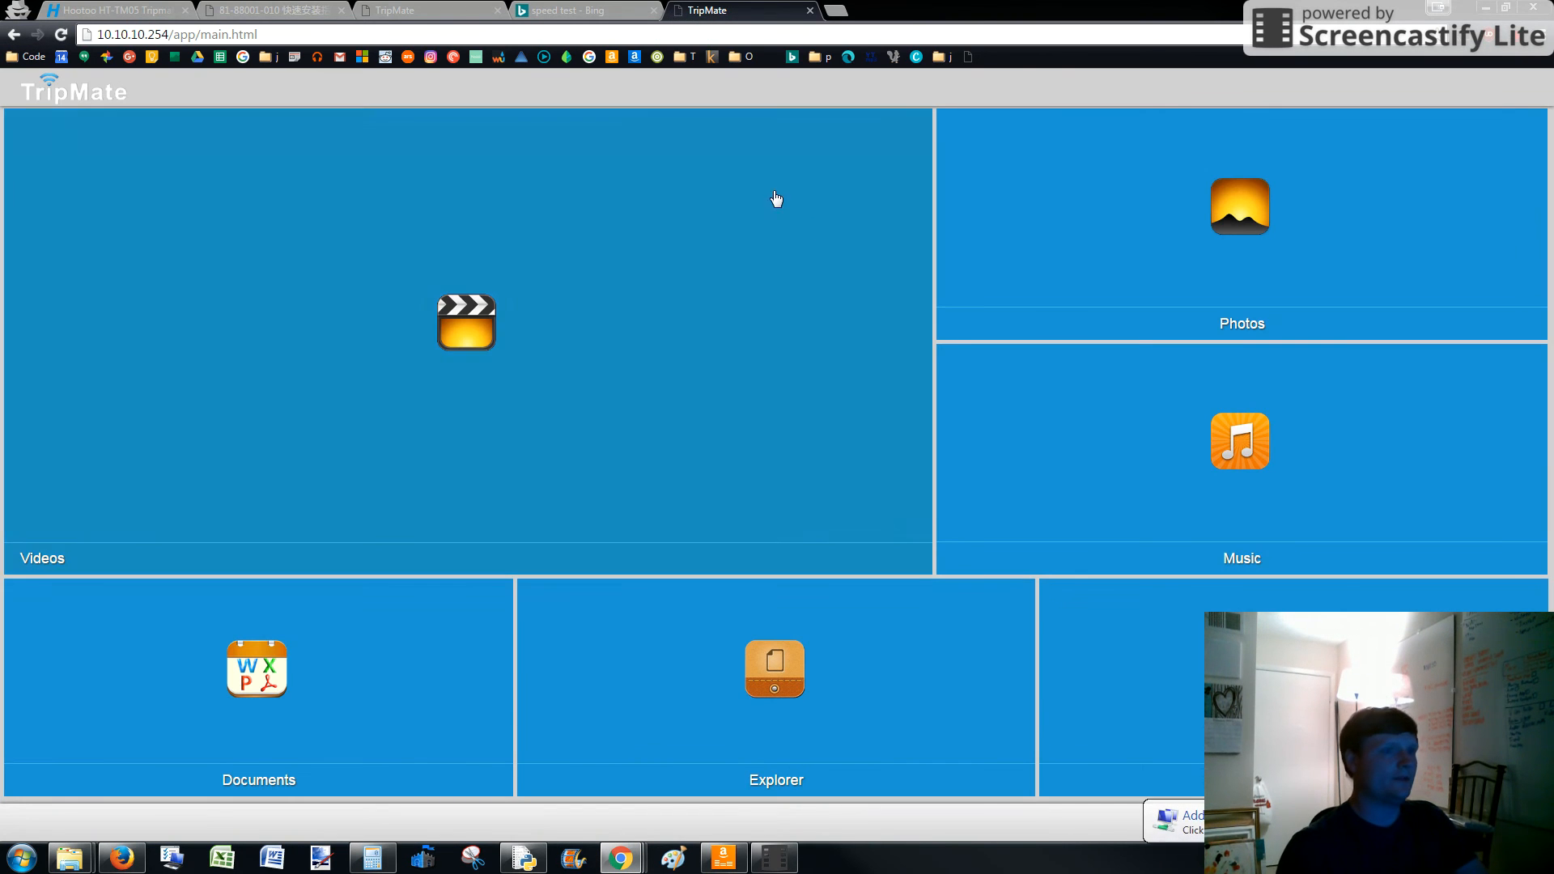
{"action": "mouse_move", "coordinate": [374, 64]}
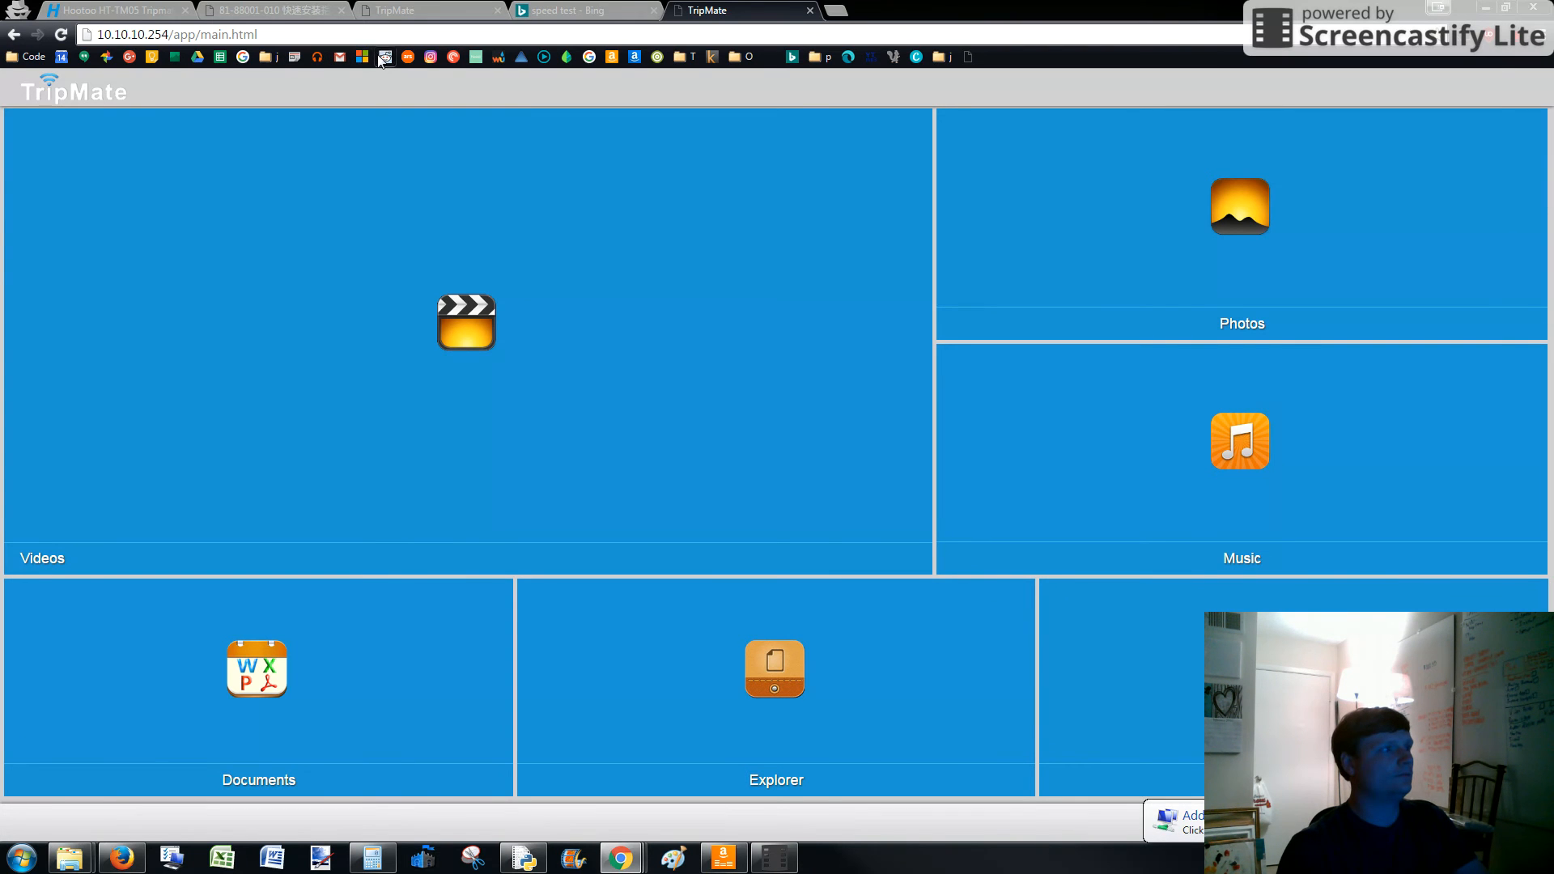
Load Reddit's r/news to check internet access through the TripMate connection.
{"action": "left_click", "coordinate": [294, 57]}
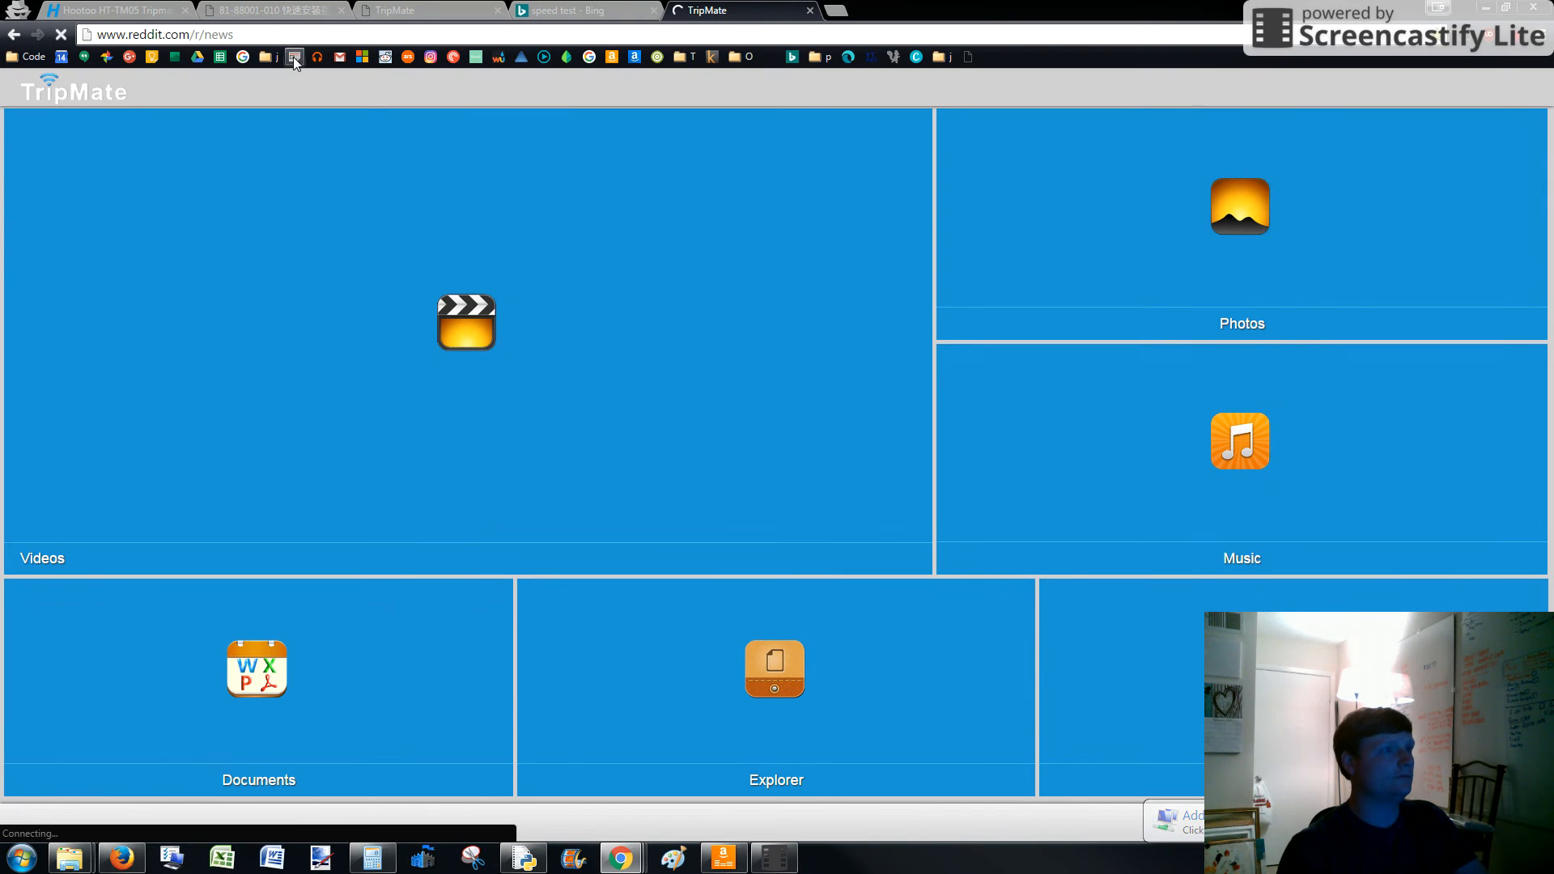
{"action": "mouse_move", "coordinate": [294, 56]}
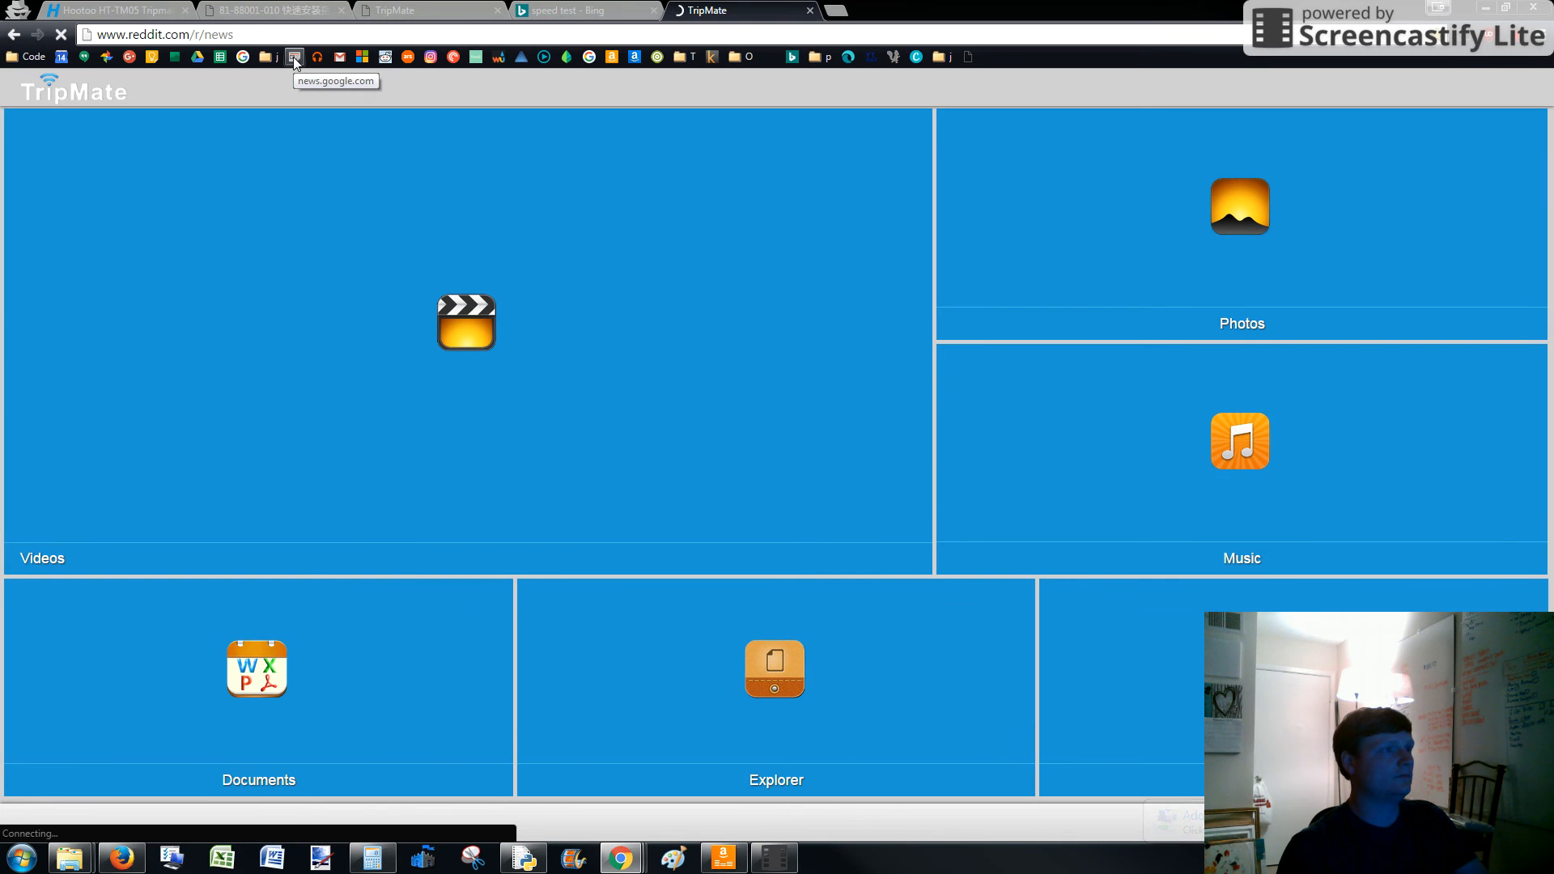
{"action": "mouse_move", "coordinate": [317, 57]}
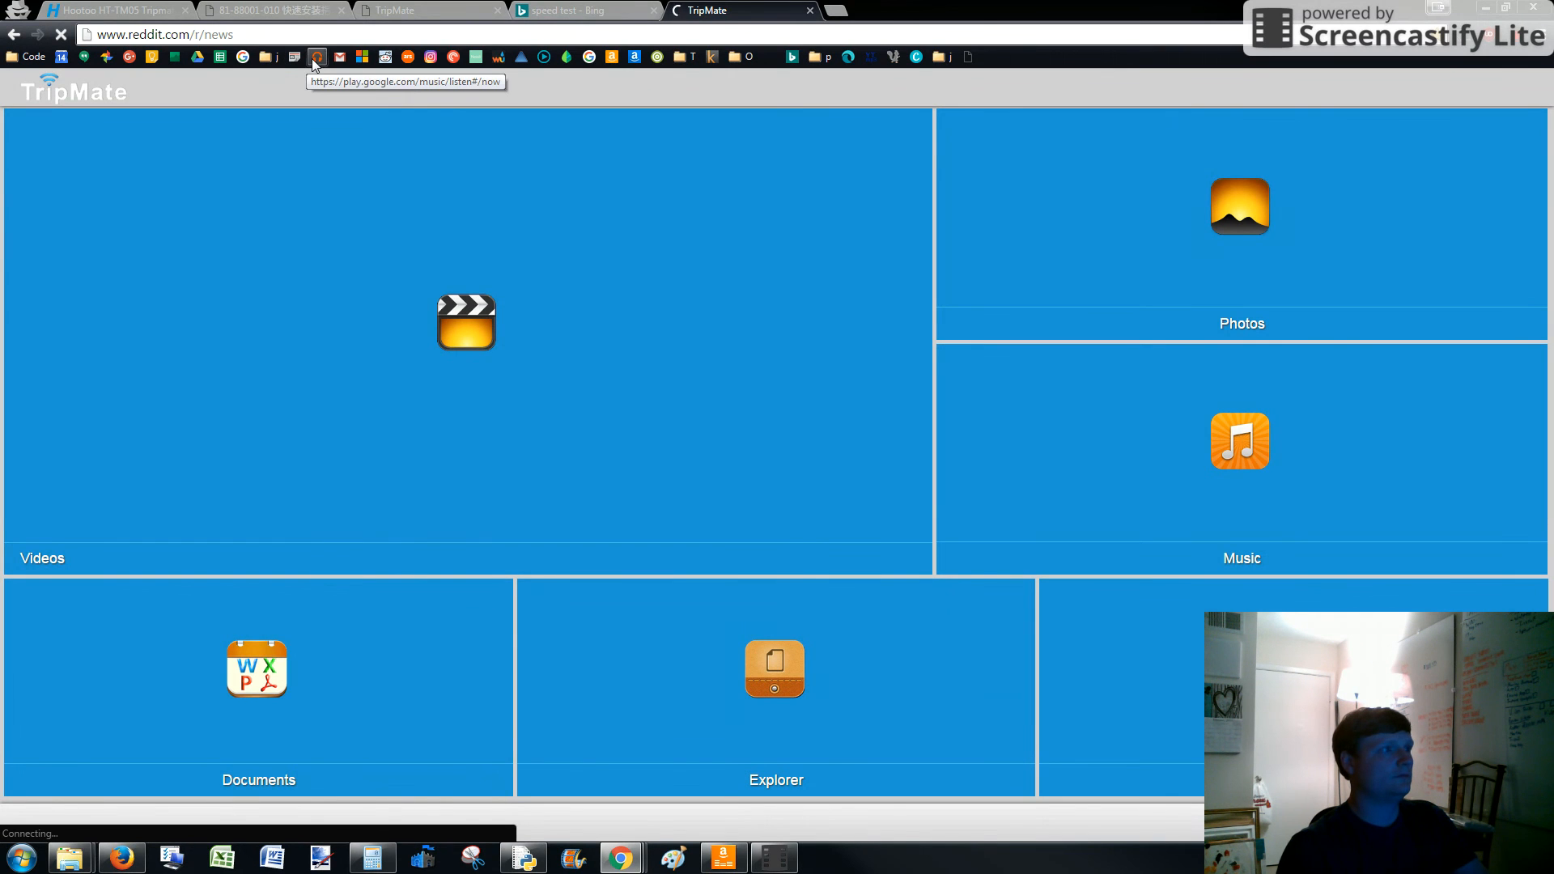
{"action": "mouse_move", "coordinate": [186, 34]}
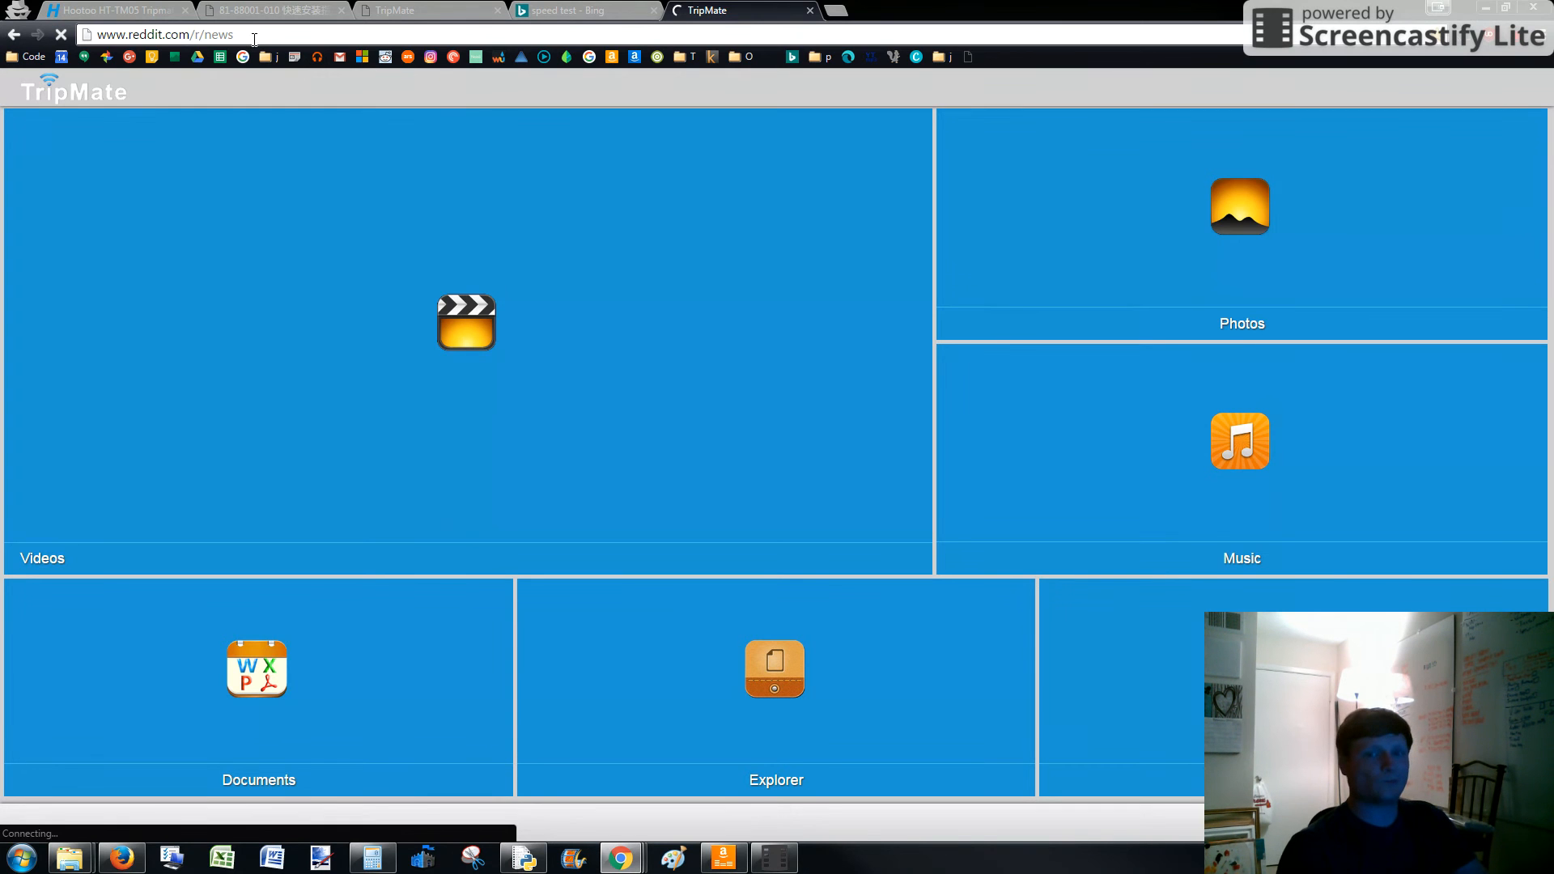
{"action": "mouse_move", "coordinate": [416, 699]}
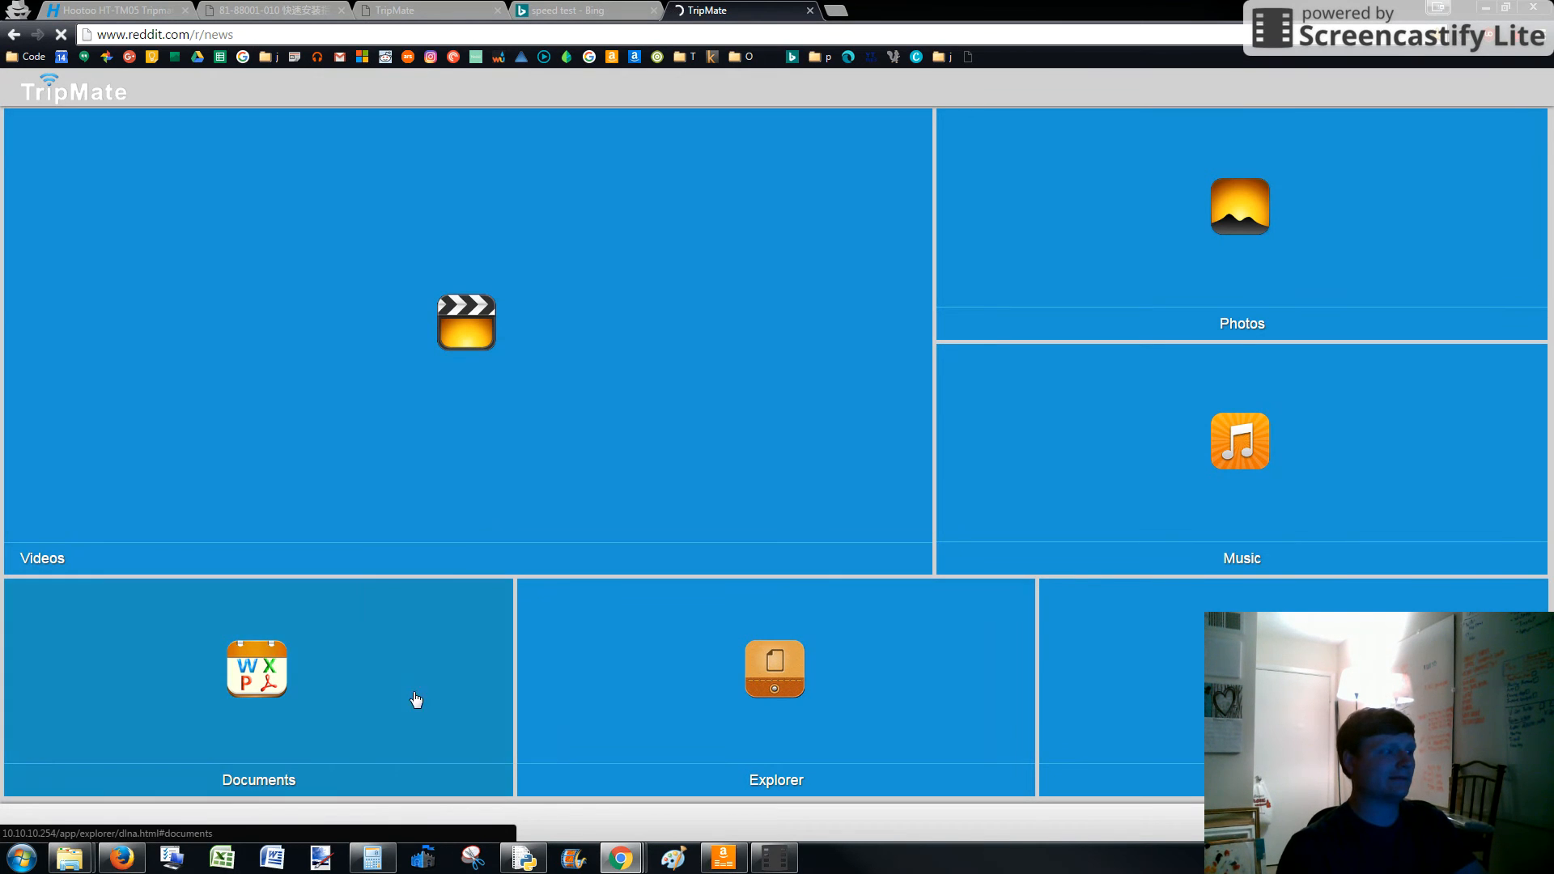
{"action": "mouse_move", "coordinate": [682, 677]}
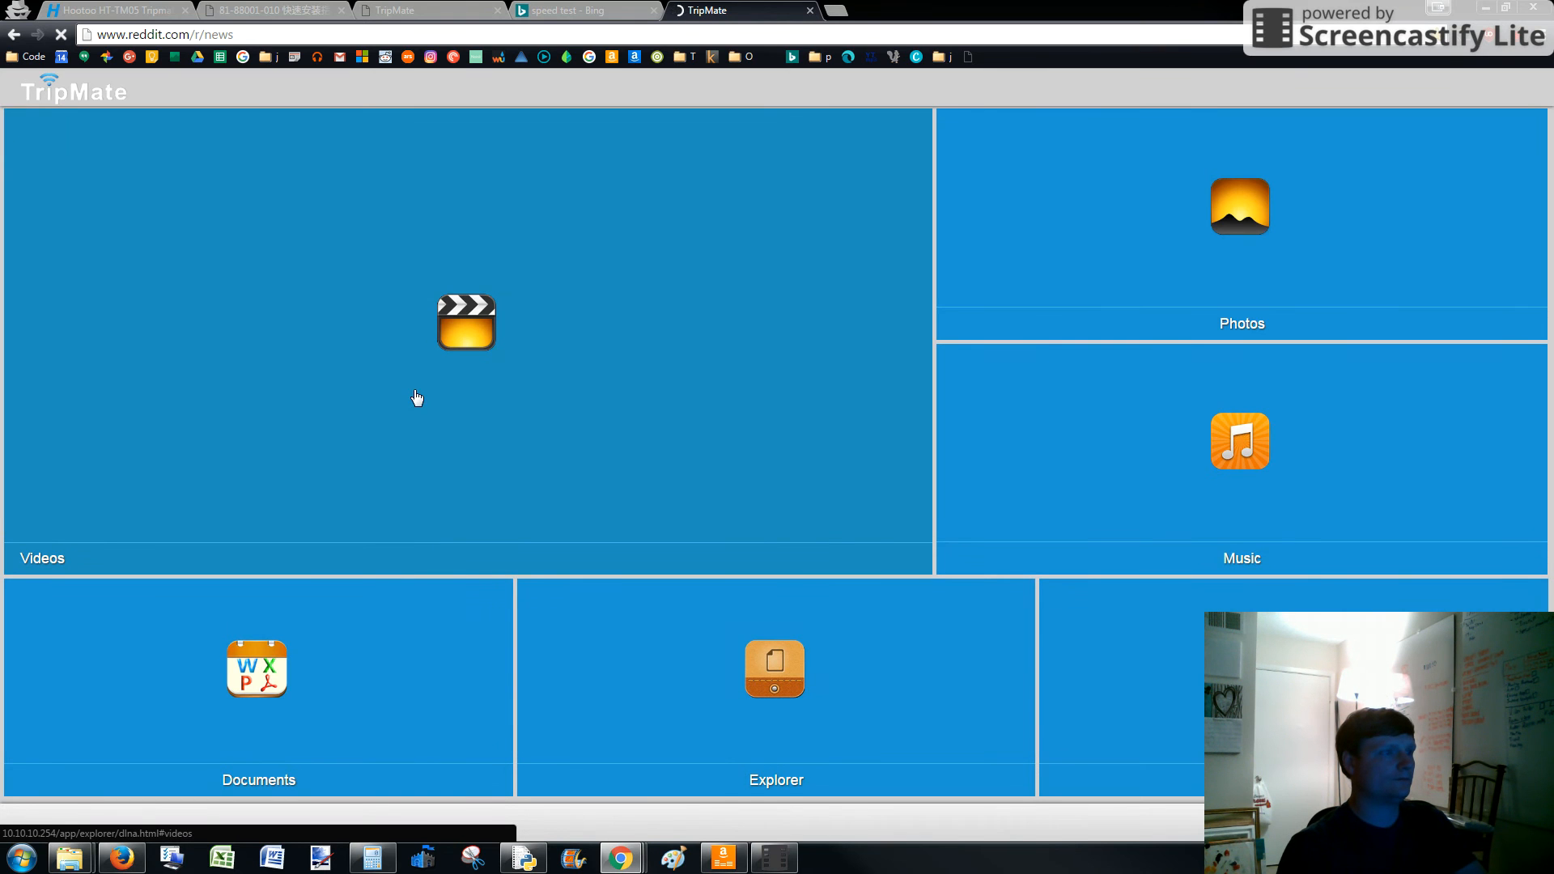
{"action": "mouse_move", "coordinate": [426, 374]}
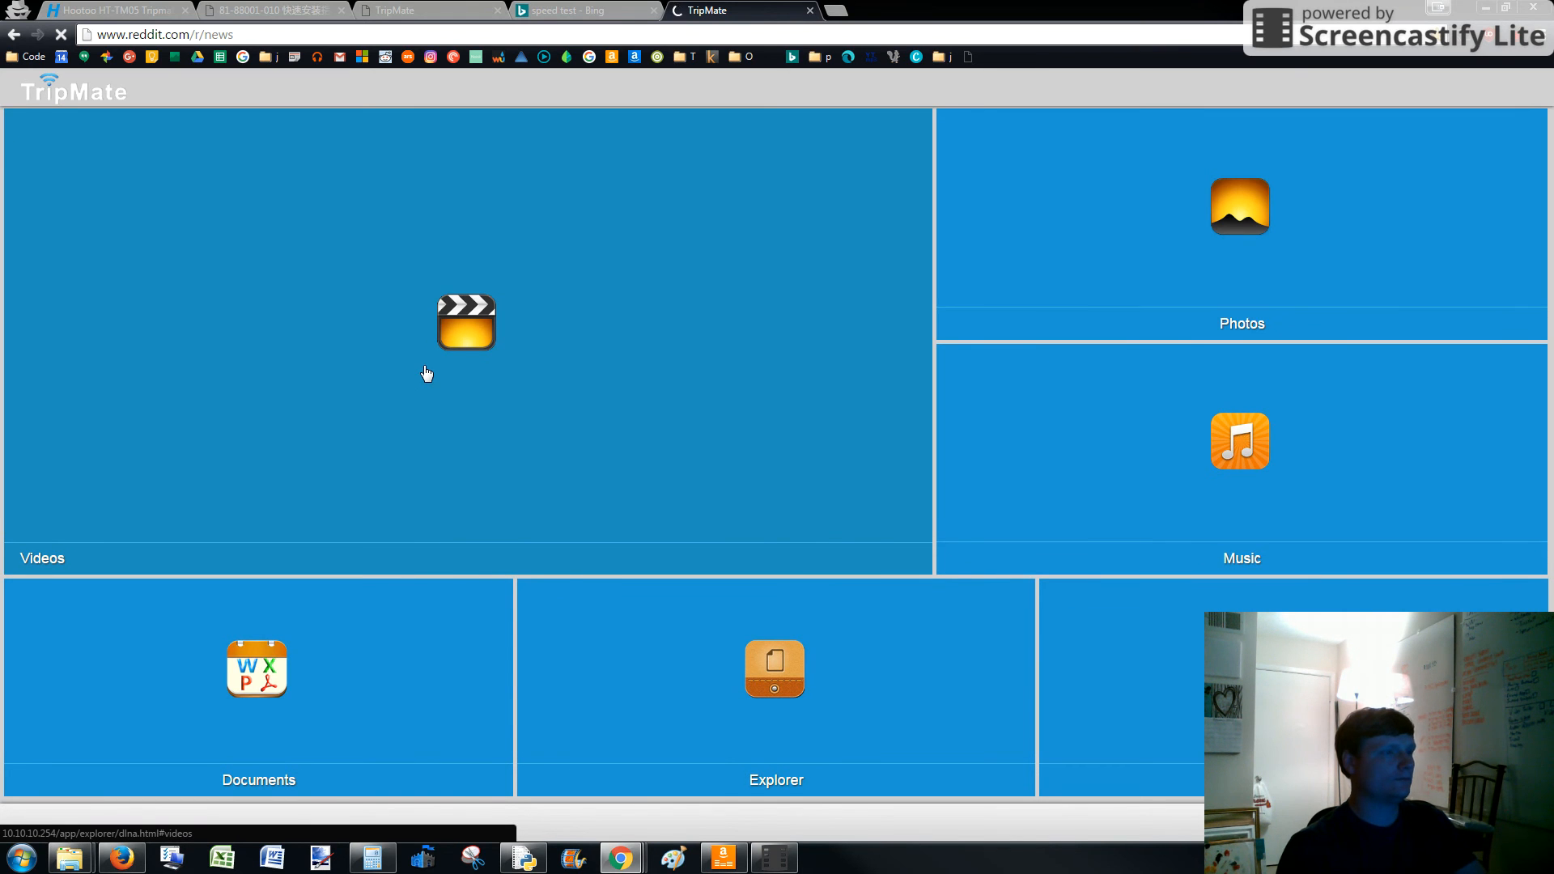
{"action": "mouse_move", "coordinate": [413, 308]}
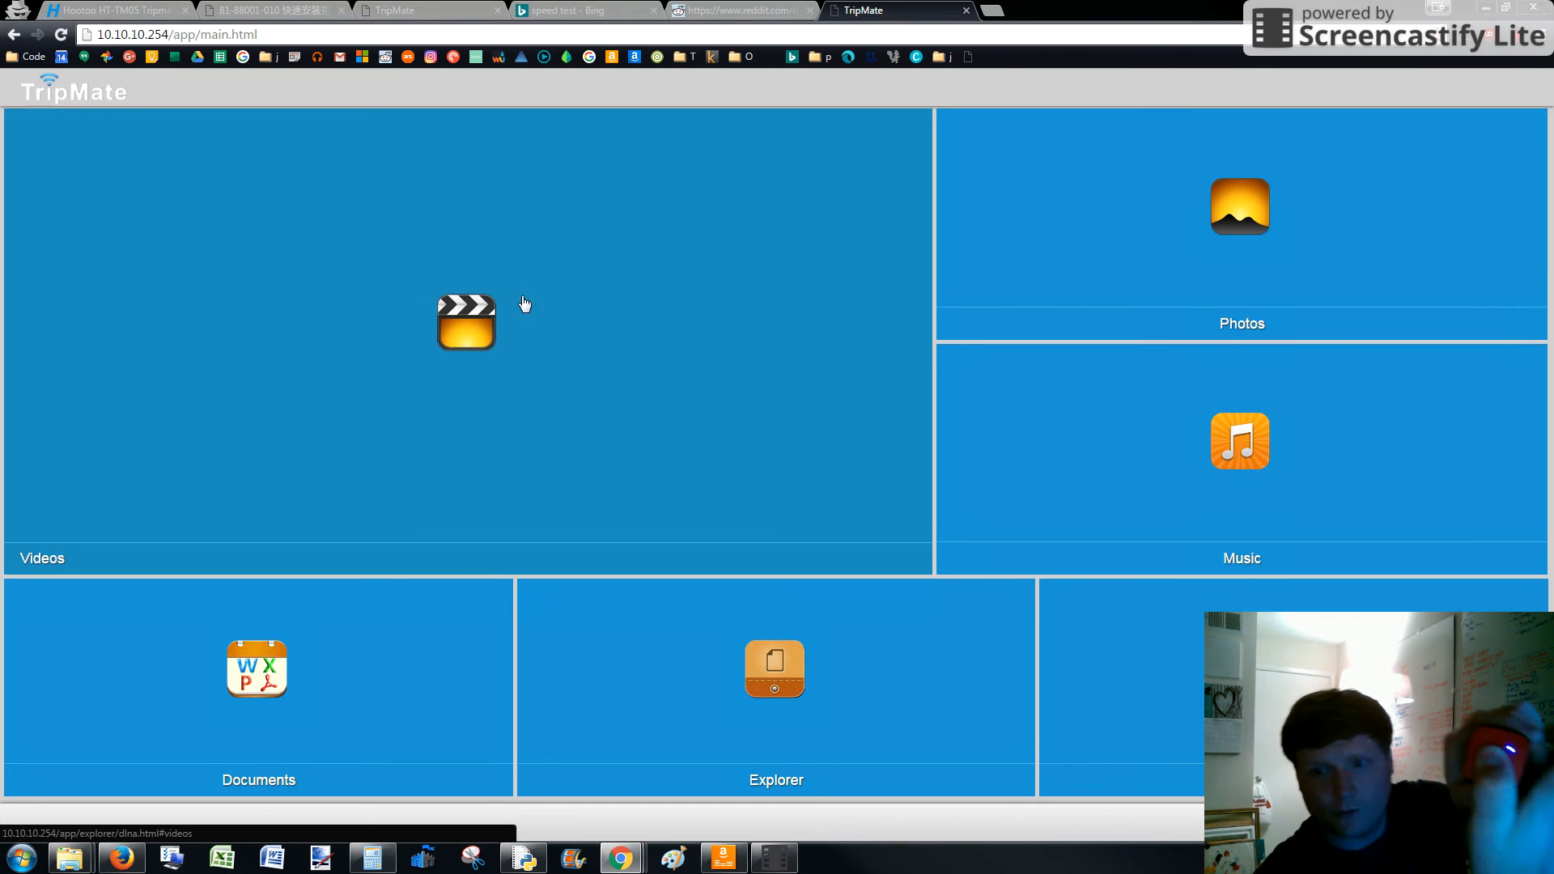
{"action": "mouse_move", "coordinate": [546, 302]}
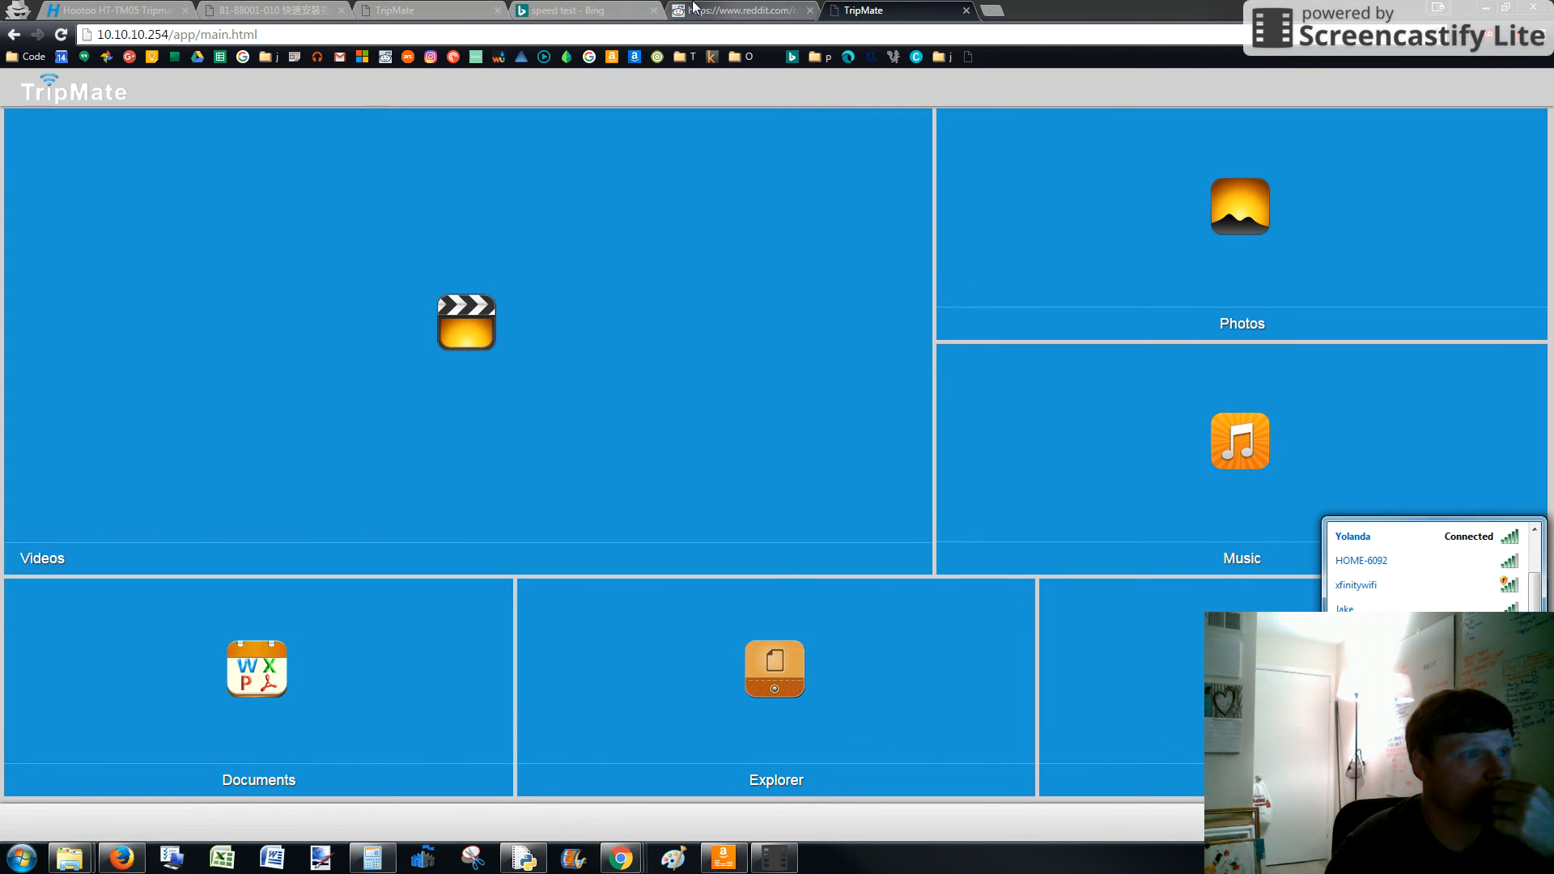
Close the failed reddit tab, request bing.com in a new tab and log in on the TripMate login page it lands on.
{"action": "left_click", "coordinate": [739, 11]}
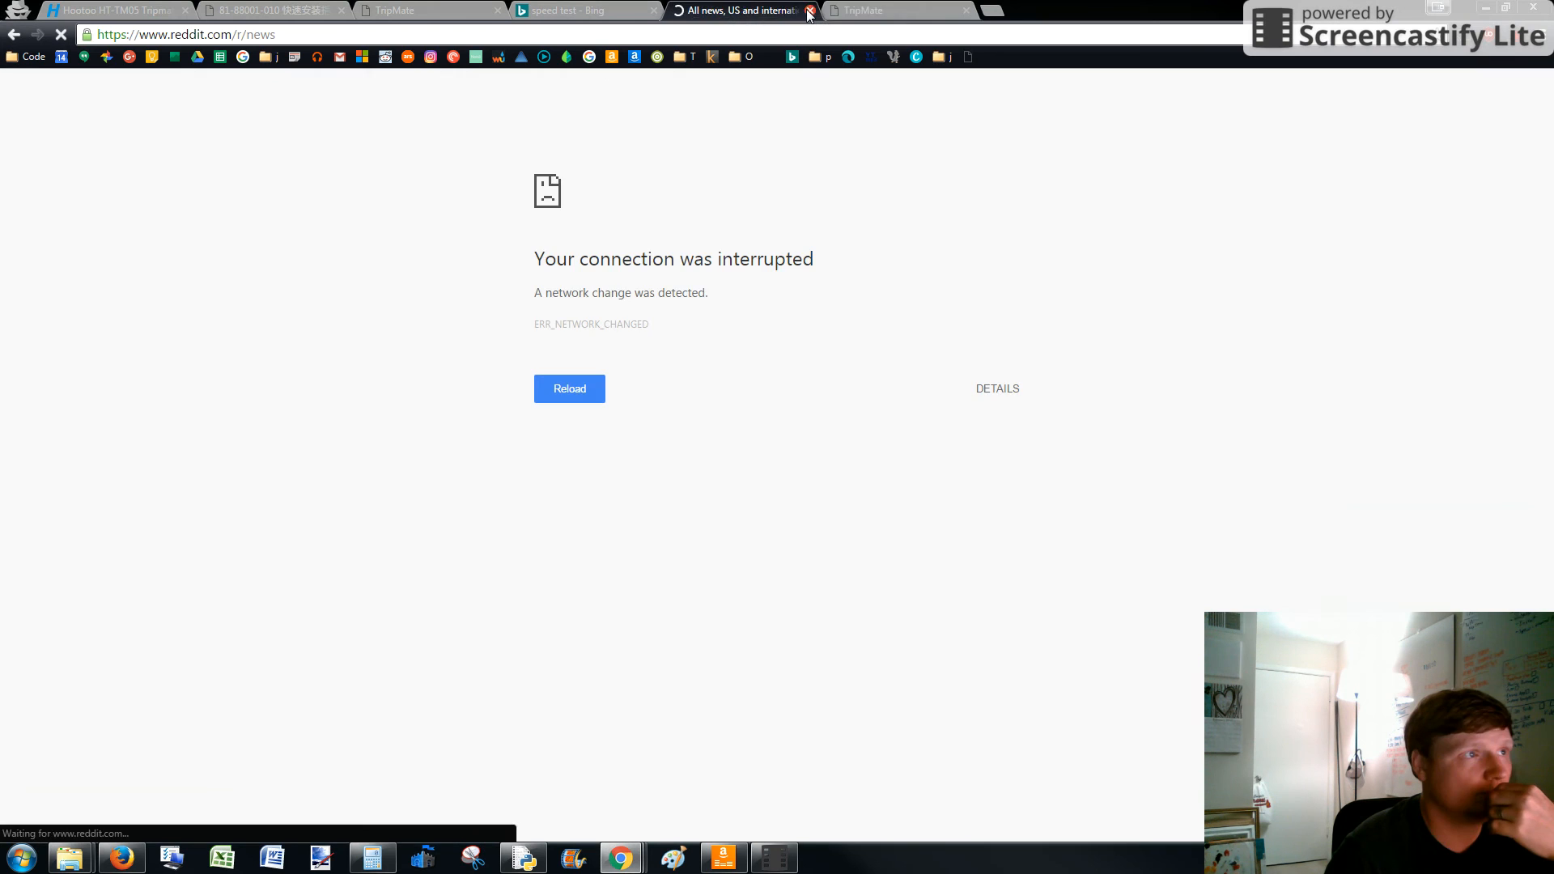
{"action": "left_click", "coordinate": [809, 11]}
{"action": "type", "text": "bing.c"}
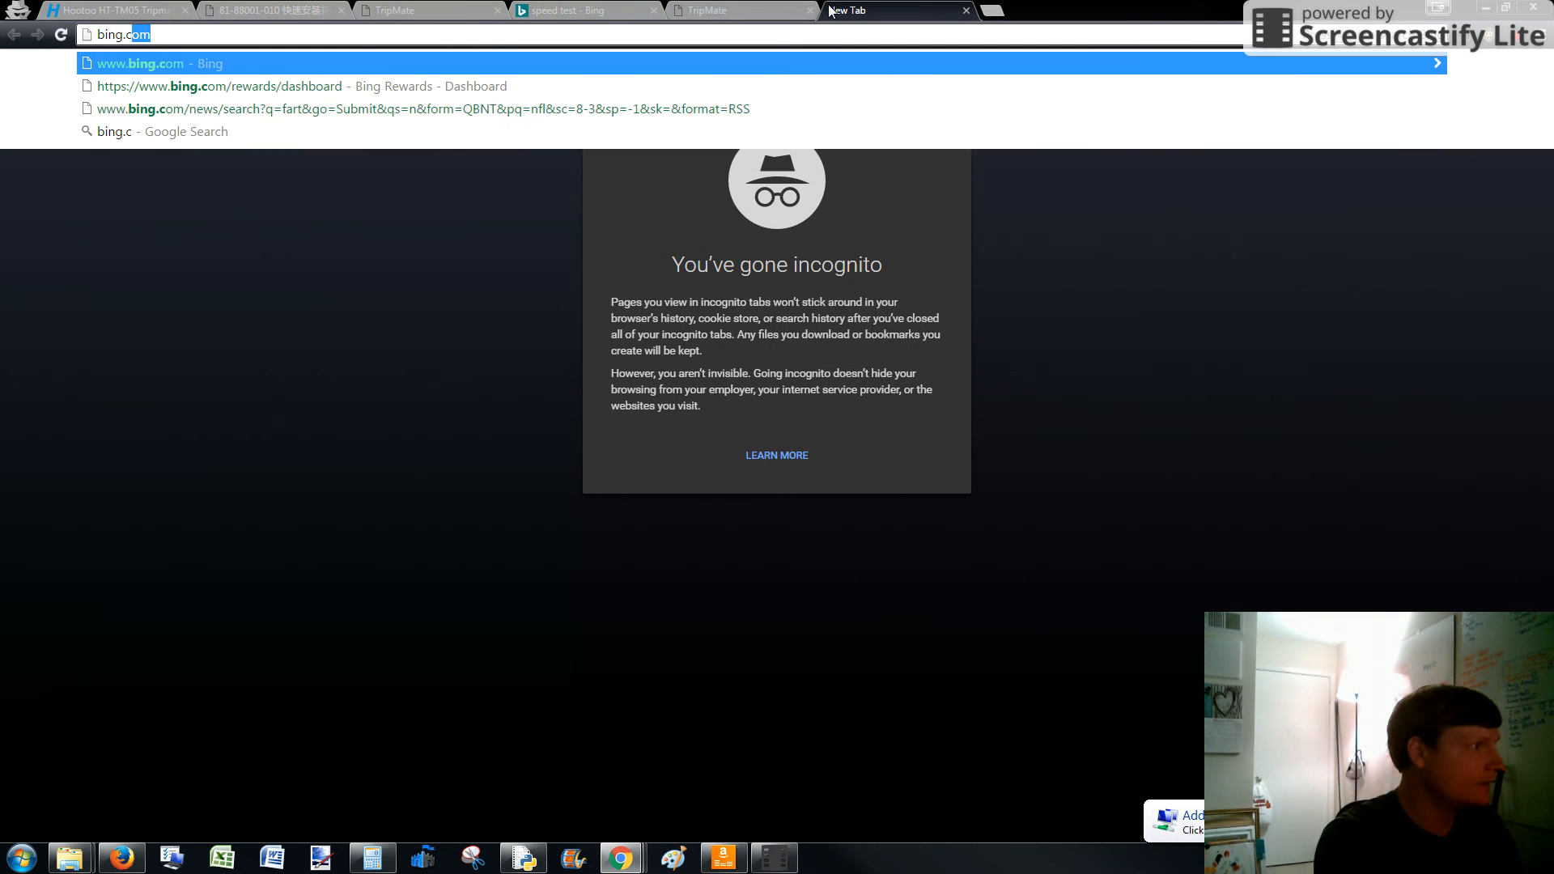
{"action": "key", "text": "Return"}
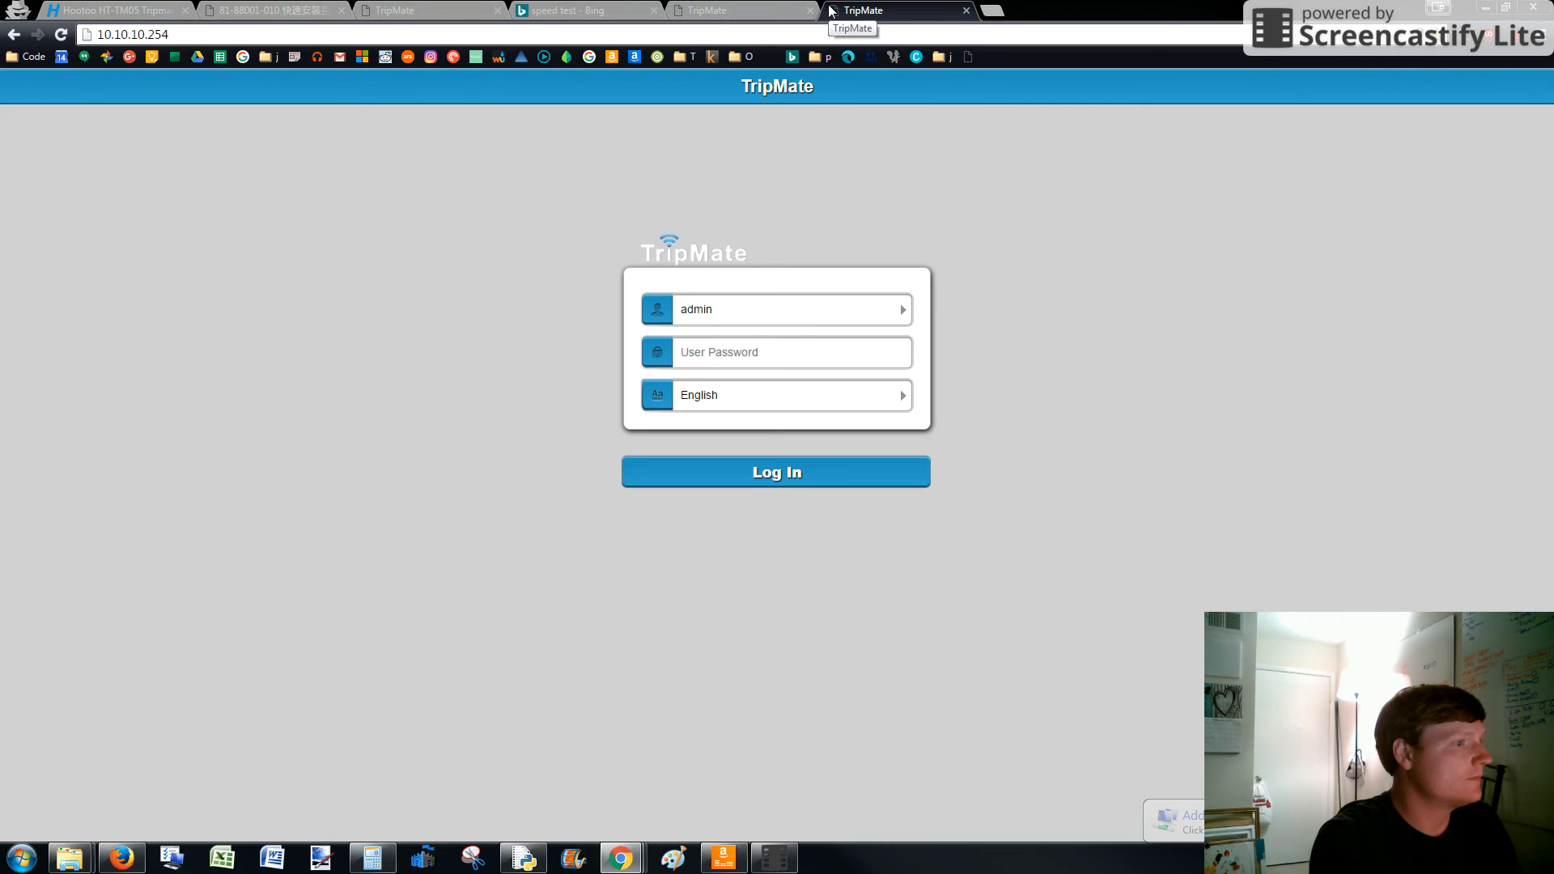
{"action": "left_click", "coordinate": [775, 471]}
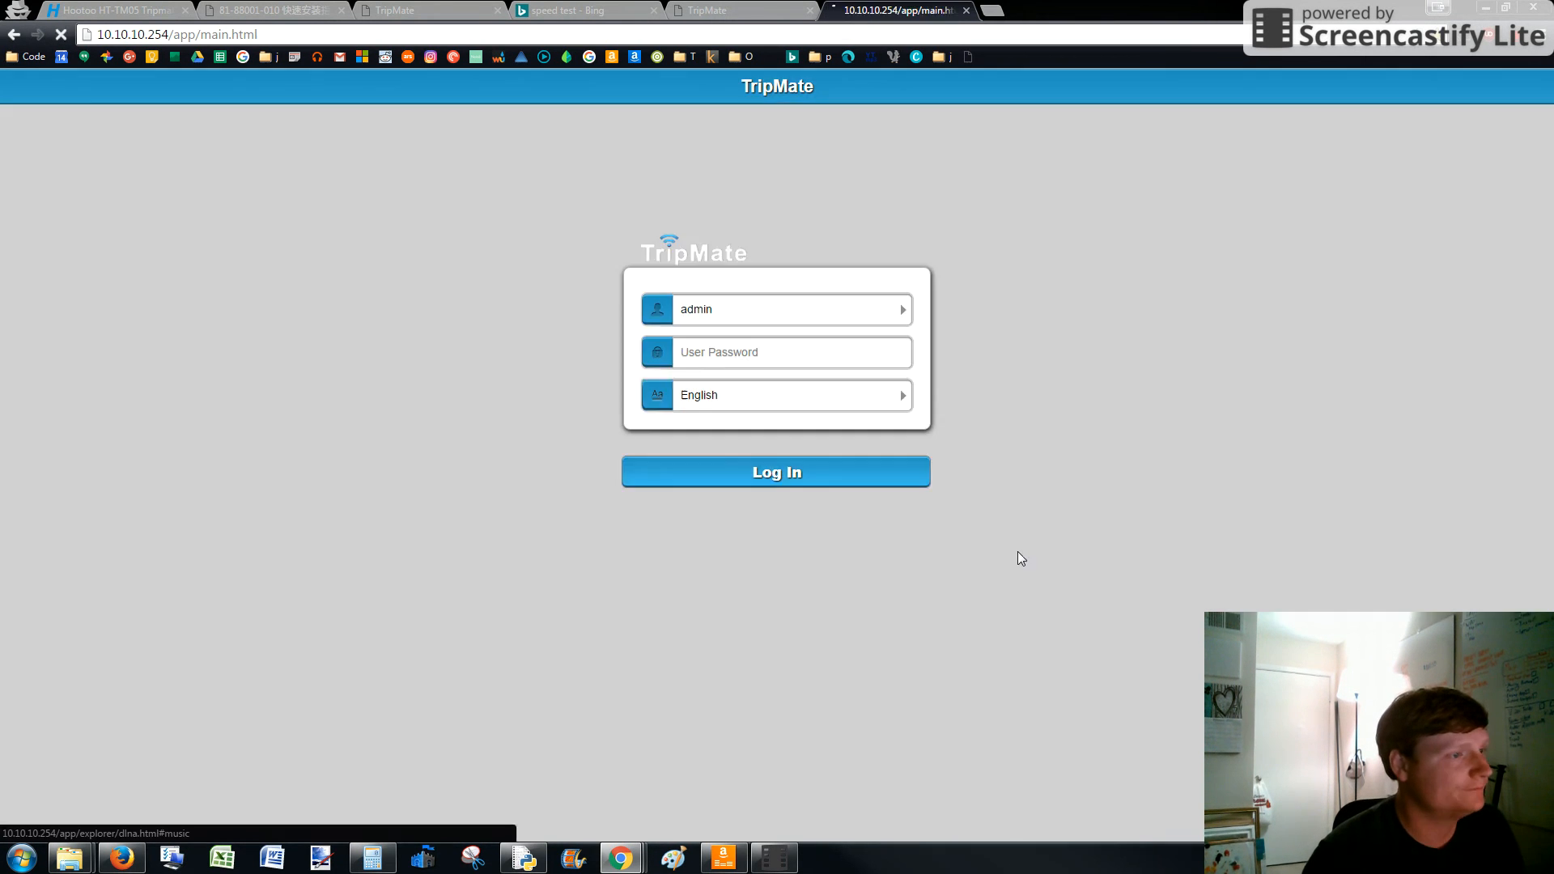
{"action": "left_click", "coordinate": [776, 471]}
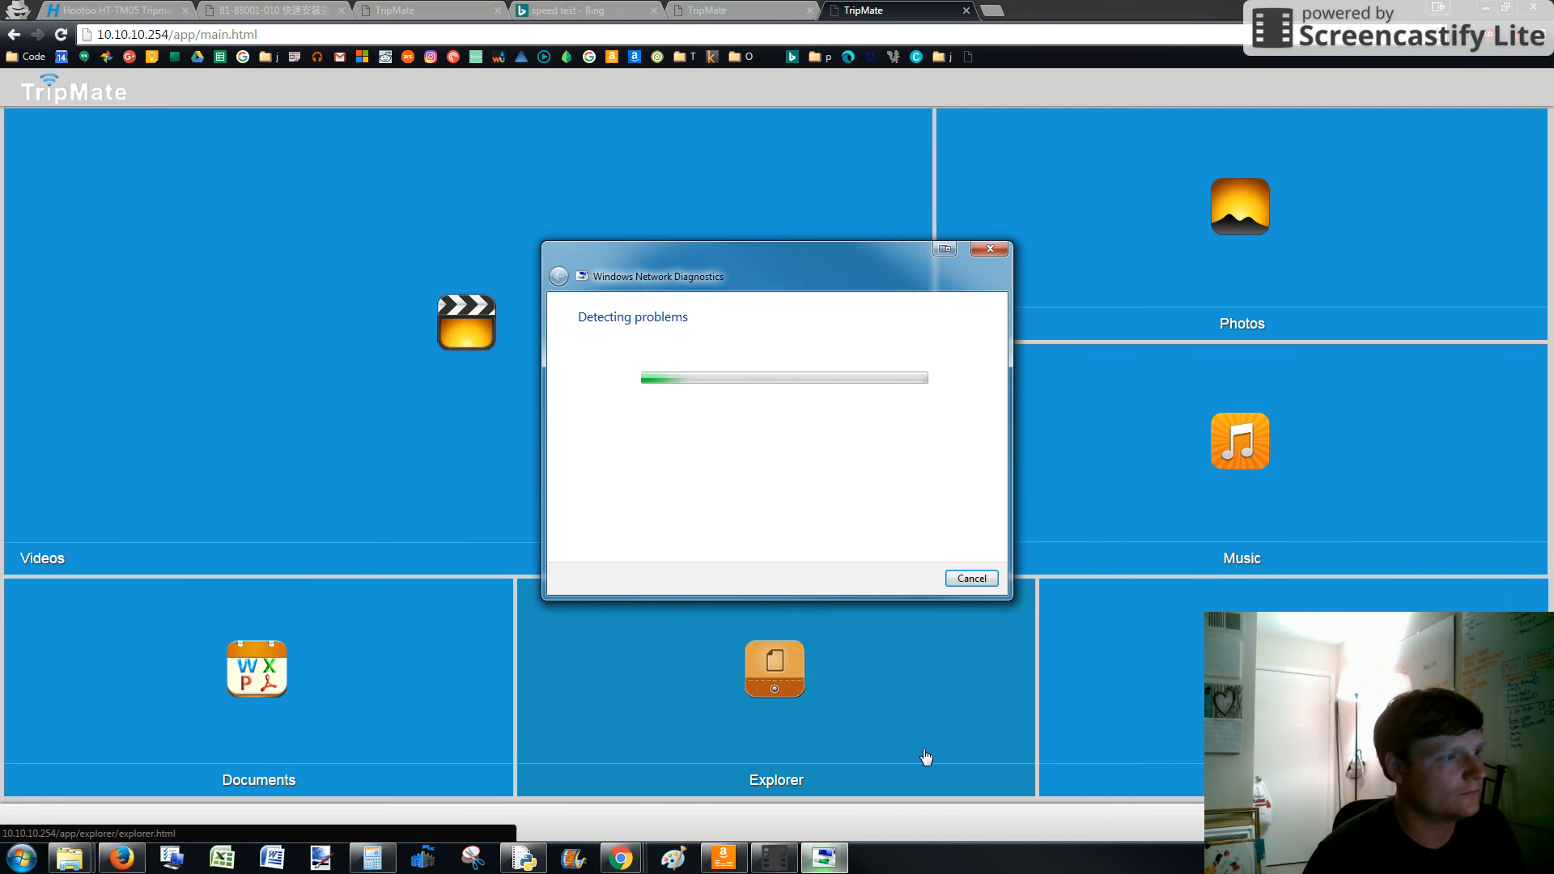
{"action": "mouse_move", "coordinate": [1045, 638]}
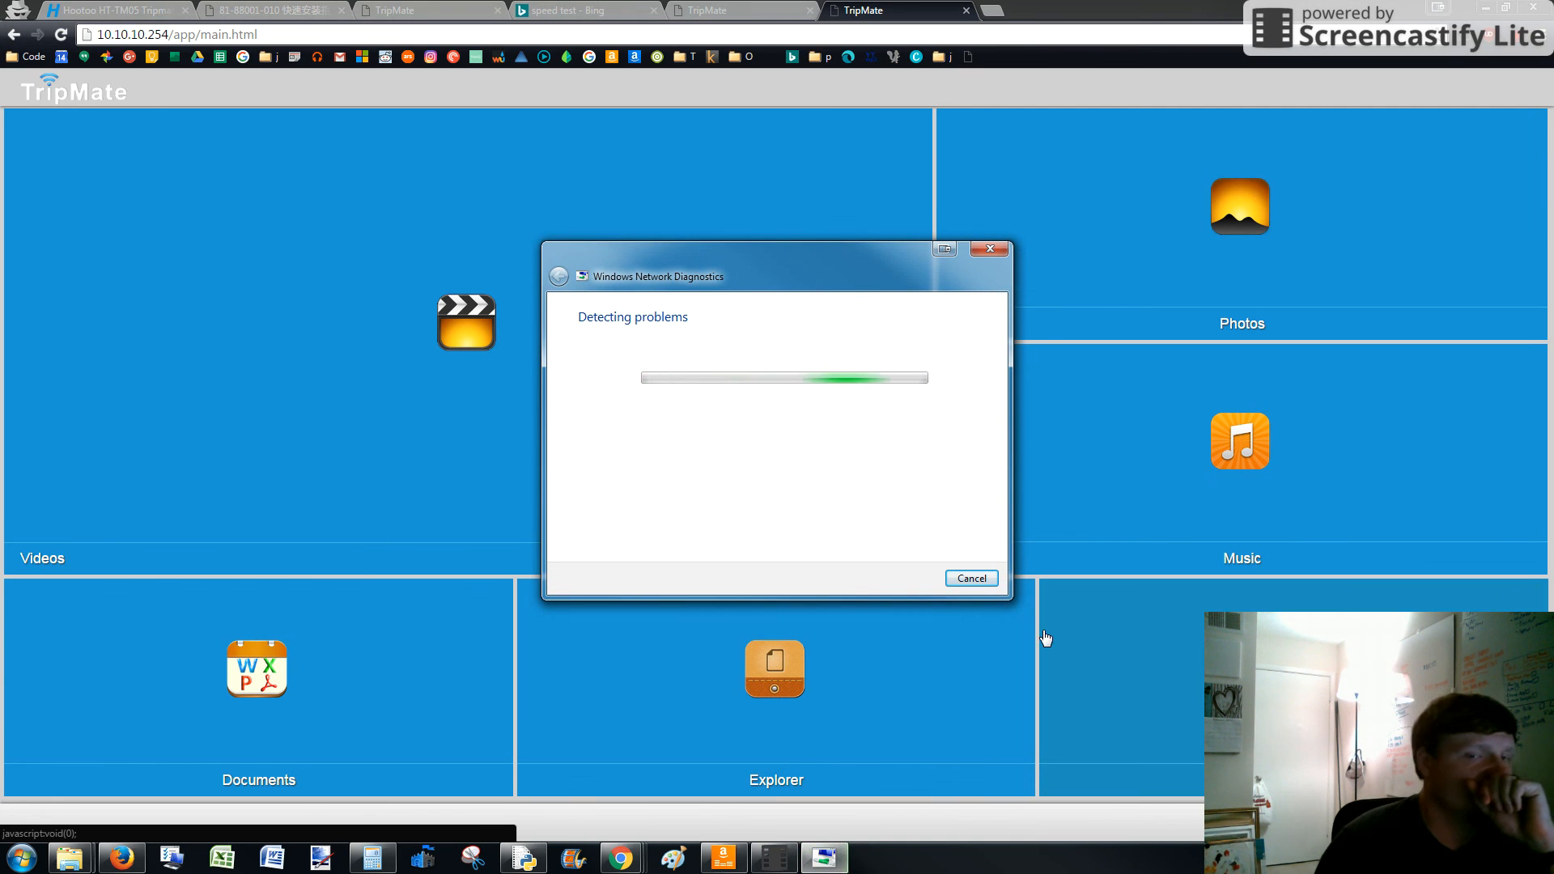
{"action": "mouse_move", "coordinate": [968, 613]}
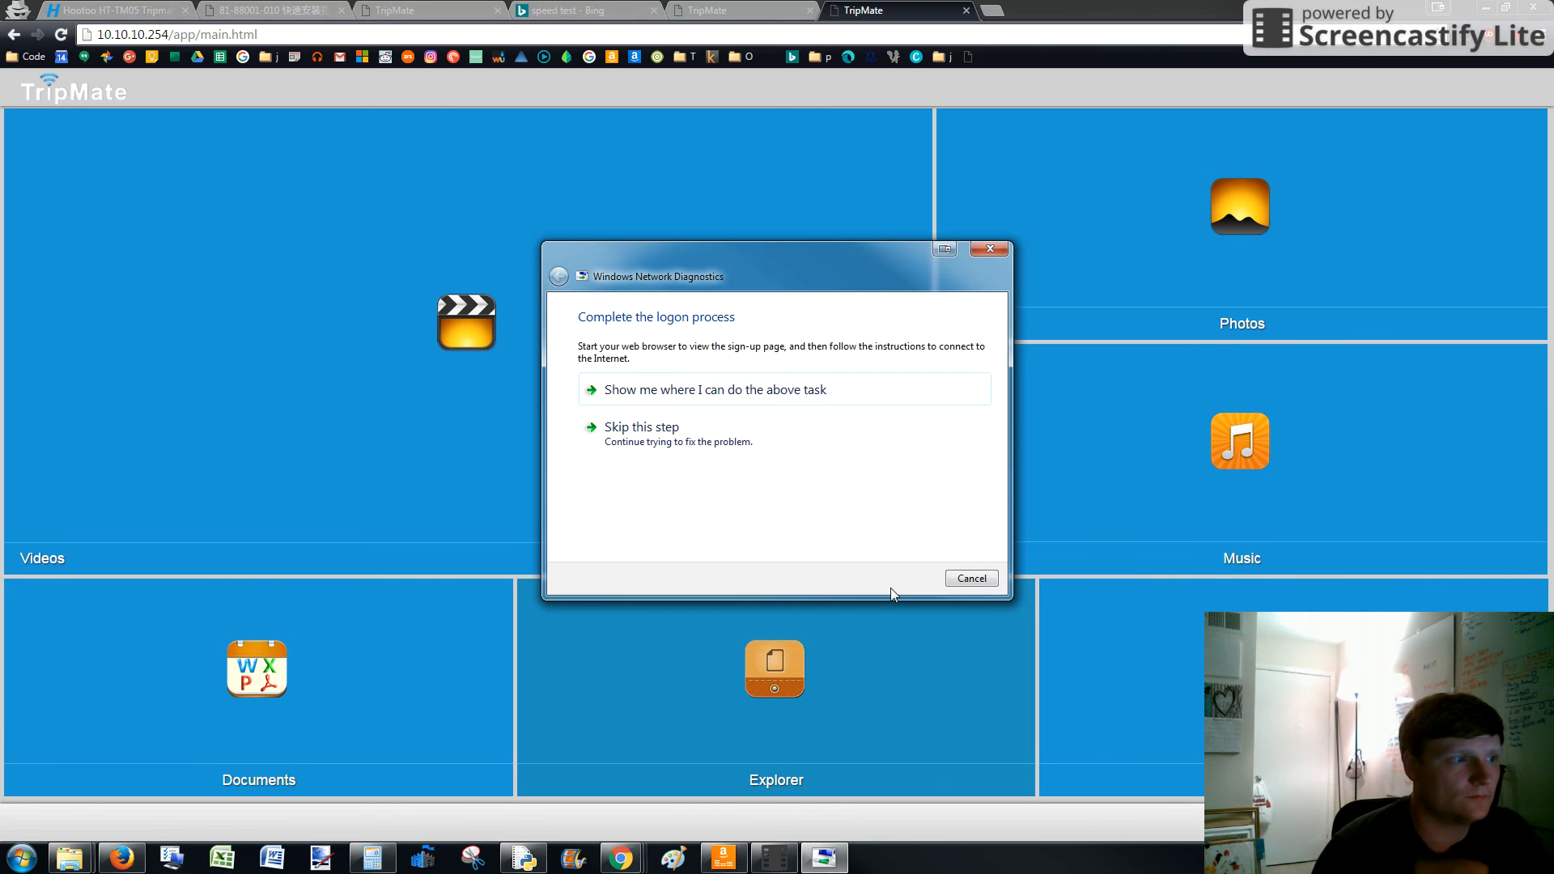
{"action": "left_click", "coordinate": [969, 578]}
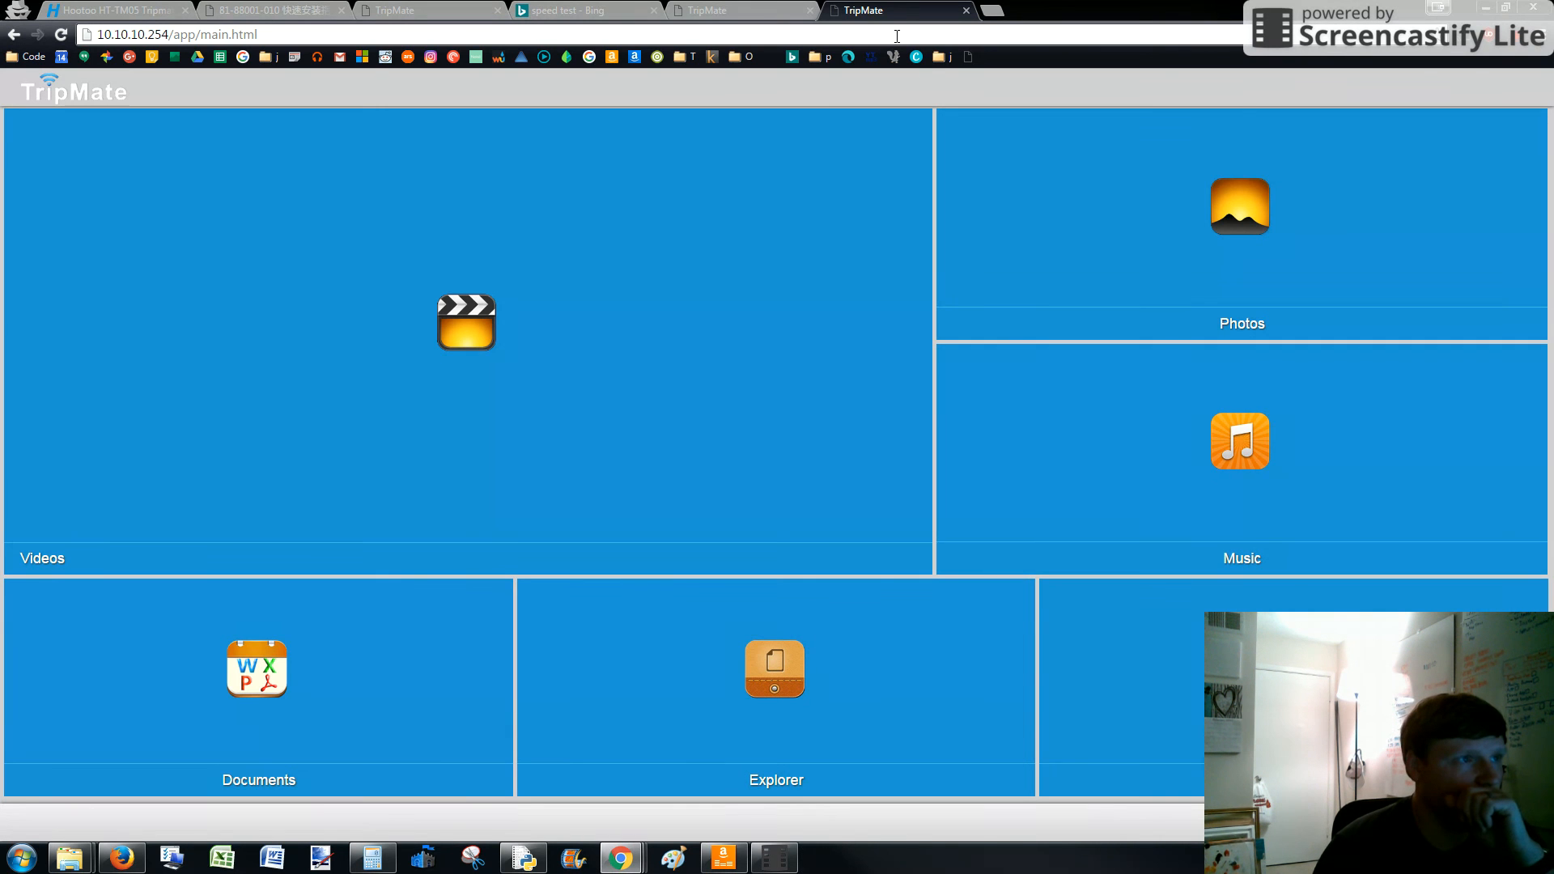
{"action": "mouse_move", "coordinate": [832, 74]}
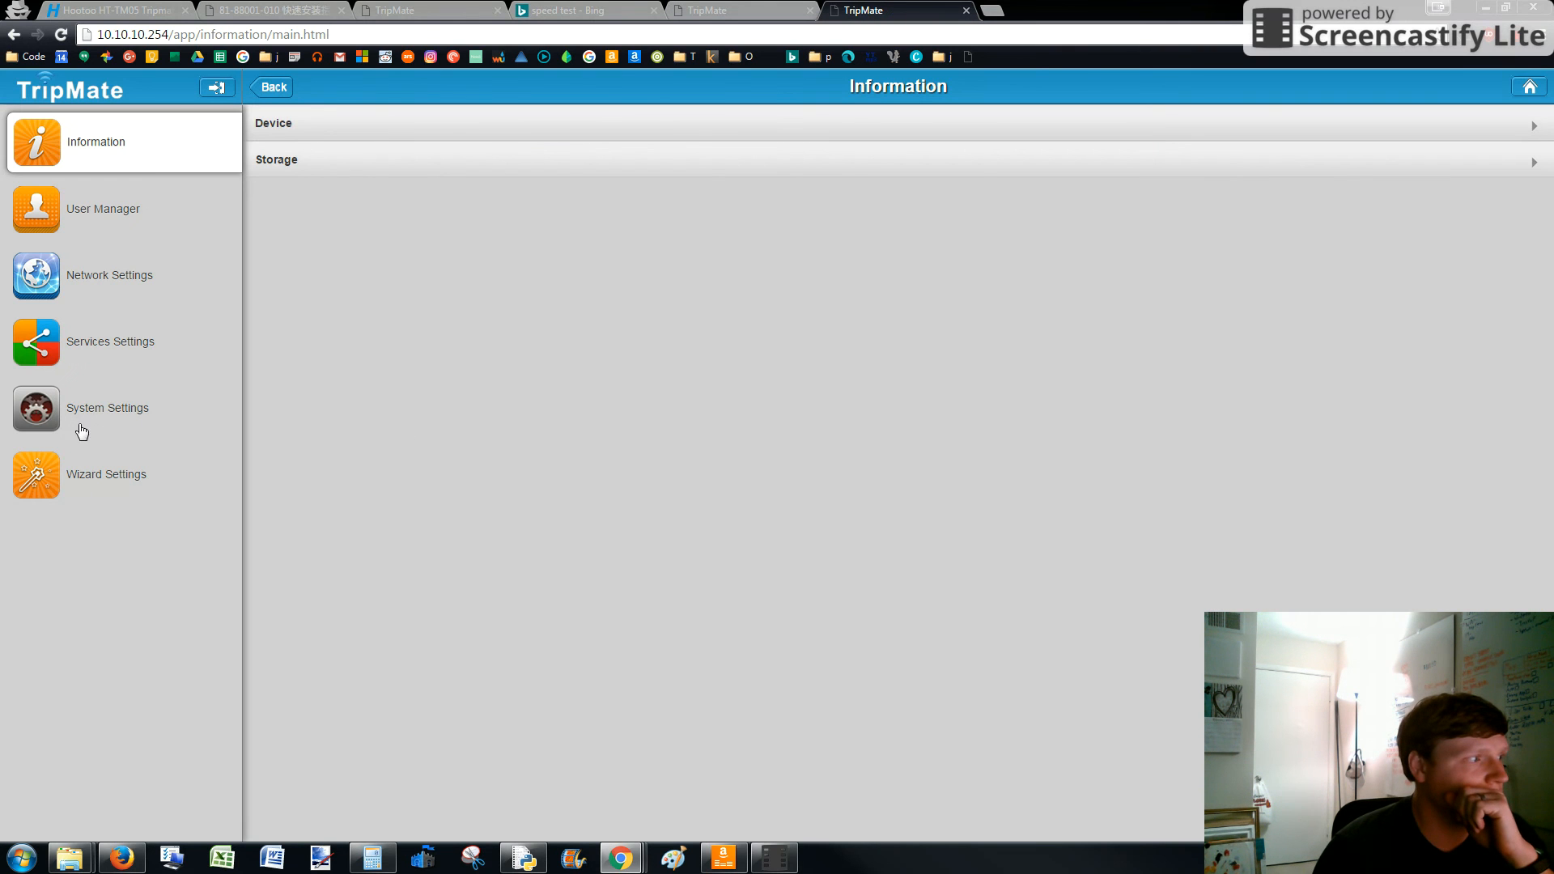
Show the Network Settings Internet page with Wireless Access and DHCP selected.
{"action": "left_click", "coordinate": [110, 275]}
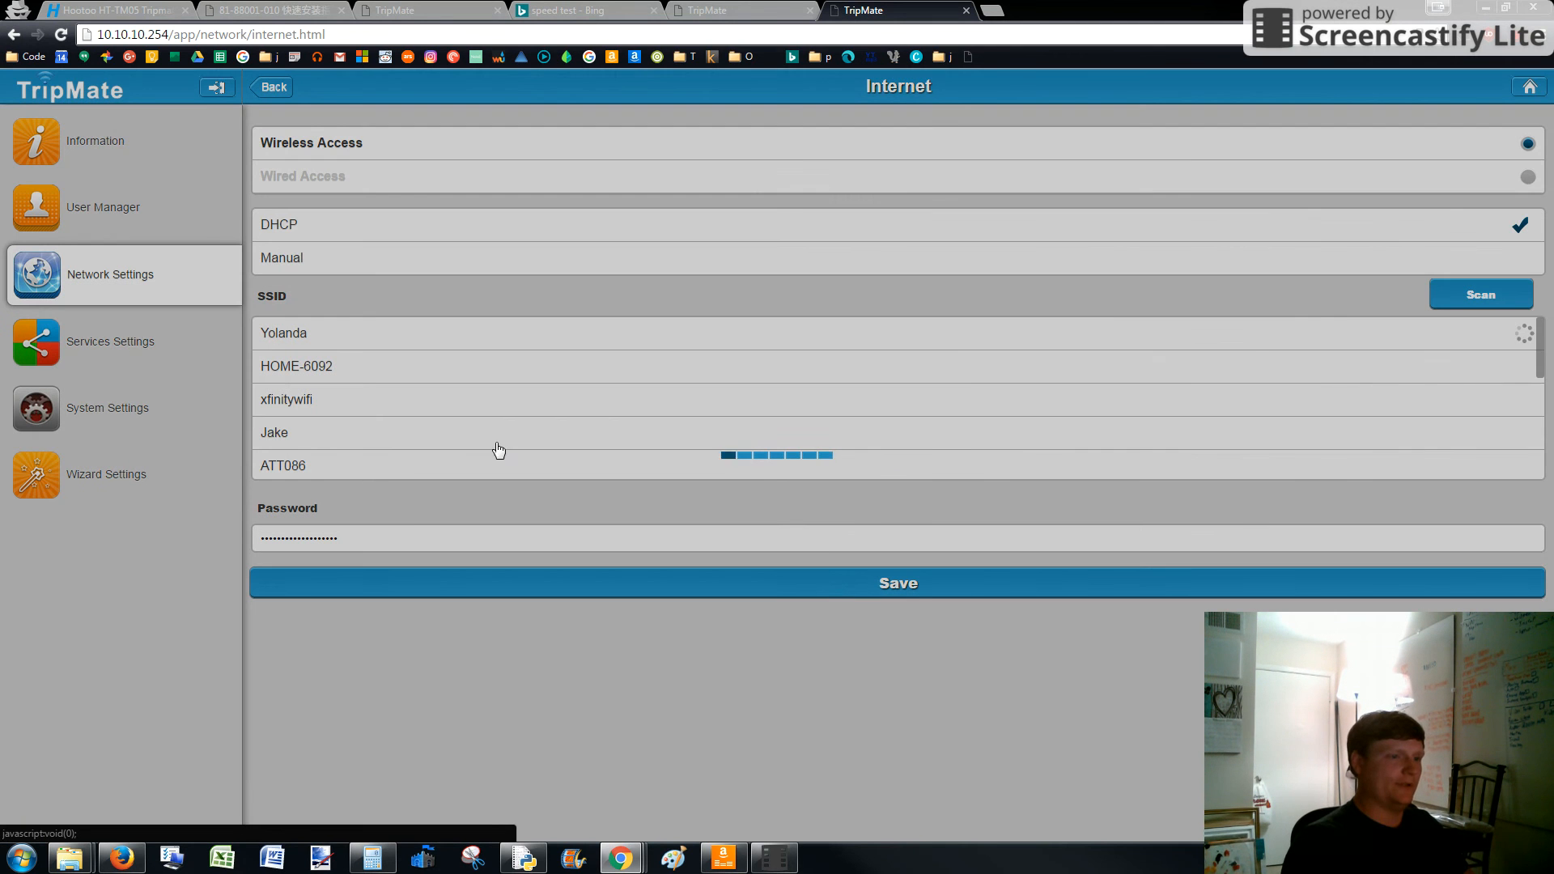
{"action": "mouse_move", "coordinate": [481, 440]}
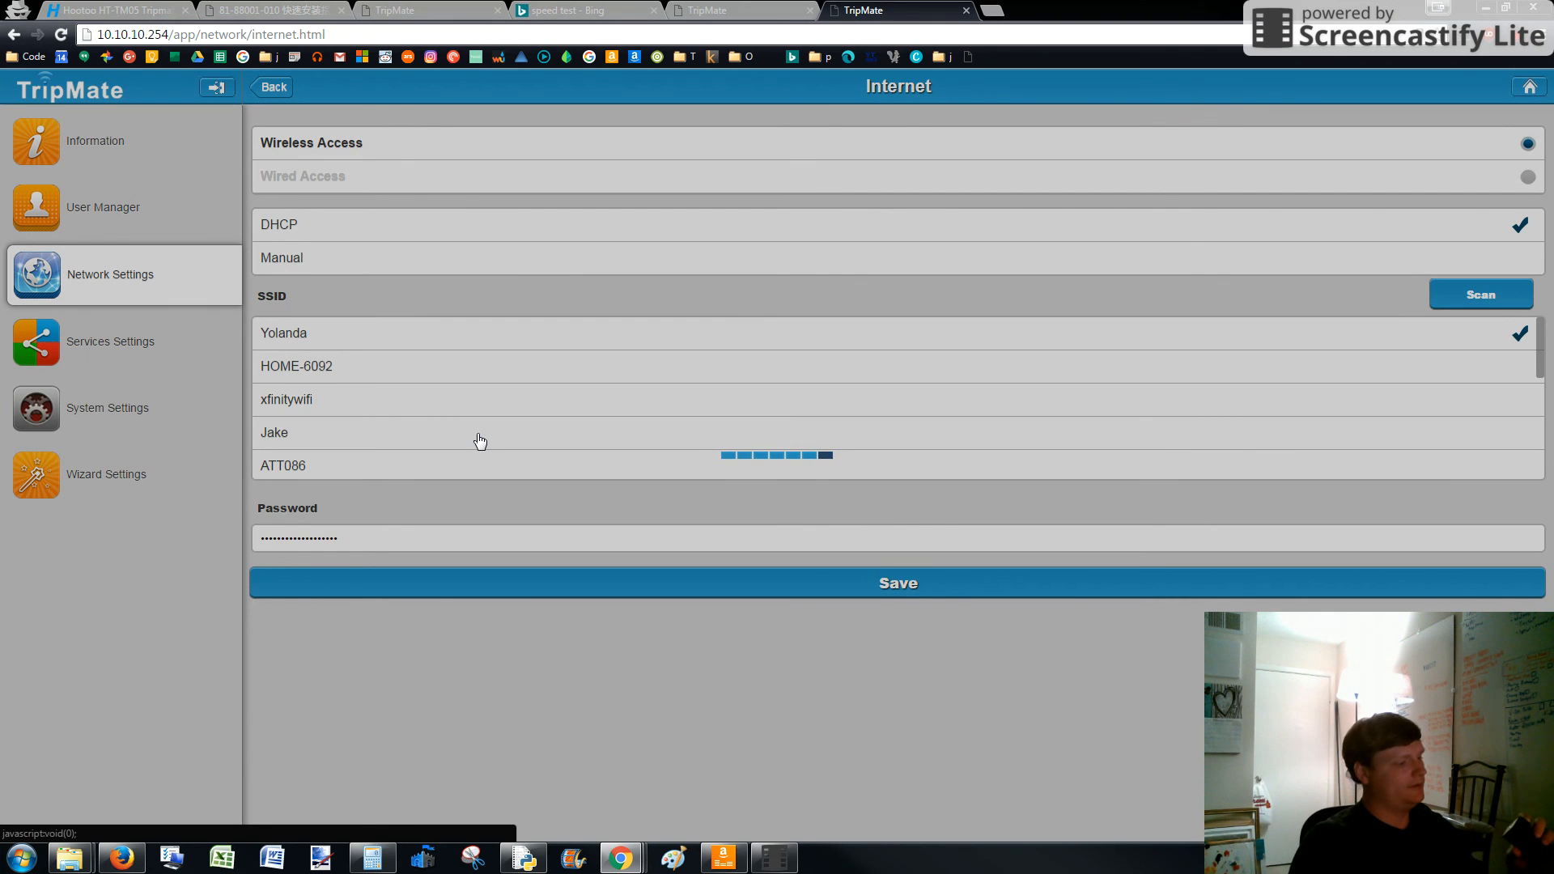
{"action": "mouse_move", "coordinate": [637, 402]}
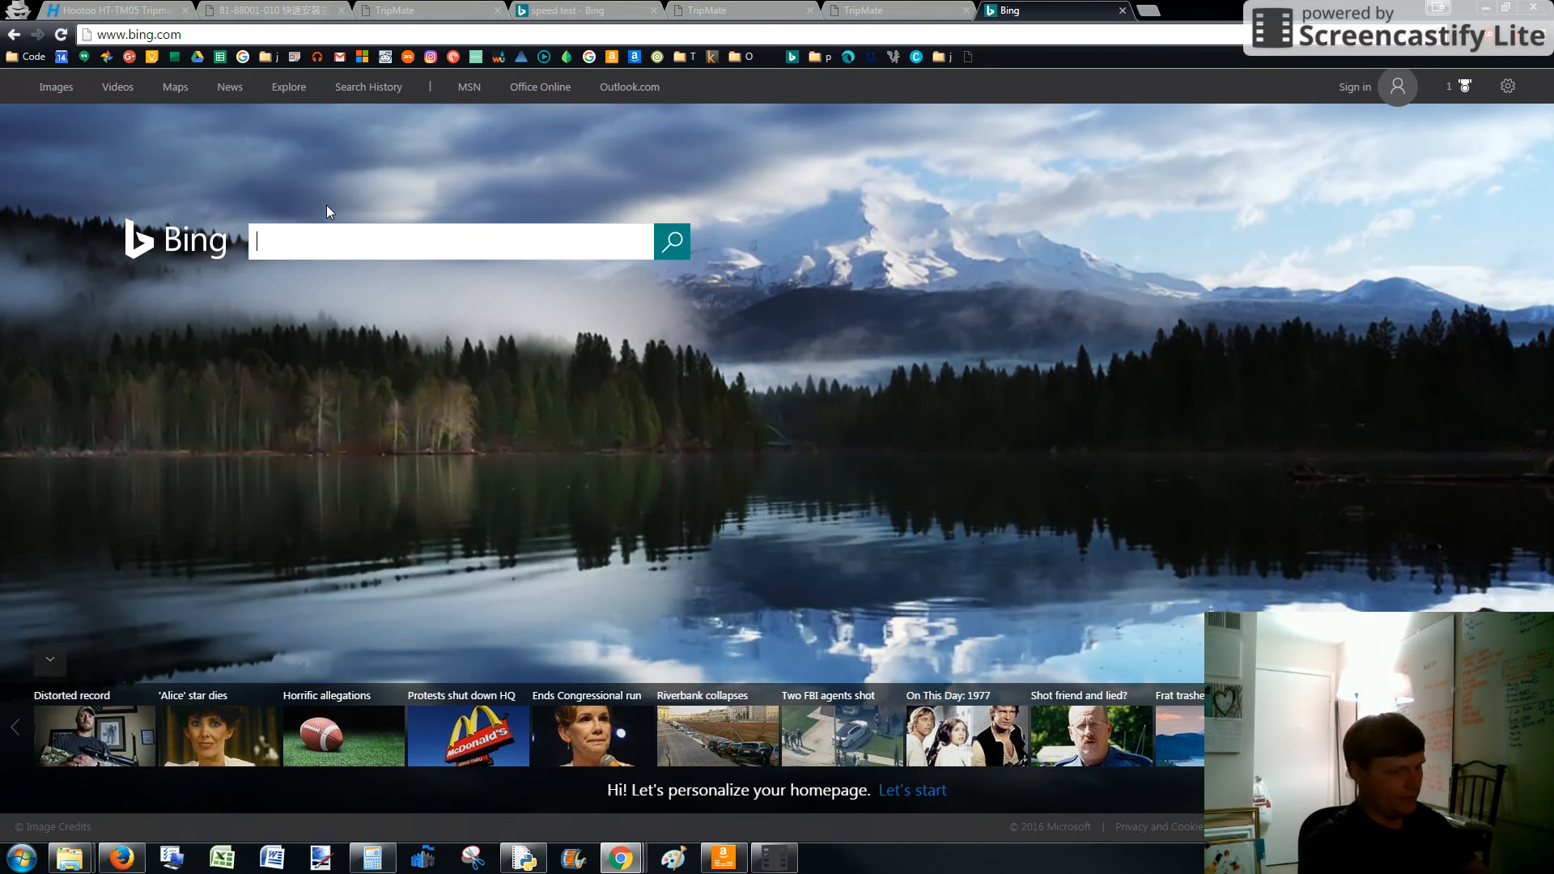
Run a Bing speed test (5.02 down, 10.46 up), compare with the earlier 16.47/11.62, and start another run.
{"action": "type", "text": "speed t"}
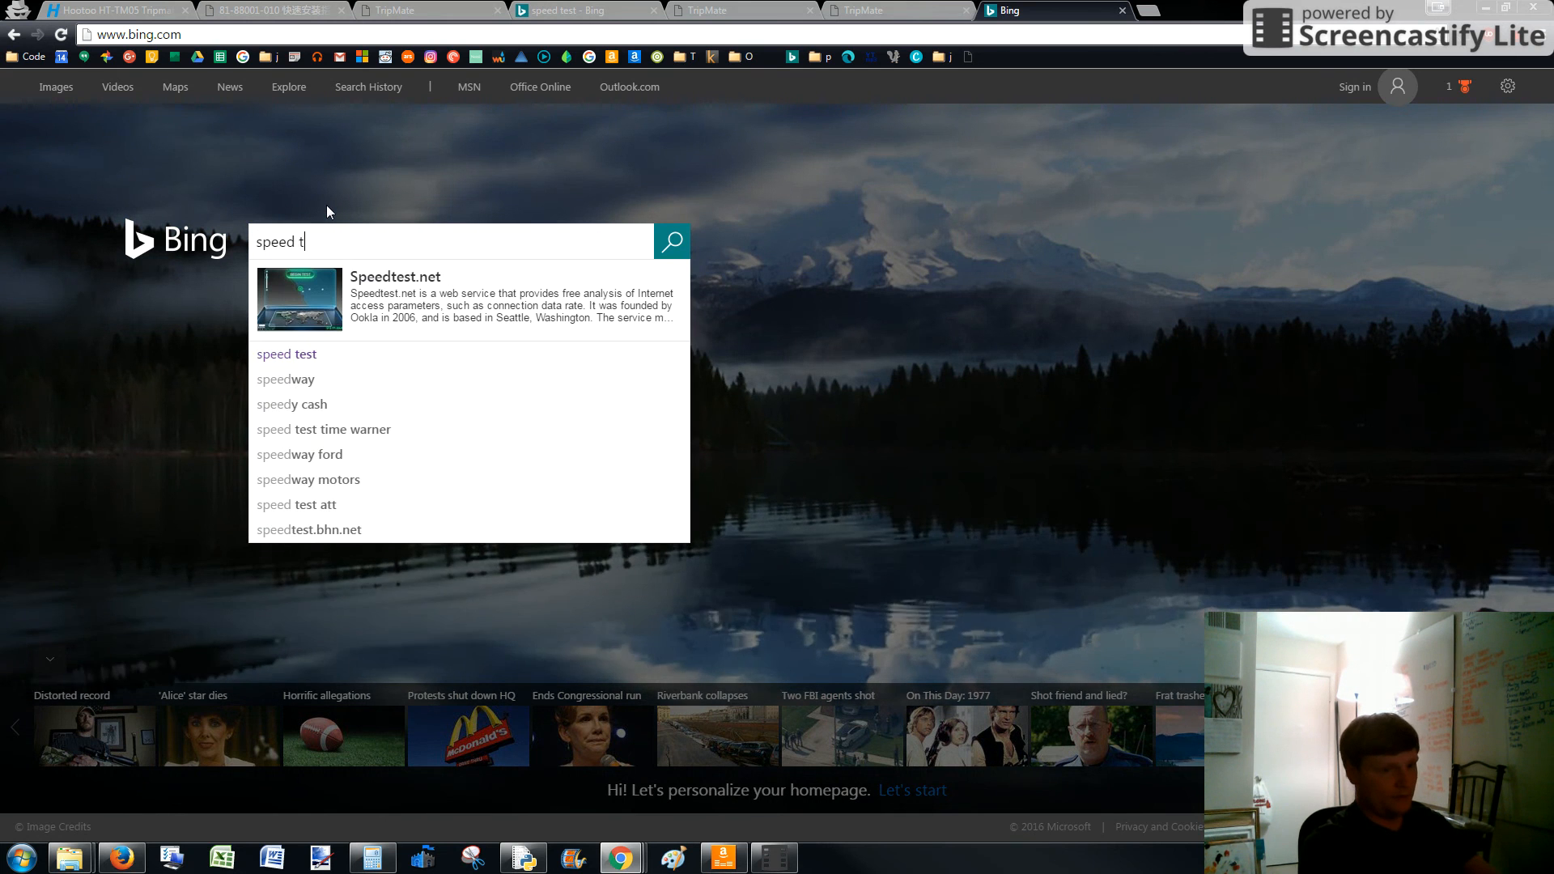
{"action": "left_click", "coordinate": [287, 355]}
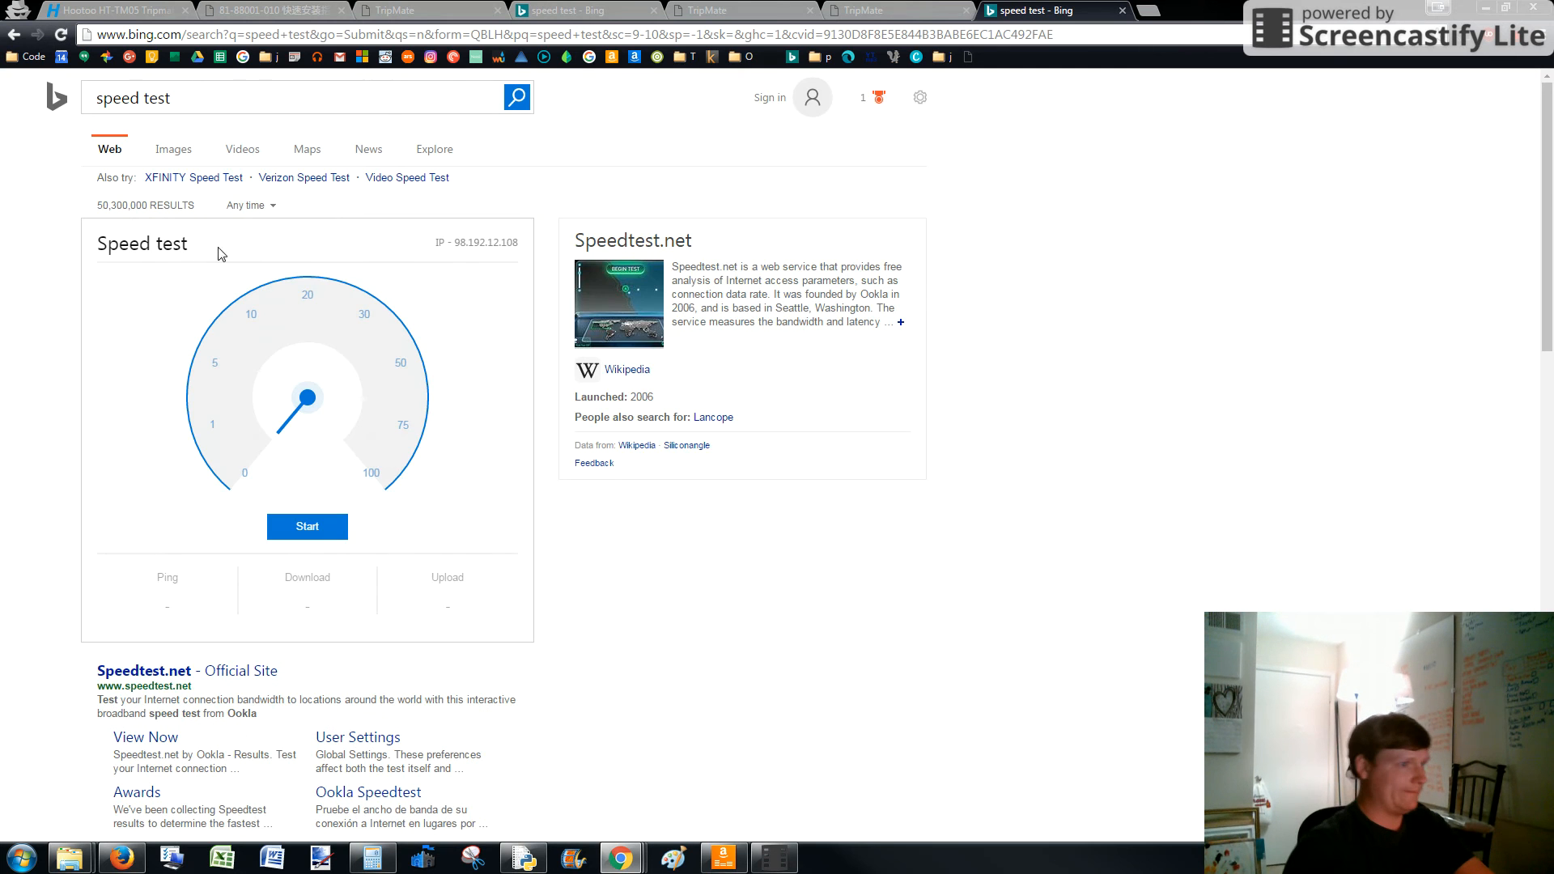
{"action": "left_click", "coordinate": [306, 526]}
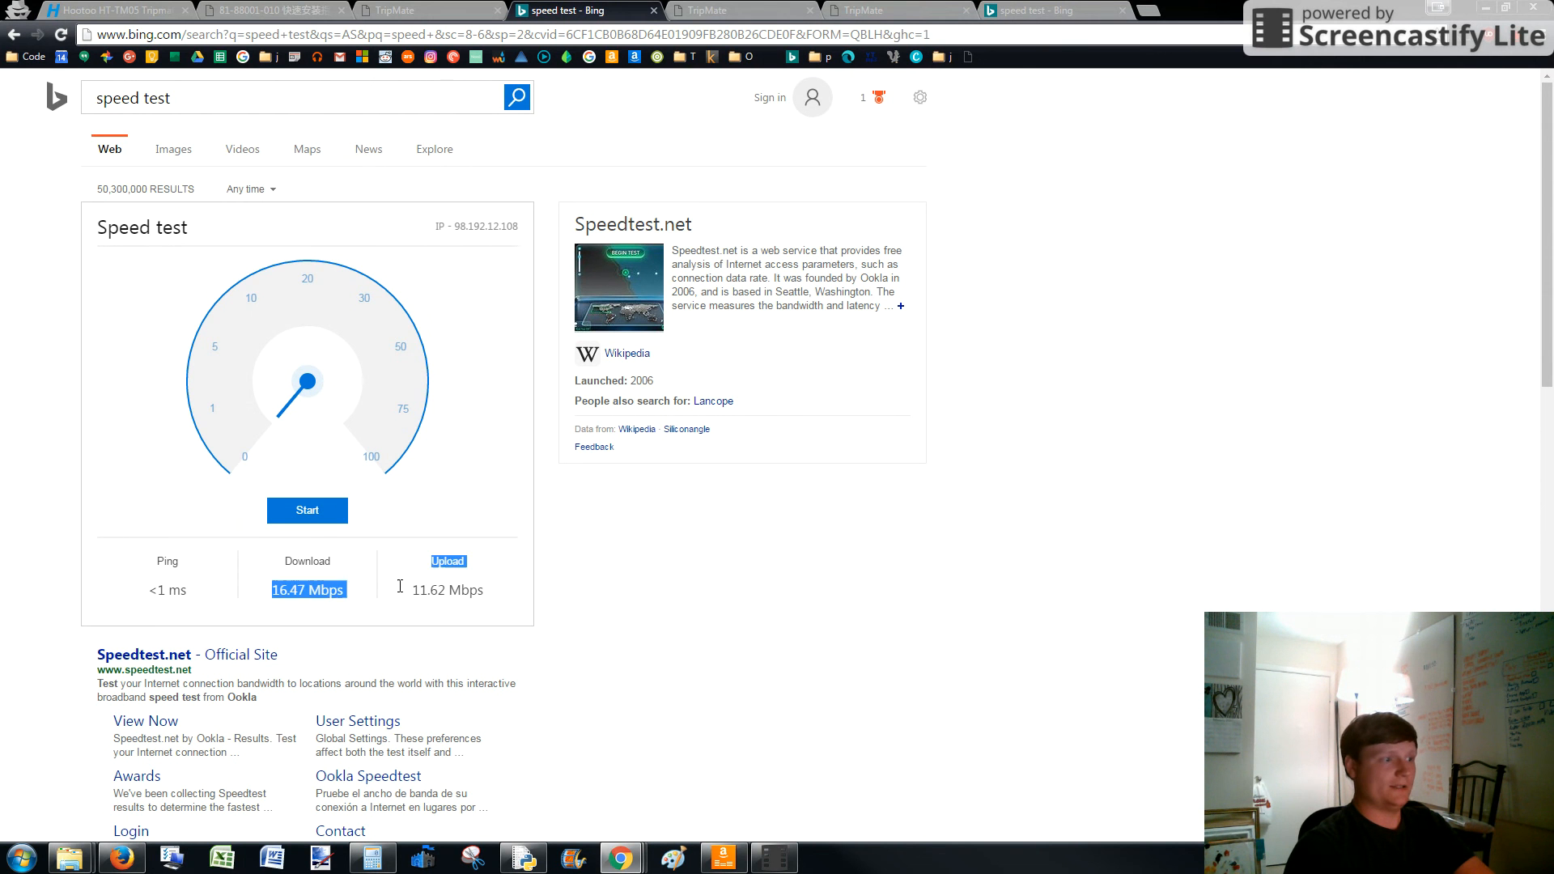
{"action": "left_click", "coordinate": [306, 510]}
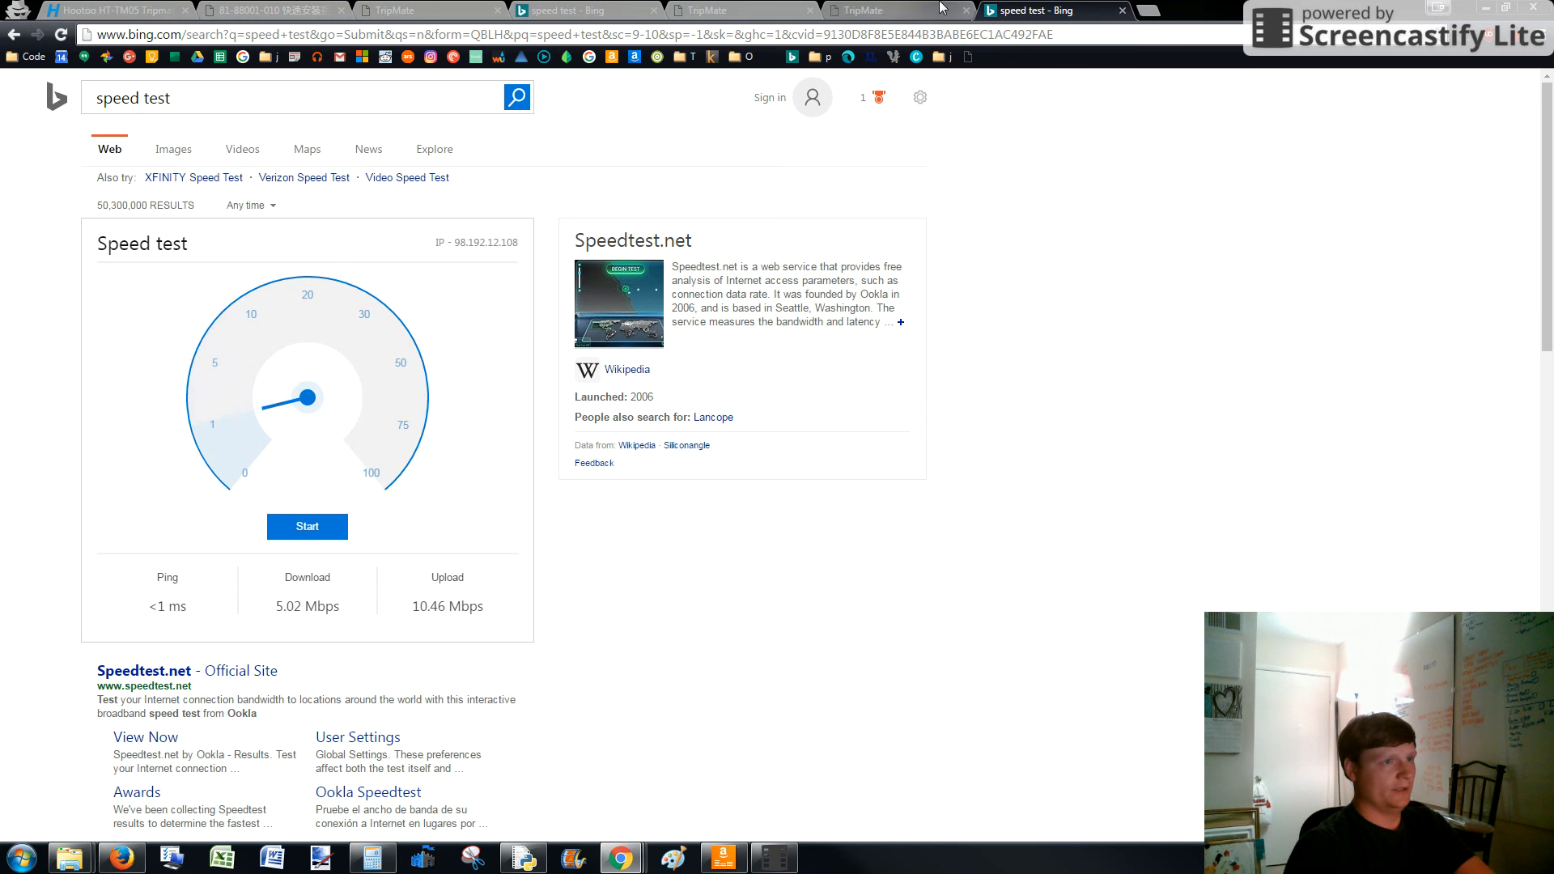
{"action": "left_click", "coordinate": [305, 527]}
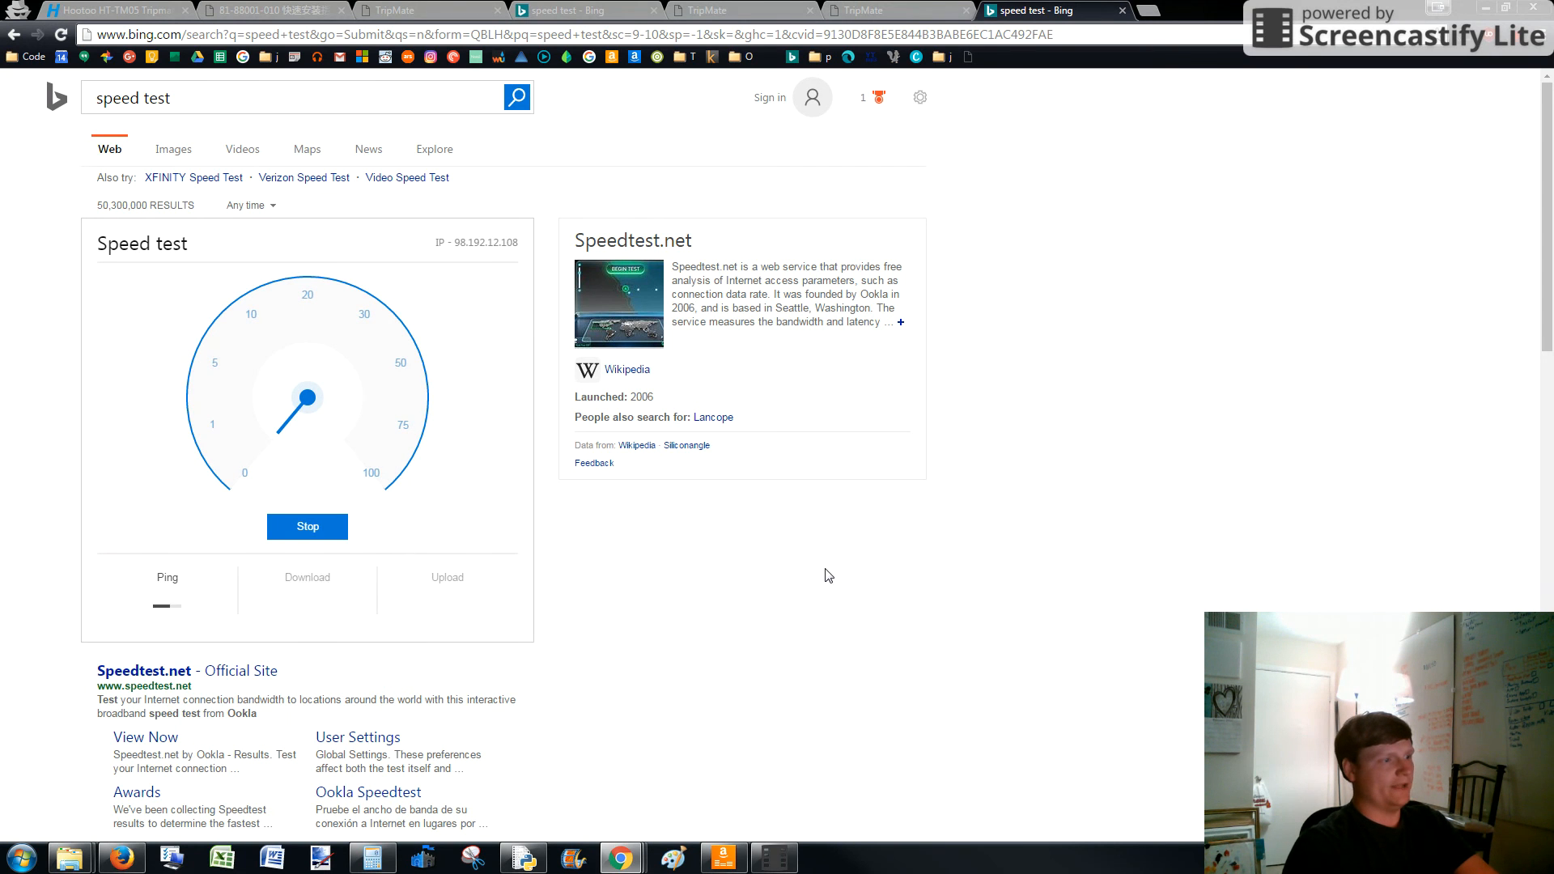